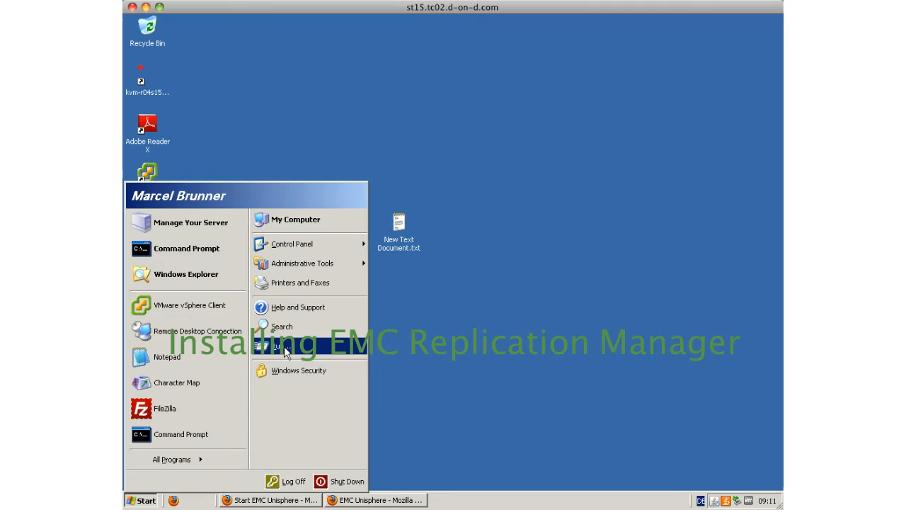
# Step: Connect by Remote Desktop and log on to the Replication Manager server as Administrator
pyautogui.click(198, 331)
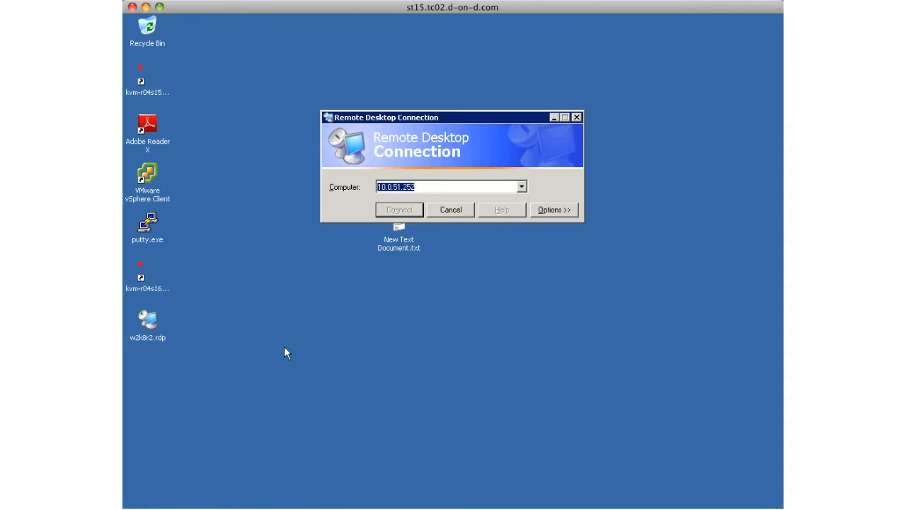
pyautogui.click(399, 210)
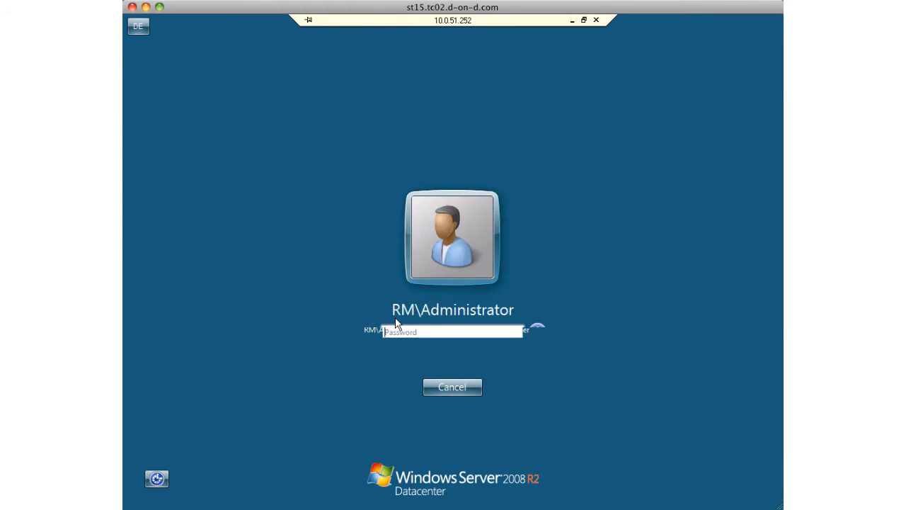
pyautogui.write('••')
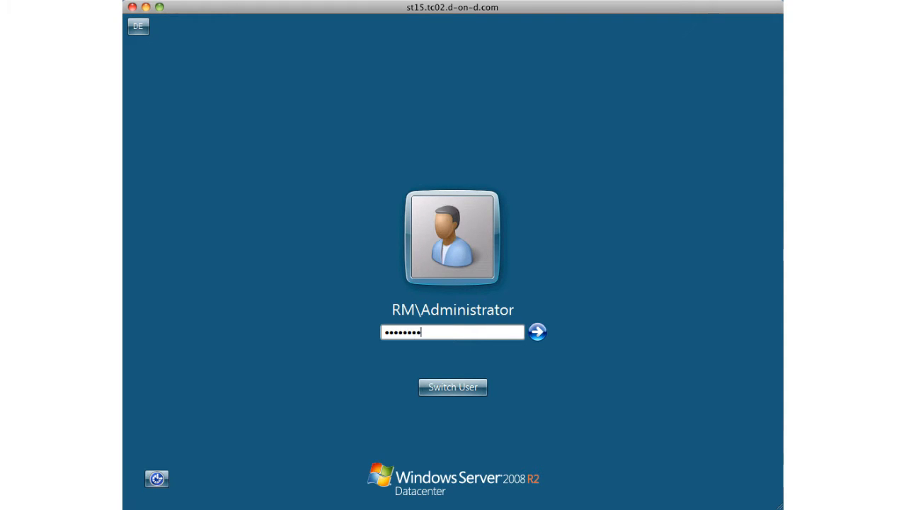
pyautogui.click(538, 331)
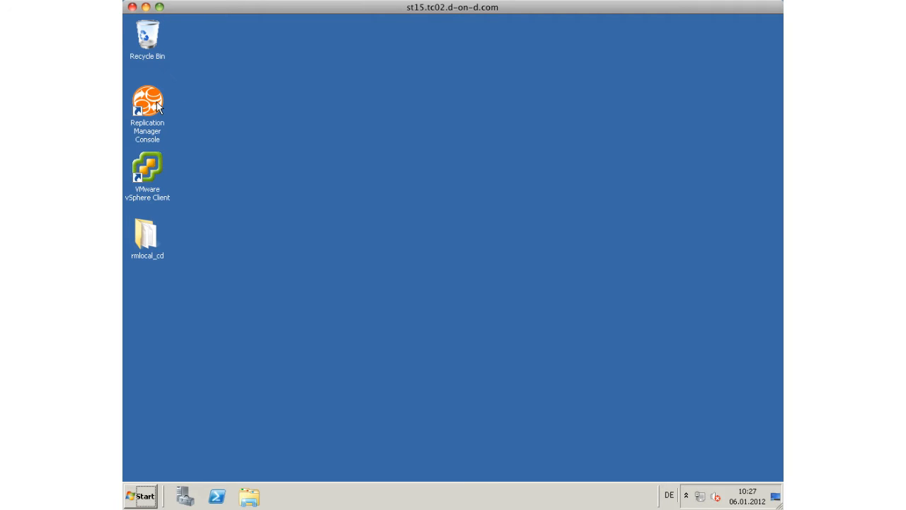
# Step: Launch the Replication Manager Console, log in as admin and continue past the evaluation-license warning
pyautogui.click(147, 102)
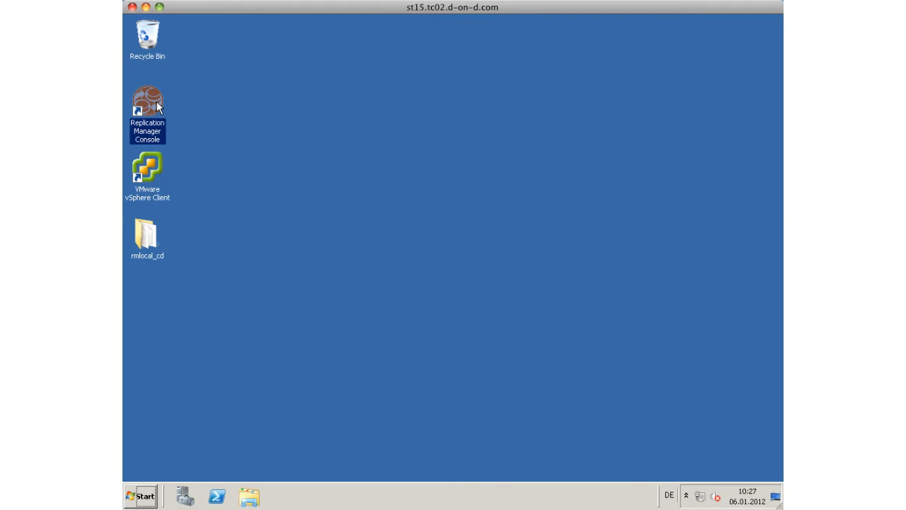
pyautogui.doubleClick(147, 102)
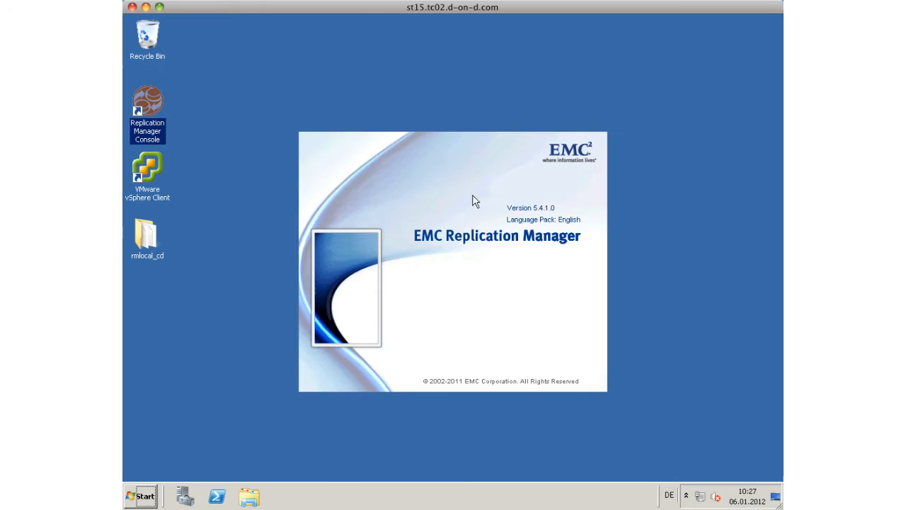
pyautogui.doubleClick(148, 110)
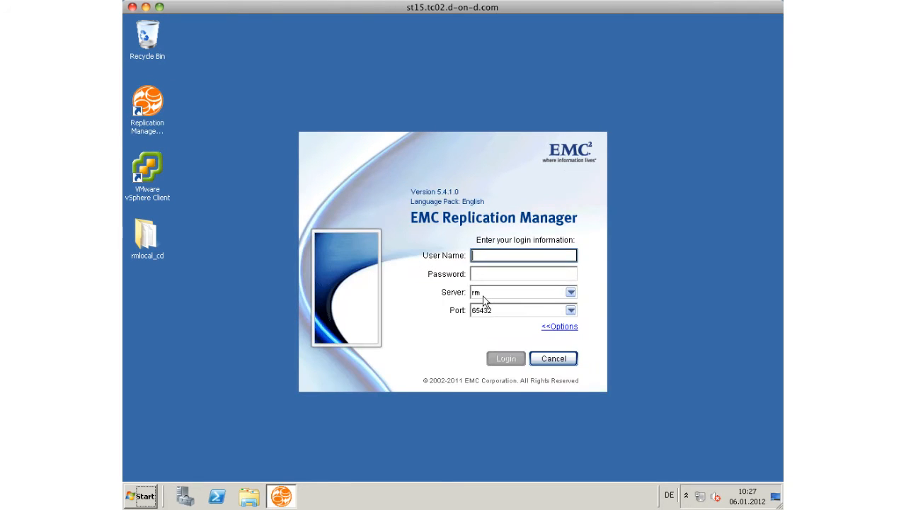
pyautogui.write('admin')
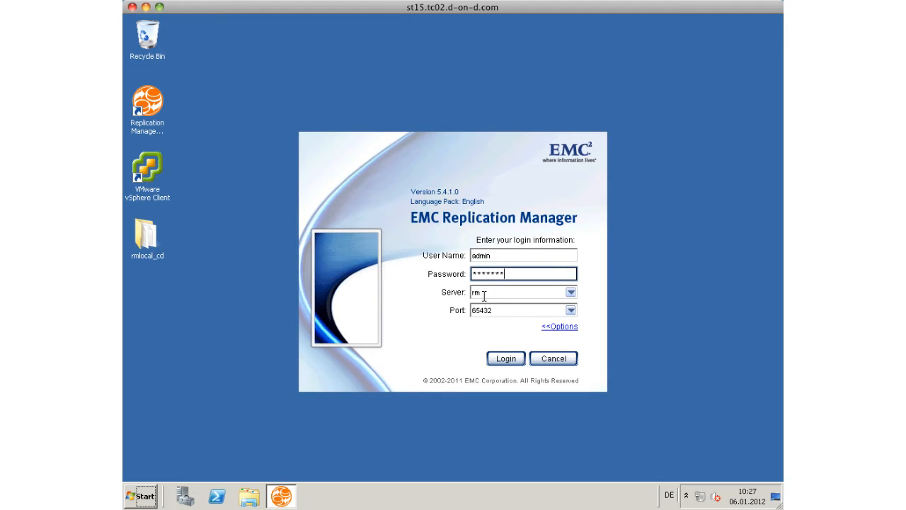
pyautogui.write('*')
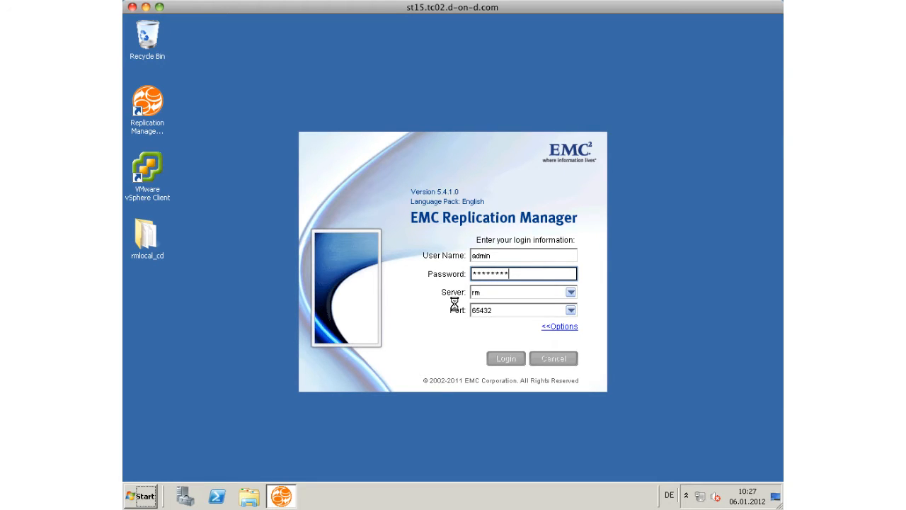
pyautogui.click(505, 357)
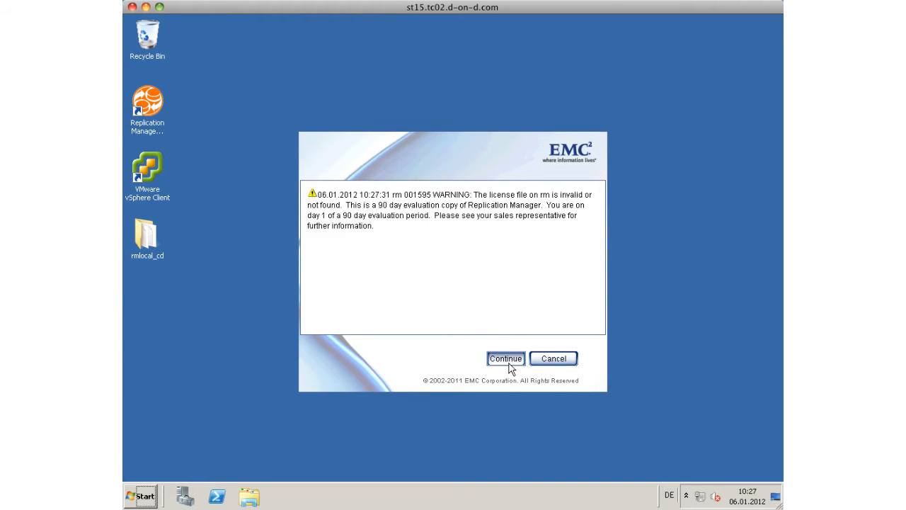
pyautogui.click(504, 358)
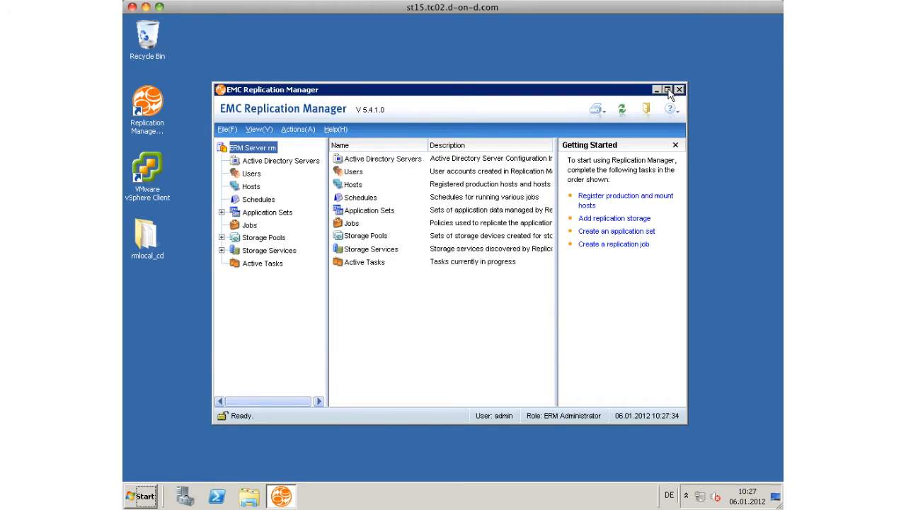
# Step: Maximize the console and start the Add Storage Wizard, moving past its welcome page
pyautogui.click(665, 89)
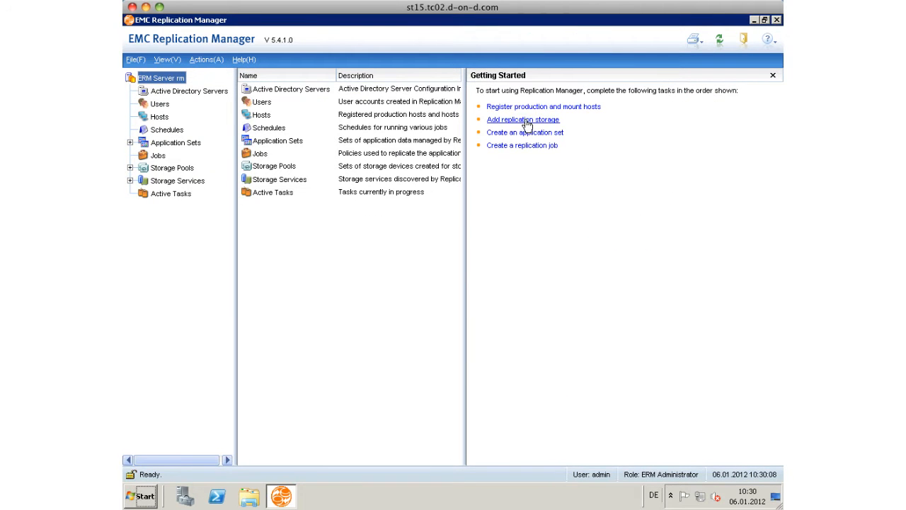
pyautogui.click(522, 119)
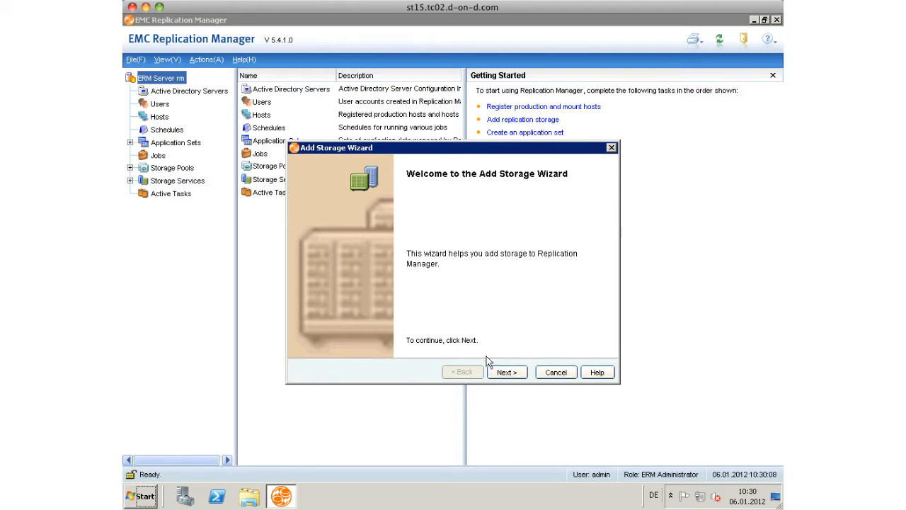
pyautogui.click(507, 371)
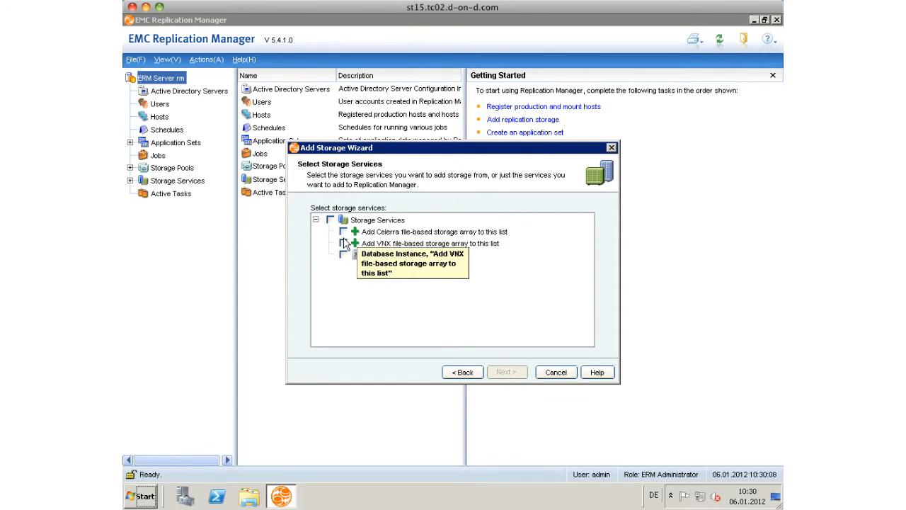
# Step: Add VNX file-based storage array 10.0.25.0 with username nasadmin and its password
pyautogui.click(351, 244)
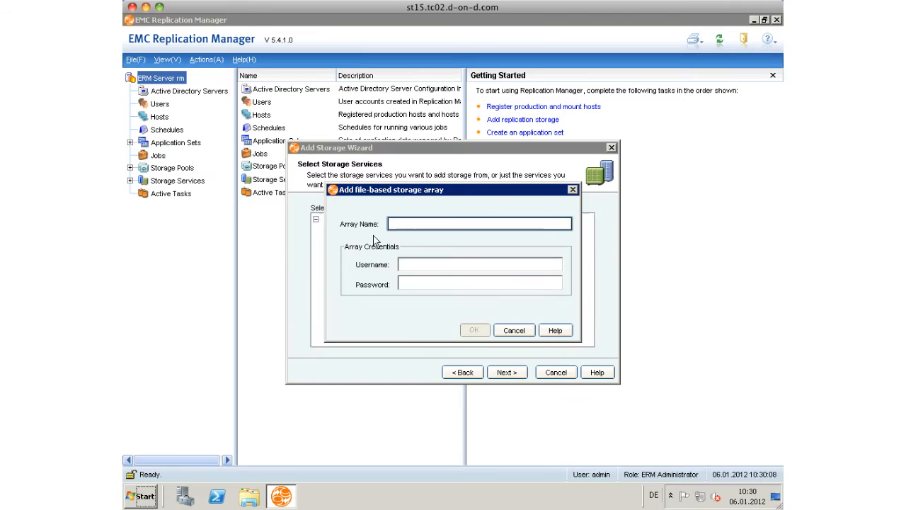
pyautogui.write('10.')
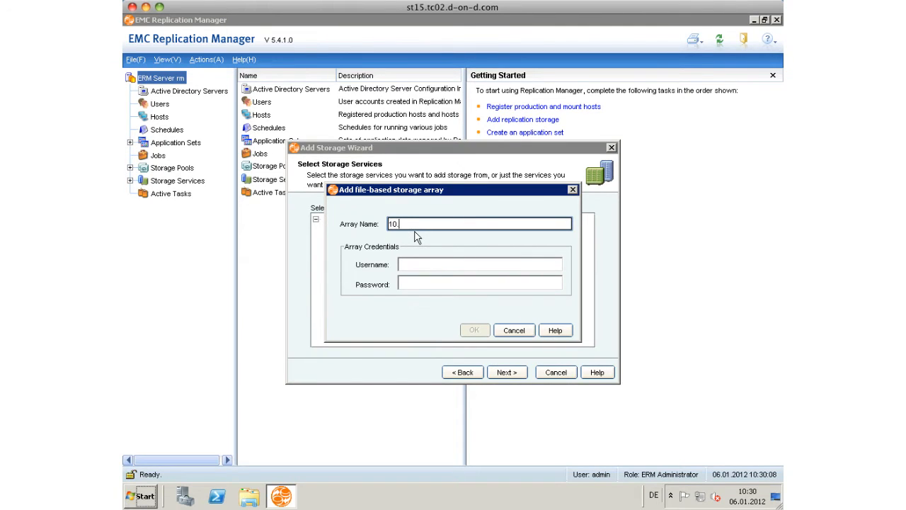
pyautogui.write('0.0.25.0')
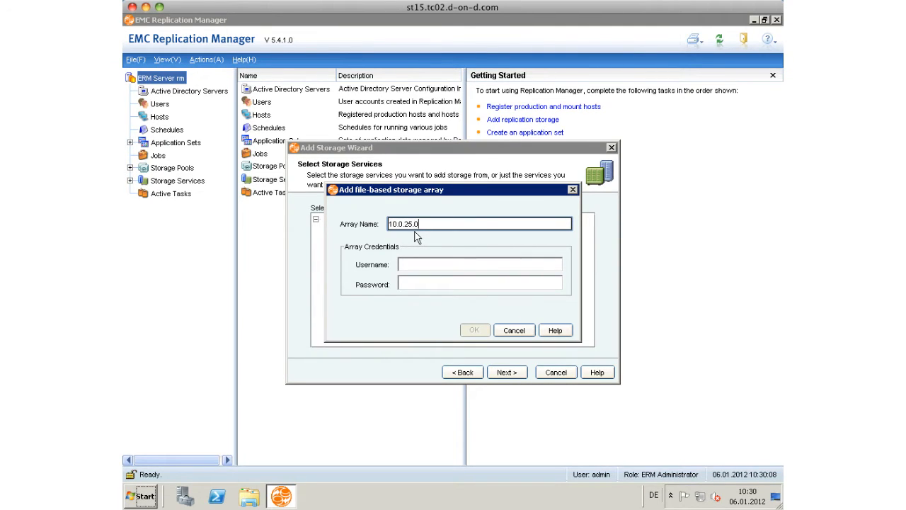
pyautogui.click(481, 264)
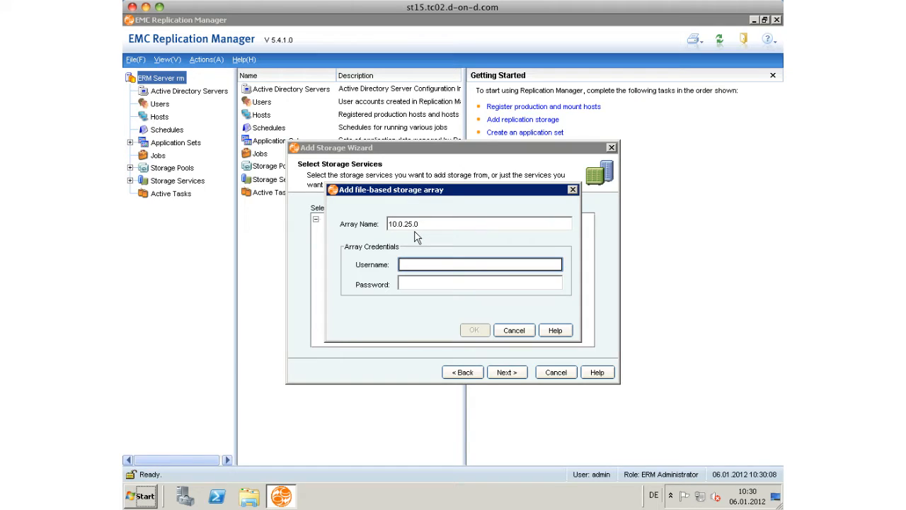
pyautogui.click(480, 265)
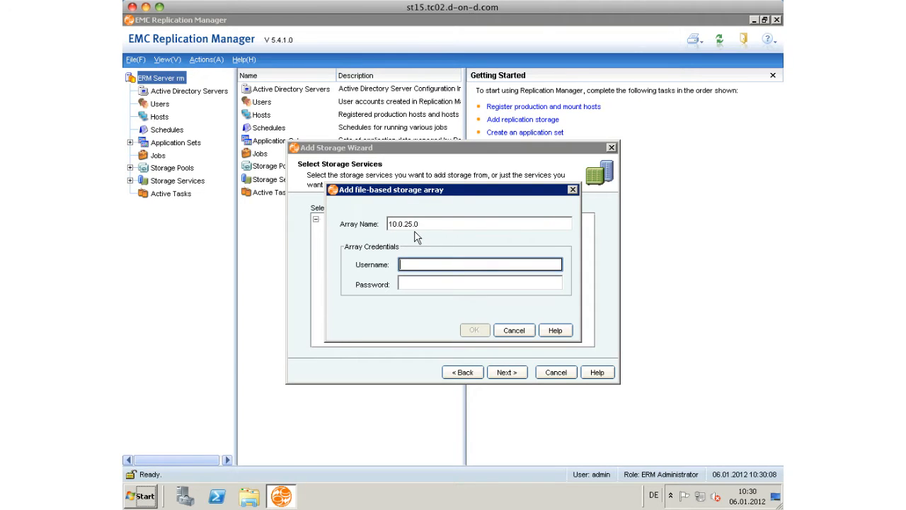
pyautogui.write('nasadmin')
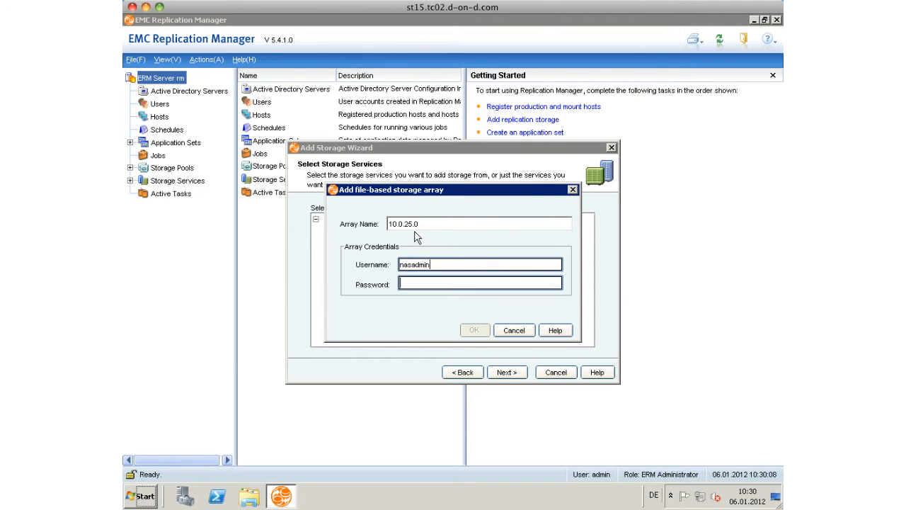
pyautogui.click(480, 283)
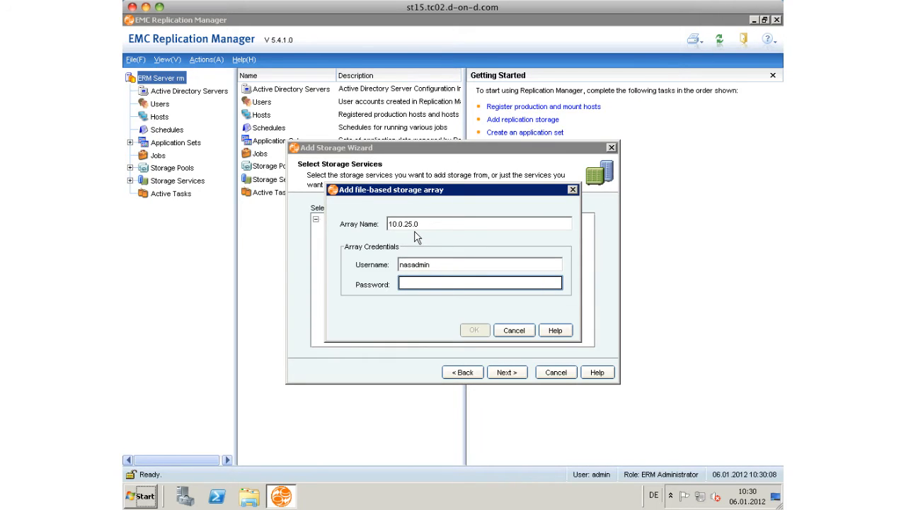
pyautogui.write('*')
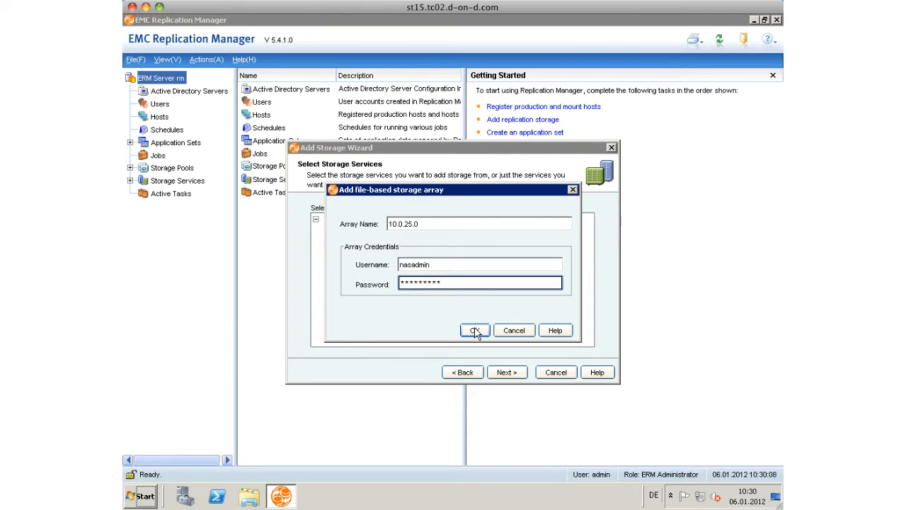
pyautogui.click(474, 329)
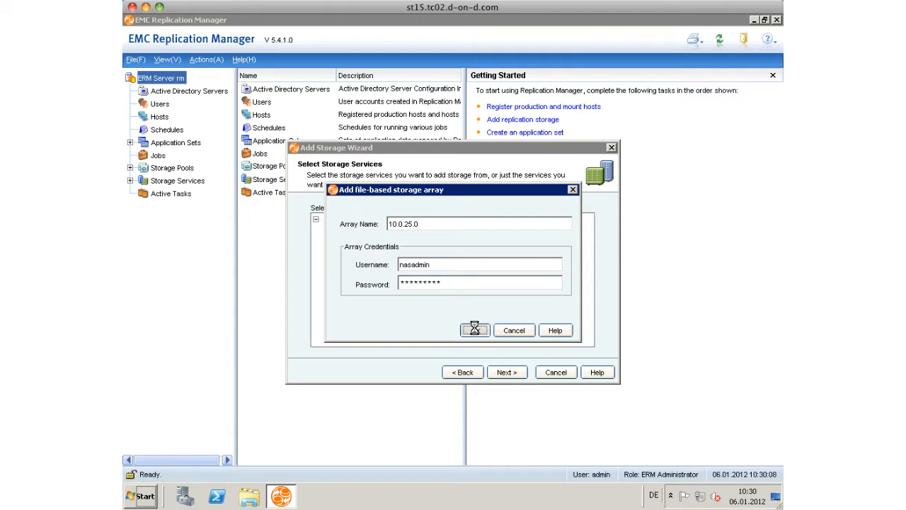
pyautogui.click(474, 330)
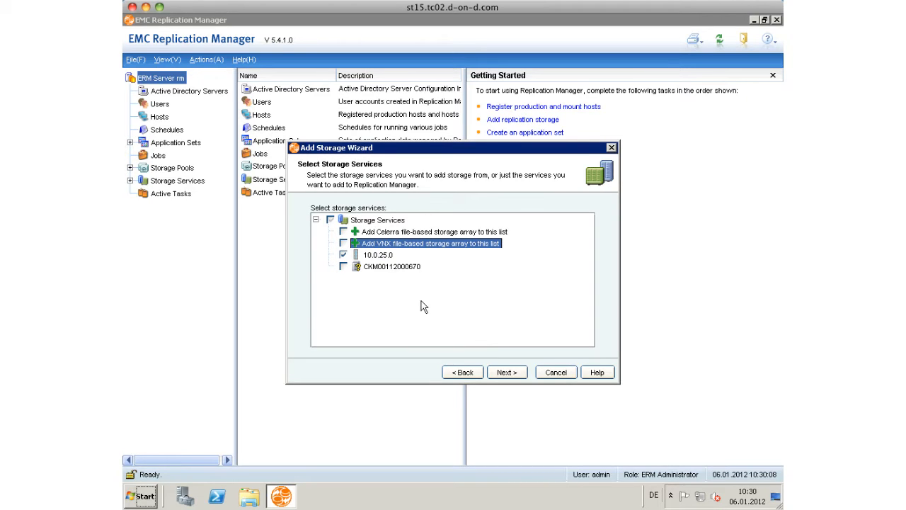
pyautogui.click(343, 266)
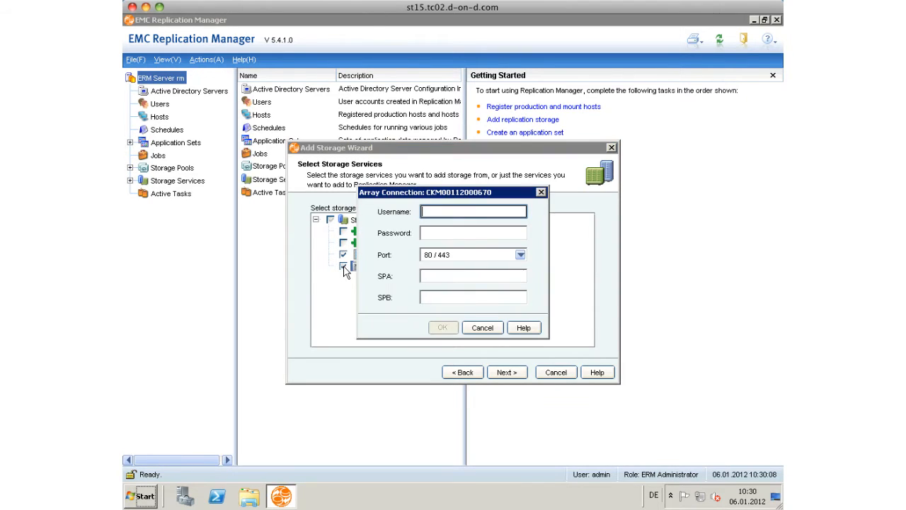
pyautogui.write('s')
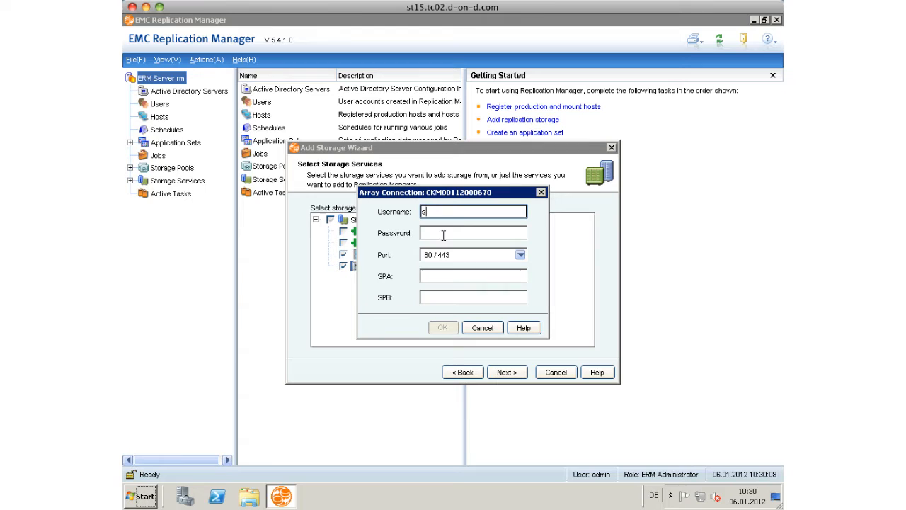
pyautogui.write('ysadmin')
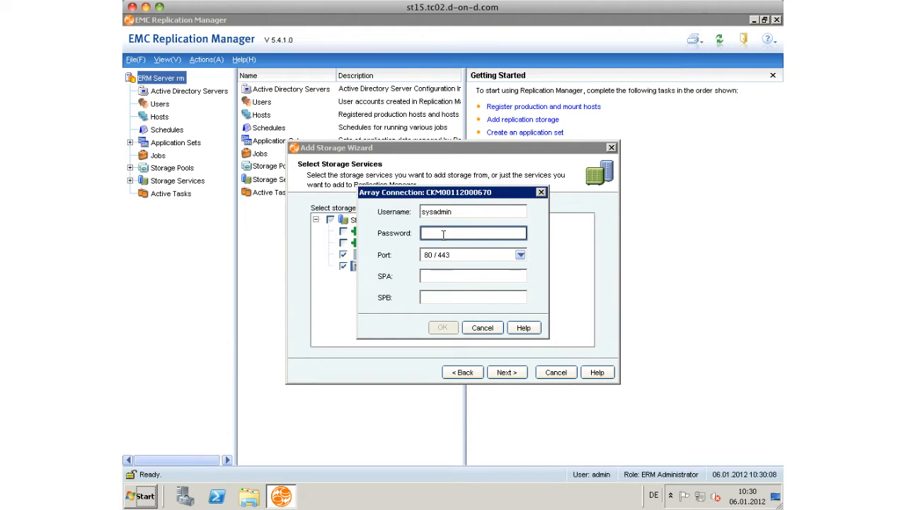
pyautogui.write('*')
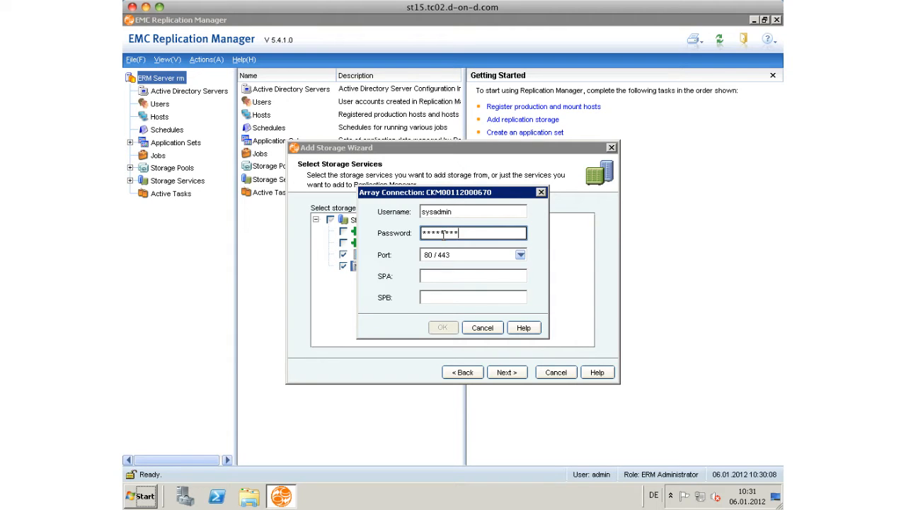
pyautogui.write('1')
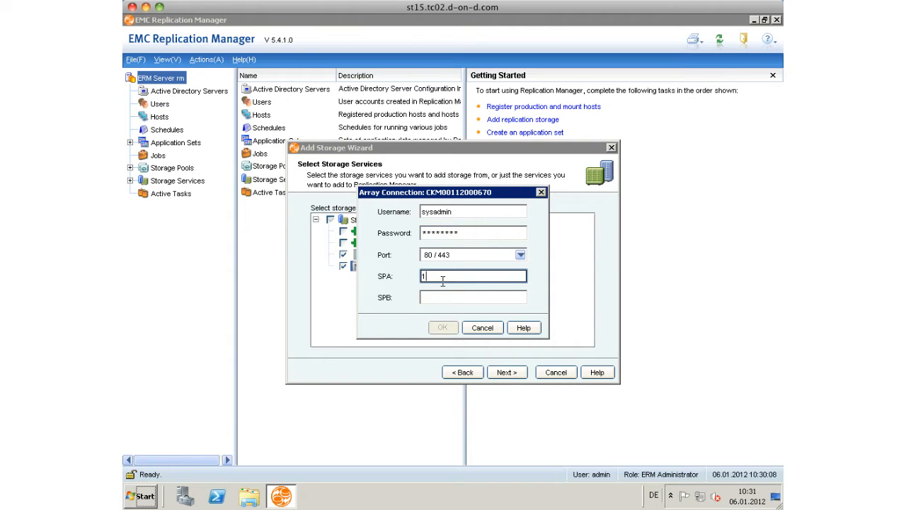
pyautogui.write('0.0.25.')
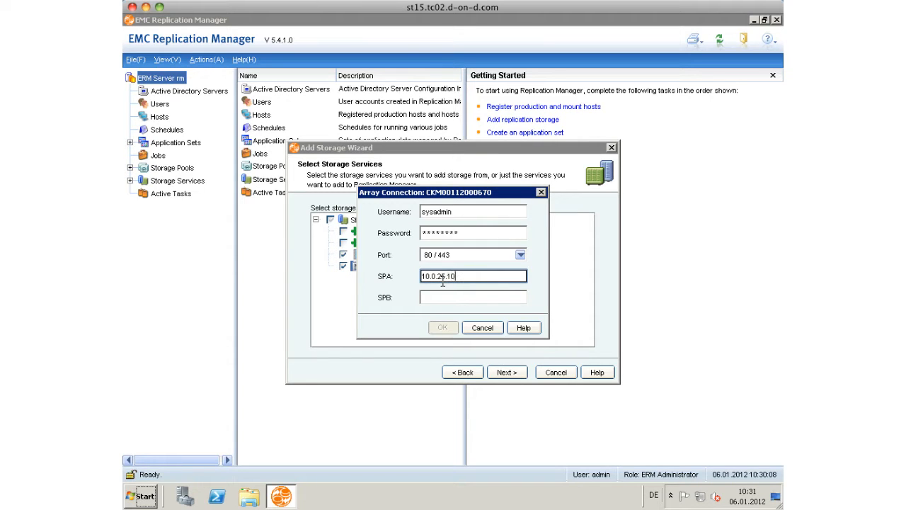
pyautogui.write('10.0.25.')
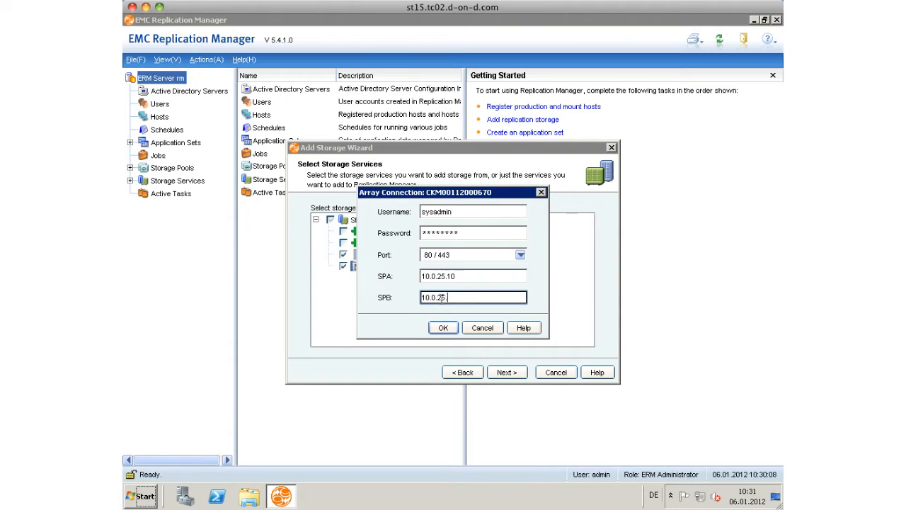
pyautogui.click(443, 327)
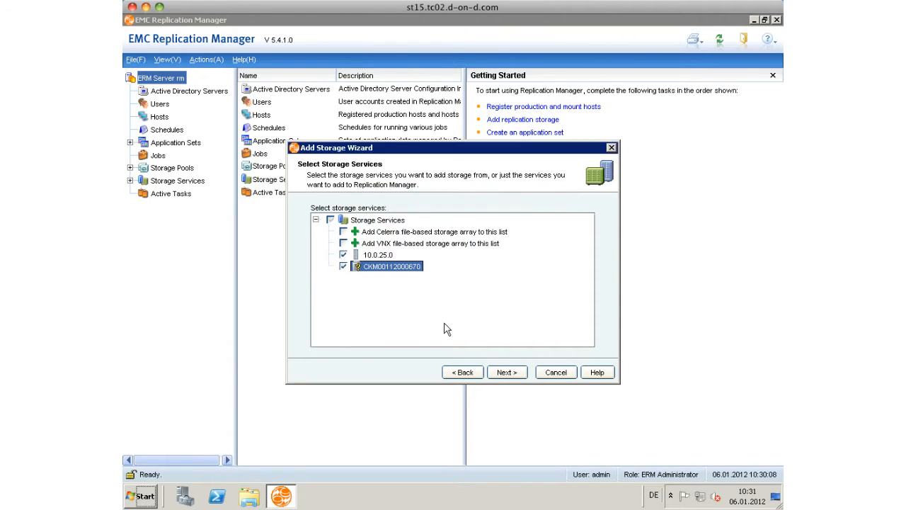
# Step: Run storage discovery on the chosen services, review the log details and close the finished report
pyautogui.click(506, 371)
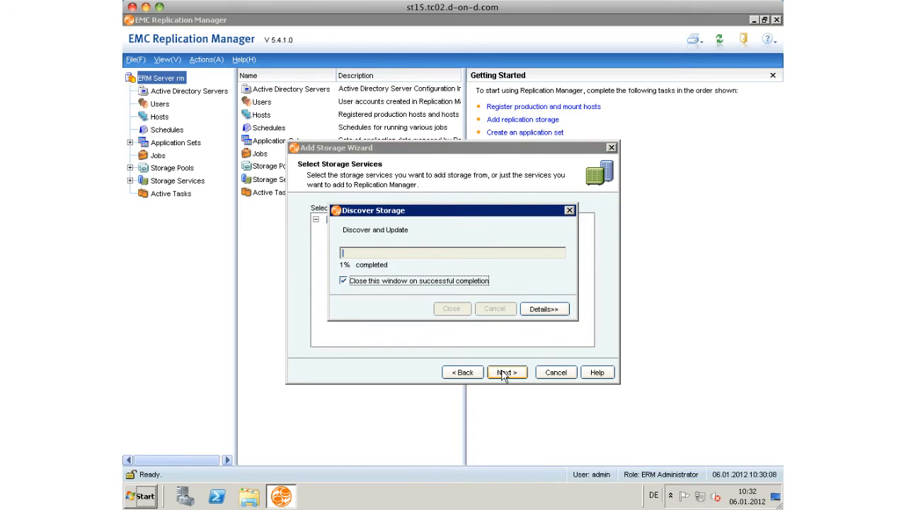
pyautogui.click(543, 308)
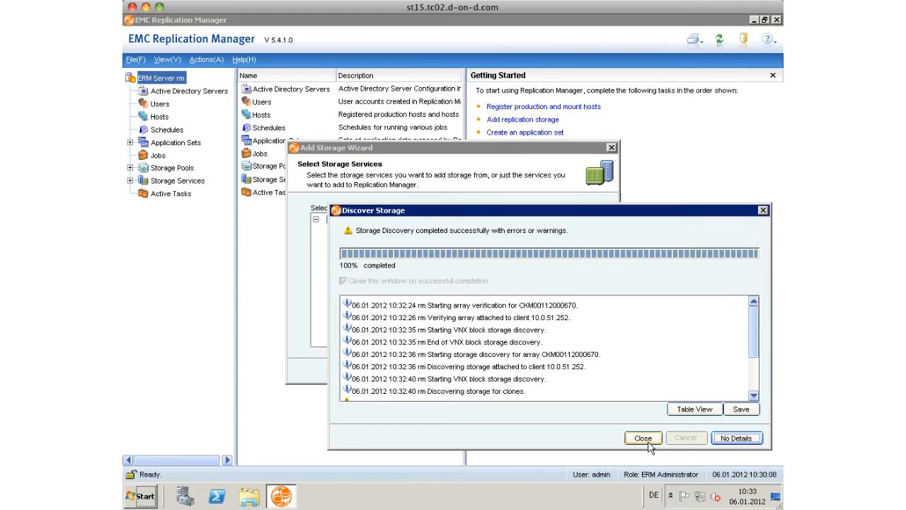
pyautogui.click(643, 437)
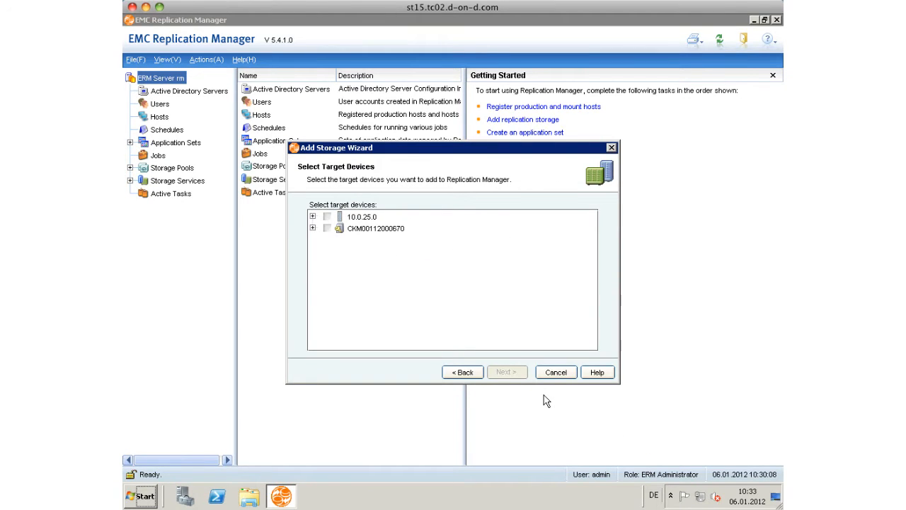
pyautogui.moveTo(317, 241)
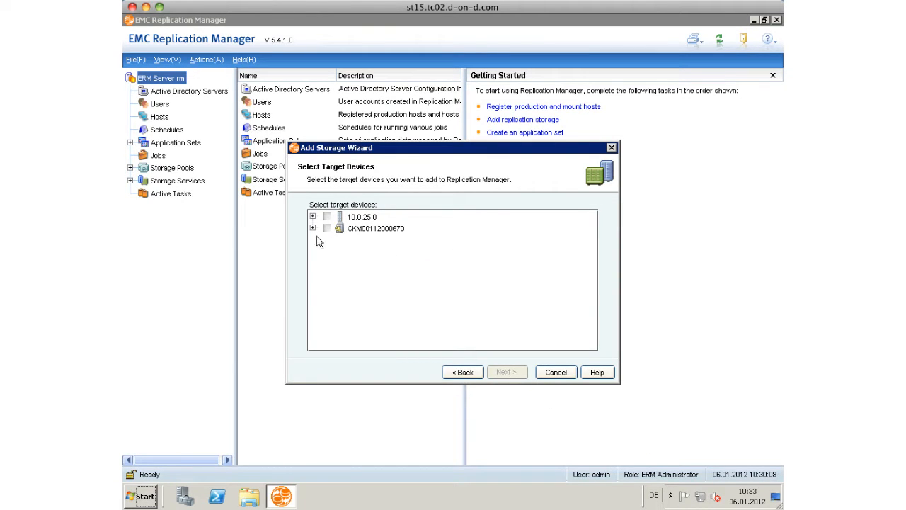
pyautogui.click(312, 227)
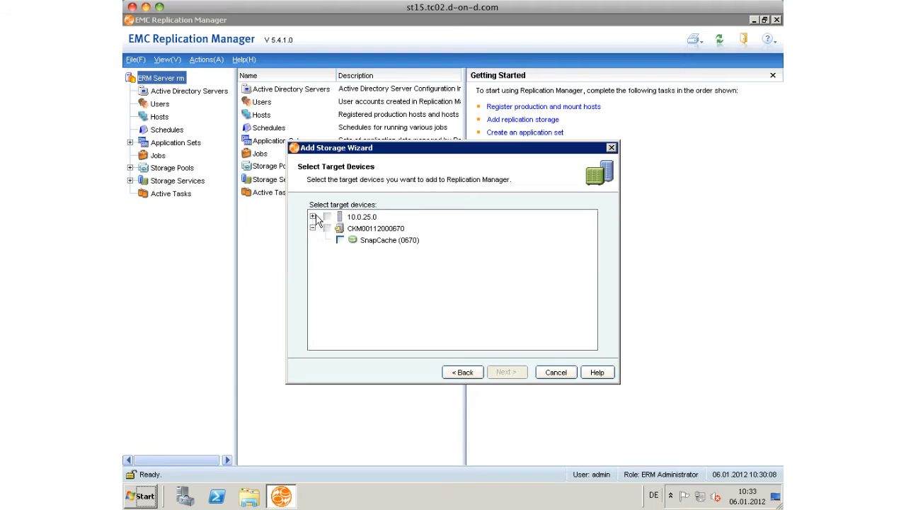
pyautogui.click(313, 216)
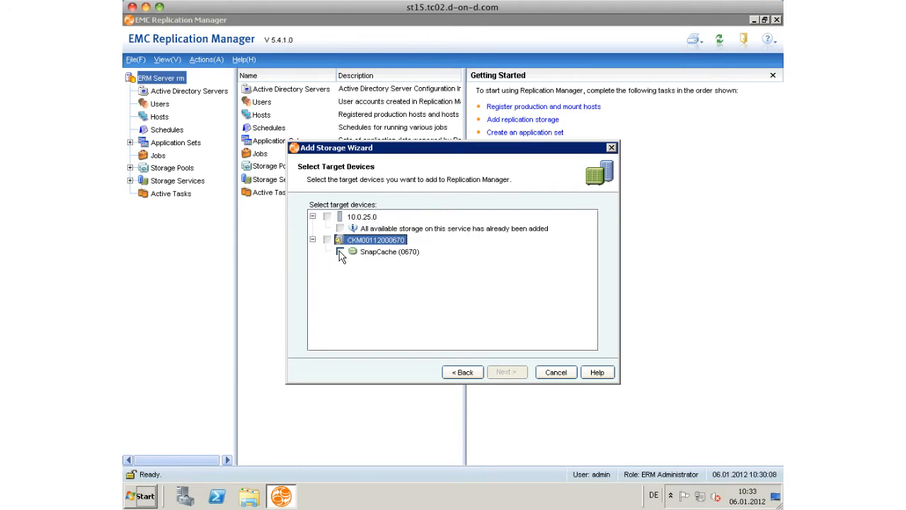
pyautogui.click(505, 371)
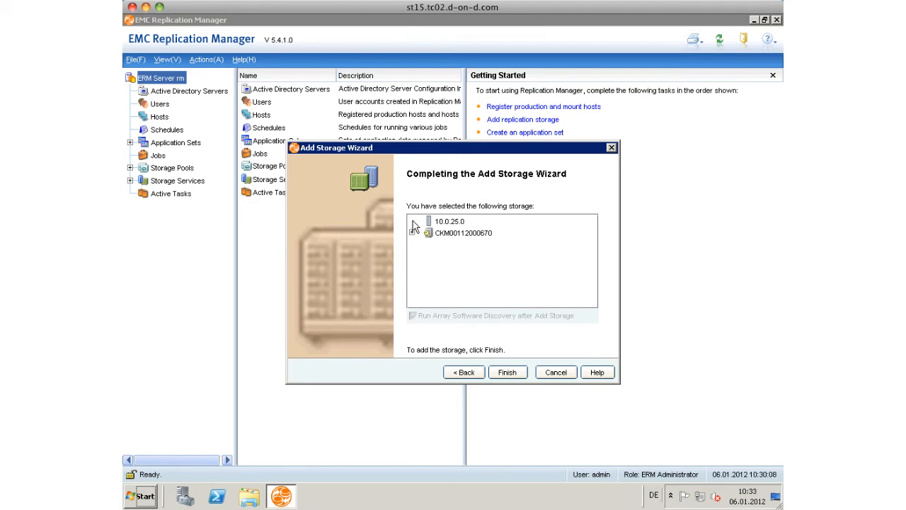
pyautogui.click(427, 232)
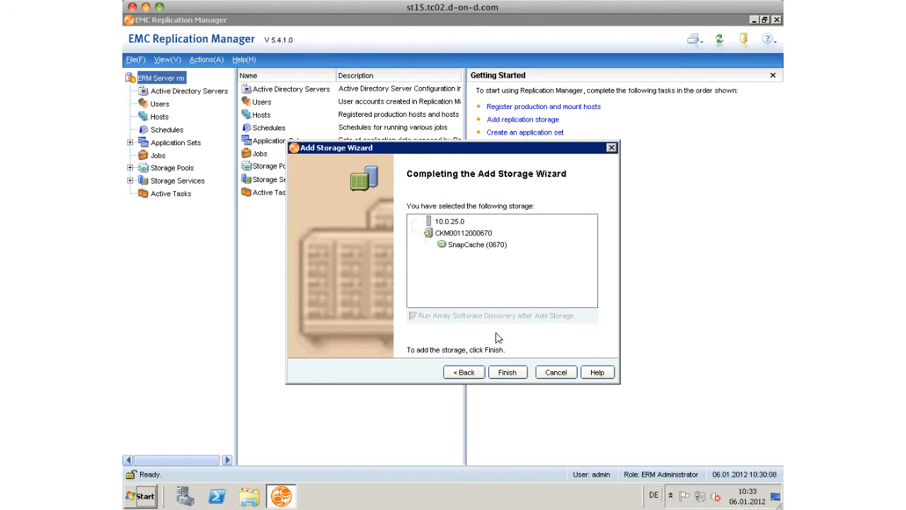
pyautogui.click(507, 371)
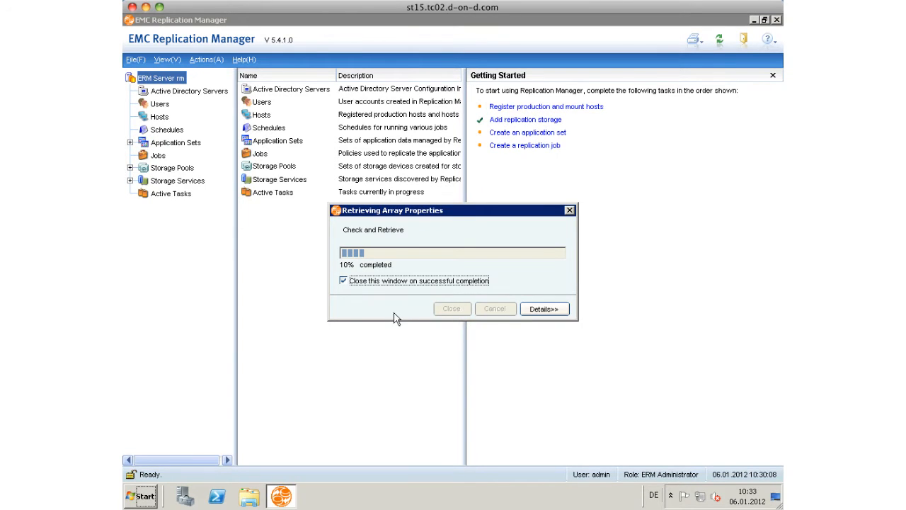
# Step: Wait for Retrieving Array Properties to finish so replication storage is marked as added
pyautogui.click(544, 308)
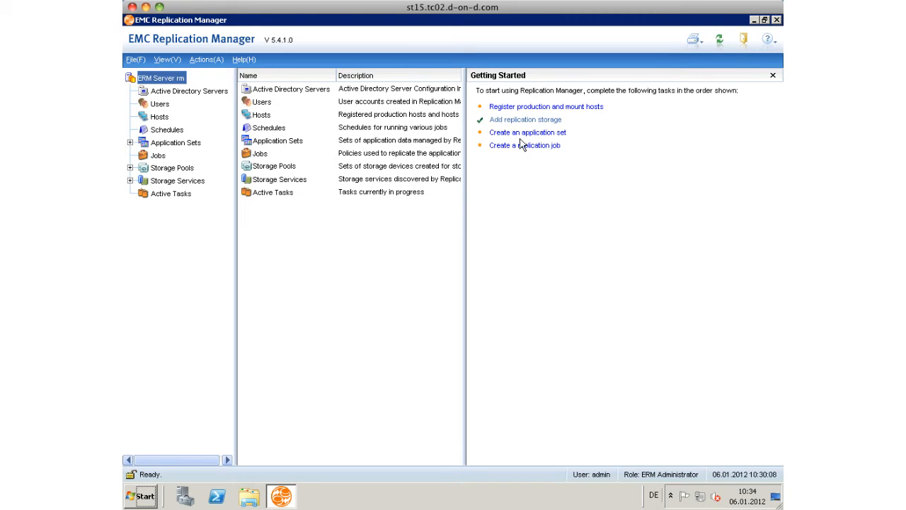
# Step: Start a new application set and include the FC Store 01 VMFS datastore under 10.0.51.252 > VMware VMFS > d-on-d
pyautogui.click(527, 133)
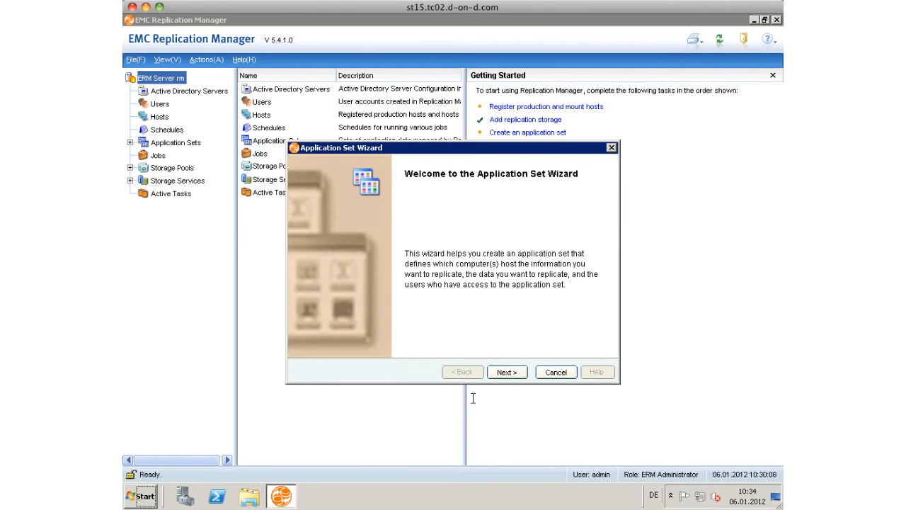
pyautogui.click(507, 371)
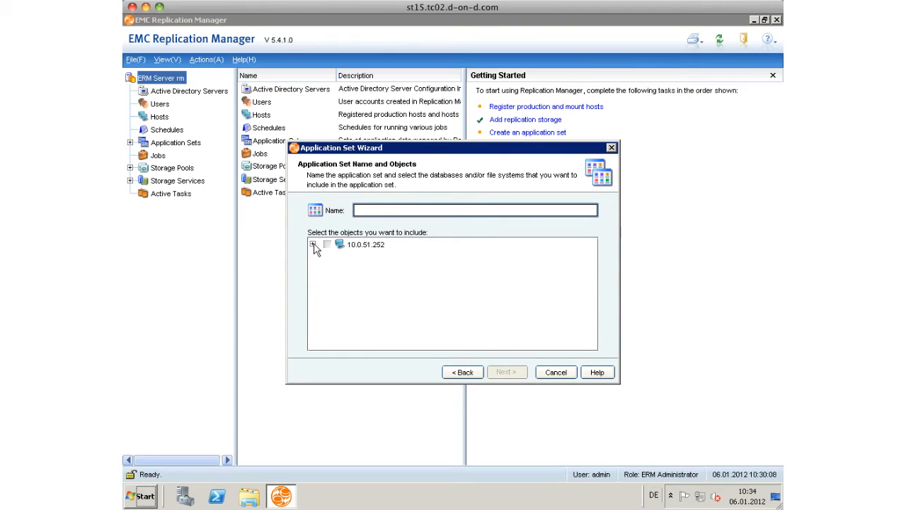
pyautogui.click(313, 244)
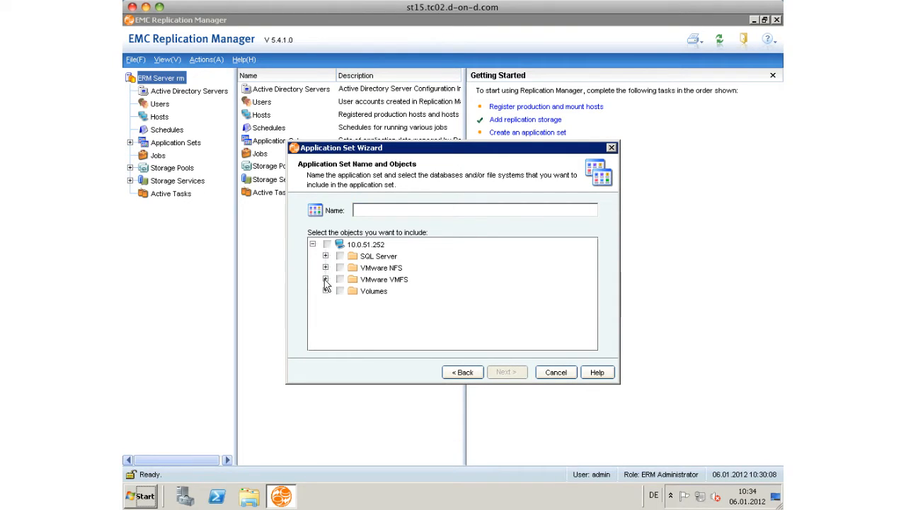
pyautogui.click(326, 279)
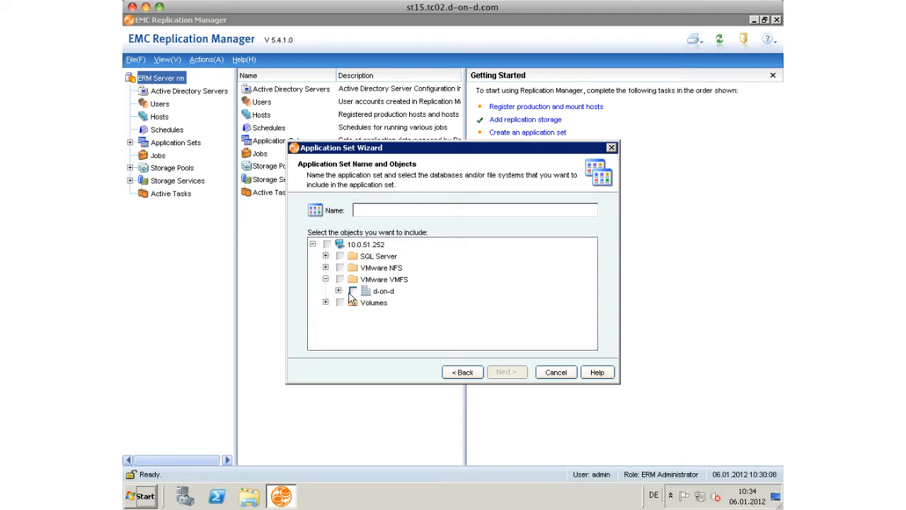
pyautogui.click(339, 292)
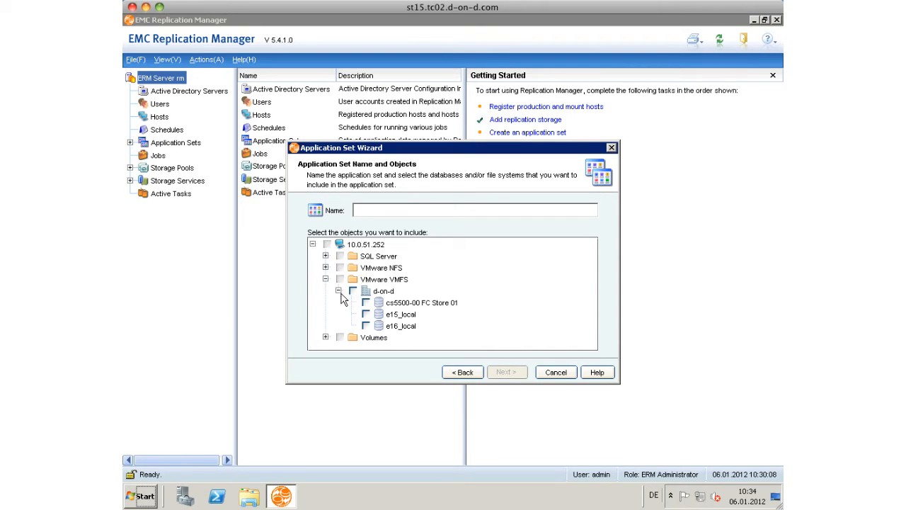
pyautogui.click(367, 303)
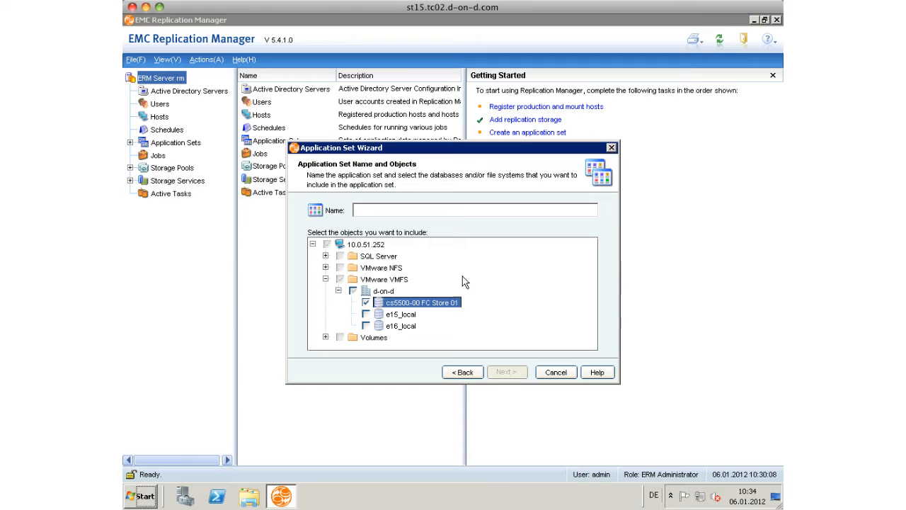
# Step: Name the application set 'block set' and proceed to its summary
pyautogui.click(474, 209)
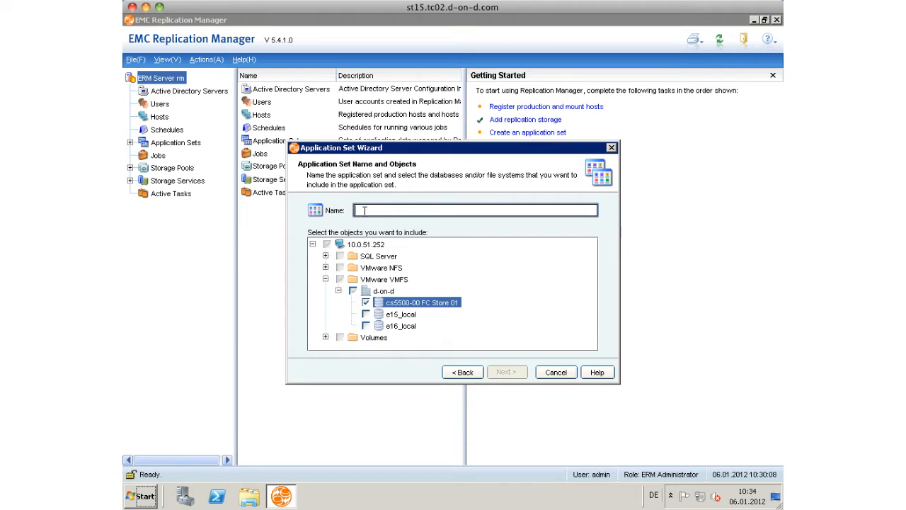
pyautogui.write('block set')
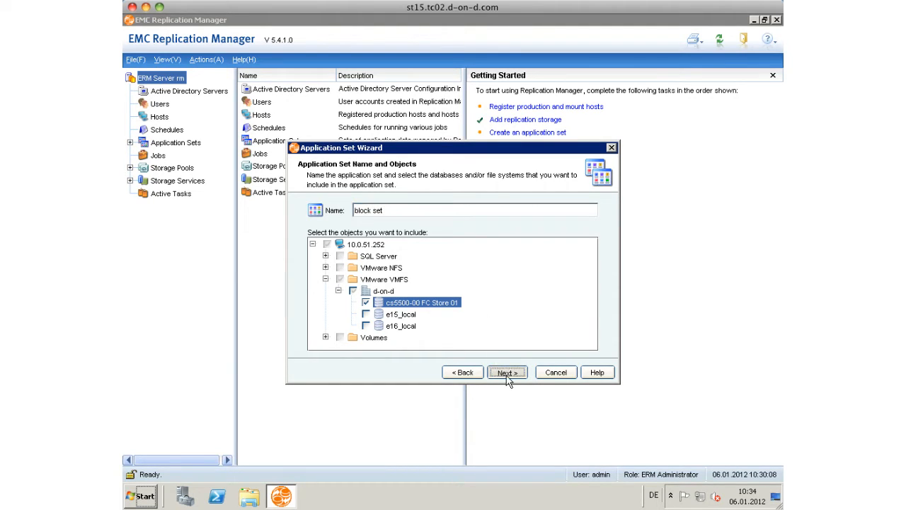
pyautogui.click(507, 371)
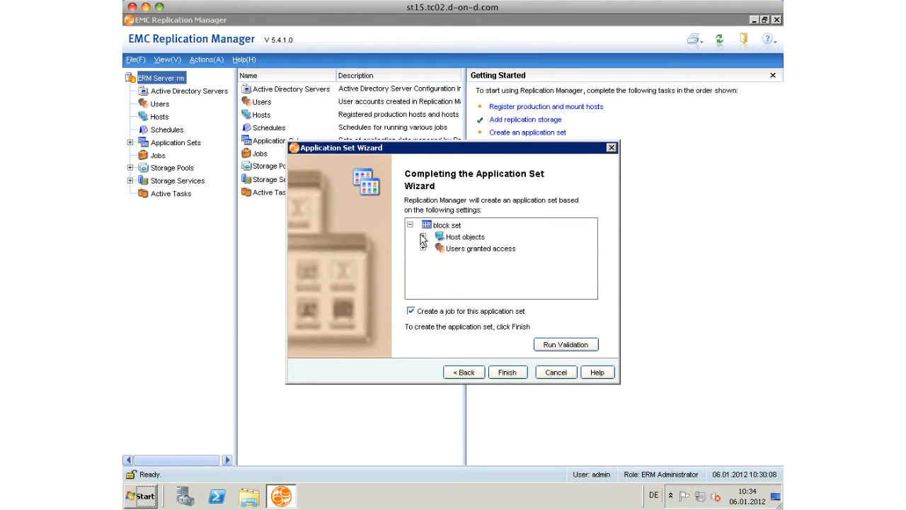
# Step: Validate the 'block set' application set successfully and finish creating it
pyautogui.click(422, 236)
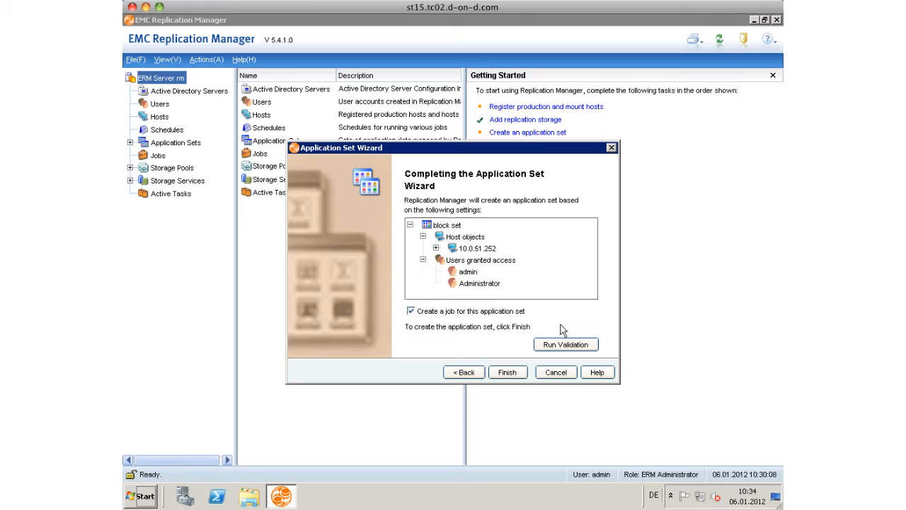
pyautogui.click(565, 344)
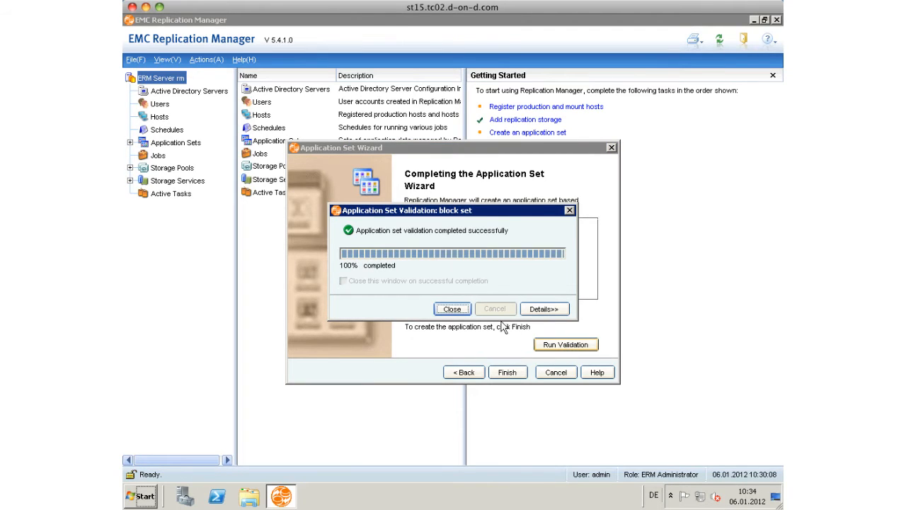
pyautogui.click(452, 309)
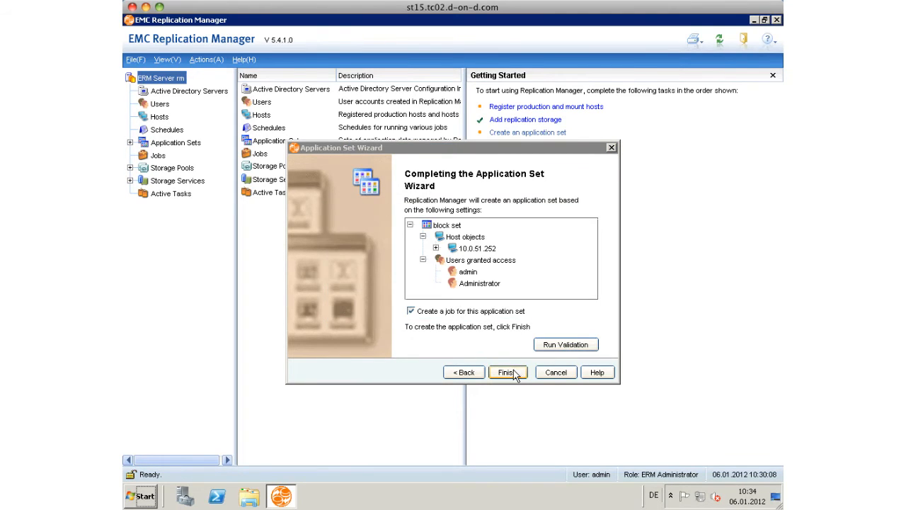
pyautogui.click(507, 371)
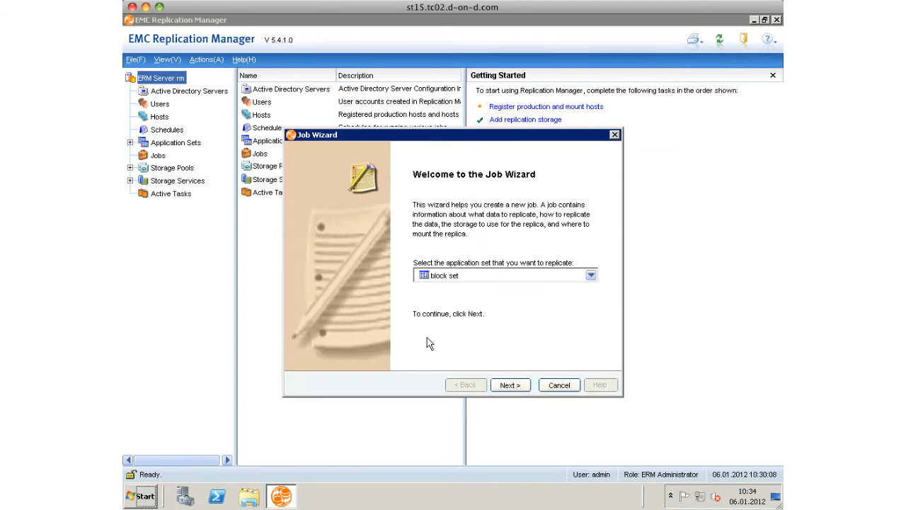
# Step: Name the new job 'block' and choose SnapView Snap as its replication technology
pyautogui.click(509, 385)
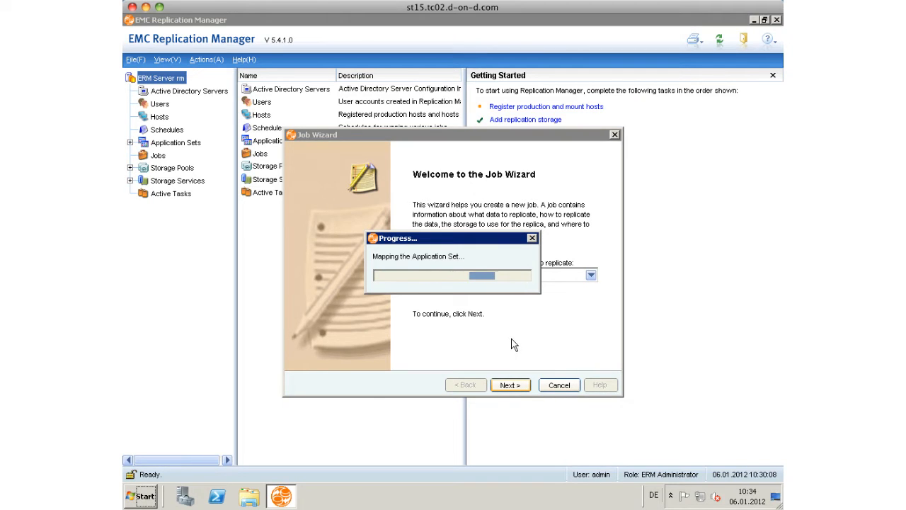
pyautogui.click(510, 385)
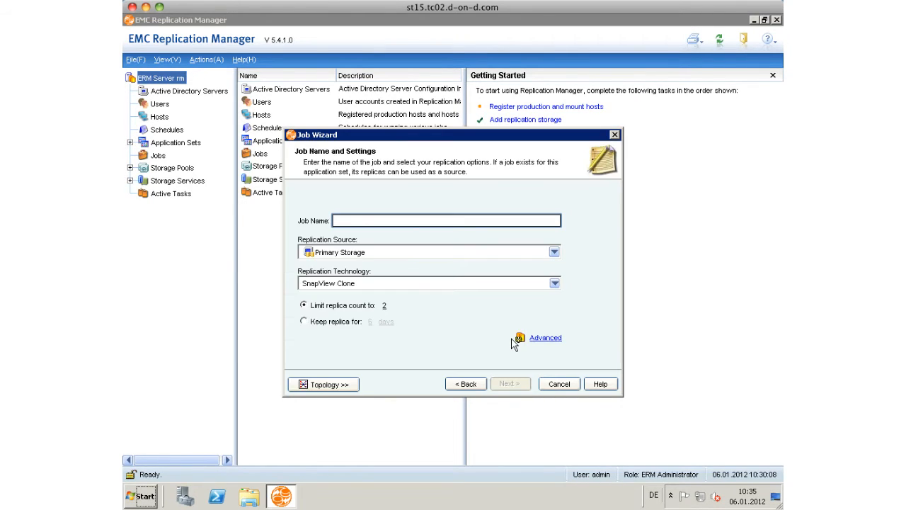
pyautogui.write('block')
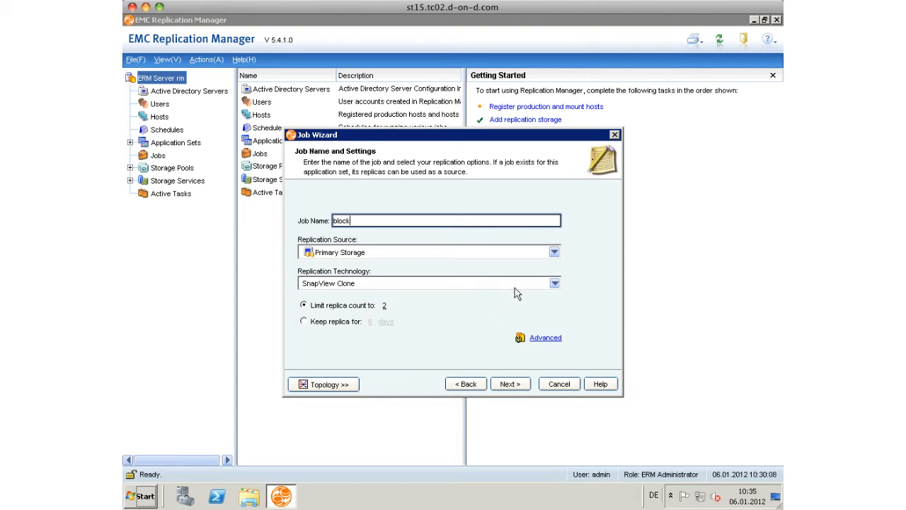
pyautogui.click(555, 283)
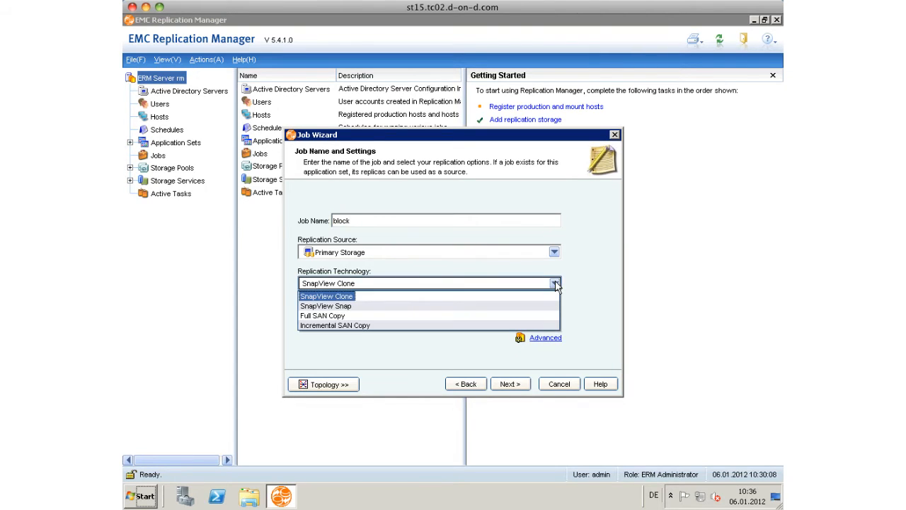
pyautogui.moveTo(326, 306)
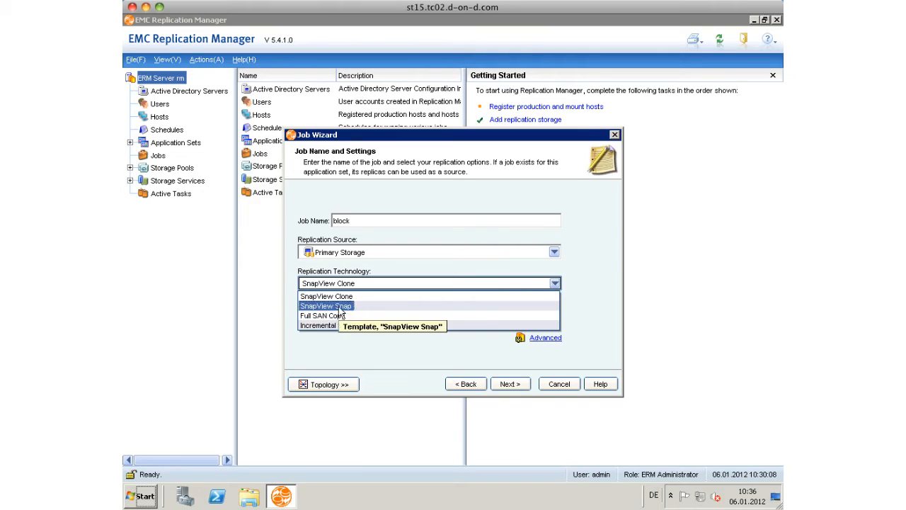
pyautogui.click(325, 306)
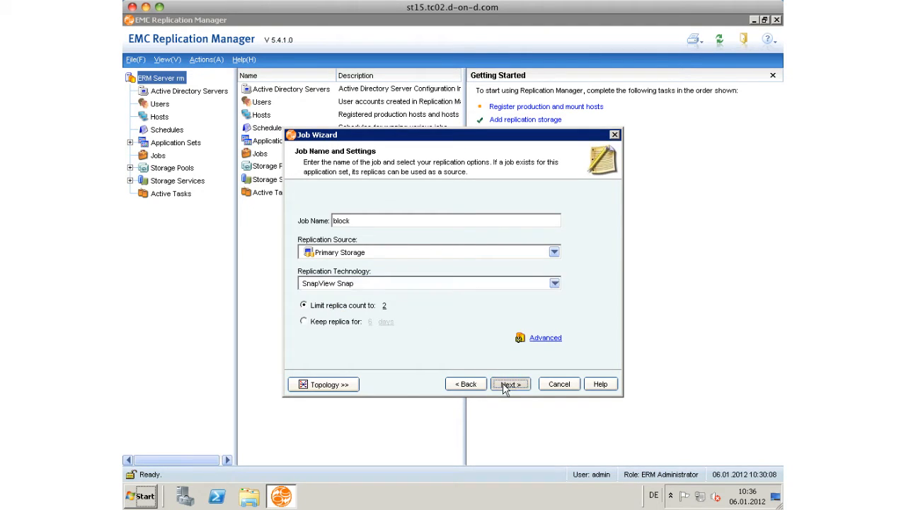
pyautogui.click(510, 384)
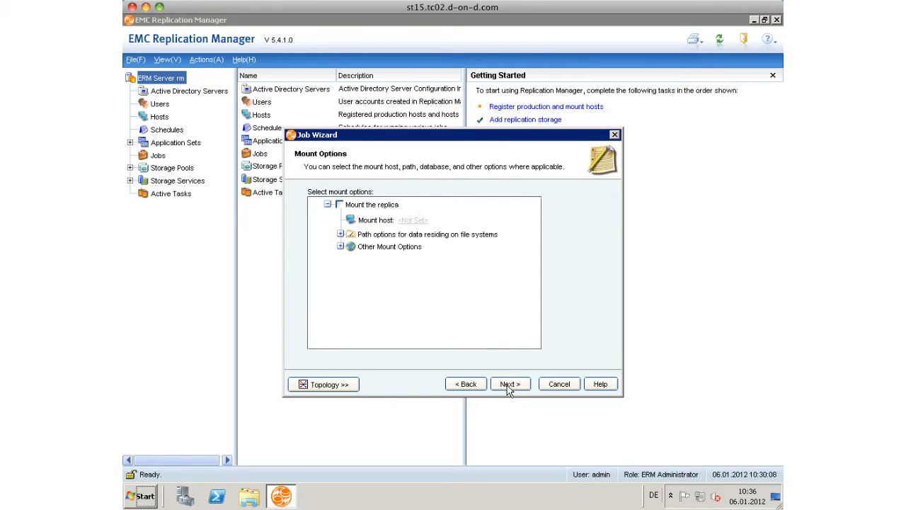
# Step: Finish the Job Wizard without mounting the replica or email notifications
pyautogui.click(510, 384)
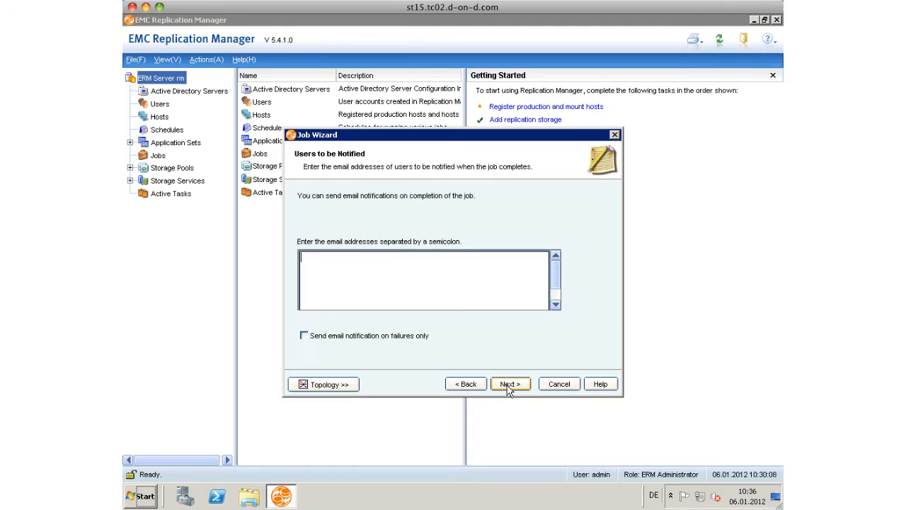
pyautogui.click(509, 384)
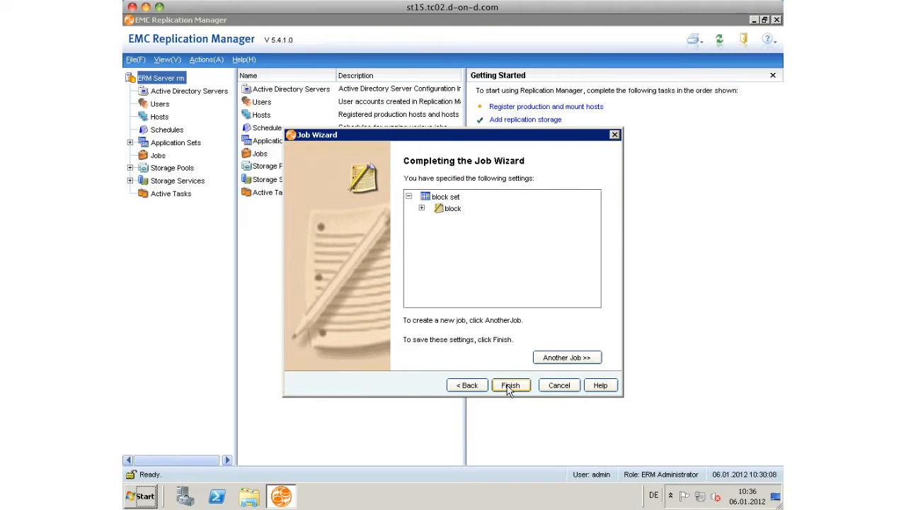
pyautogui.click(509, 386)
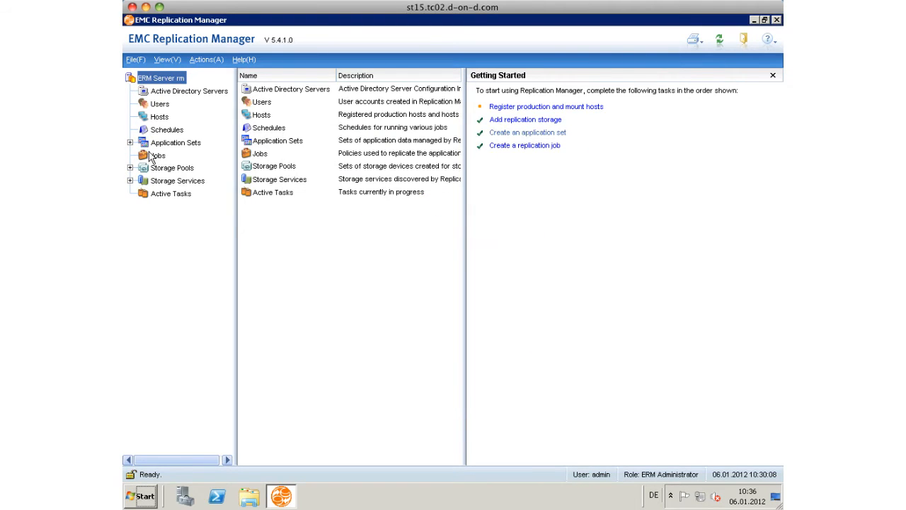
# Step: Run the block job from the Jobs list under the block set application set
pyautogui.click(130, 142)
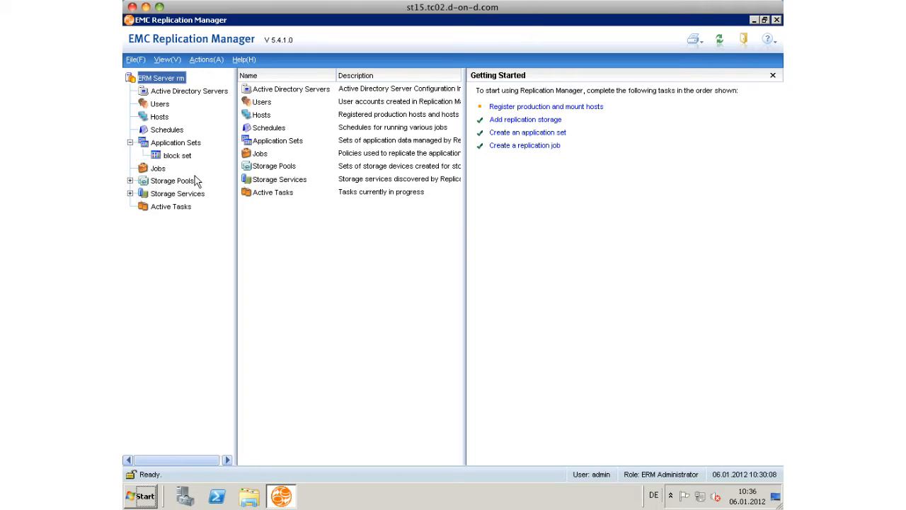
pyautogui.click(158, 167)
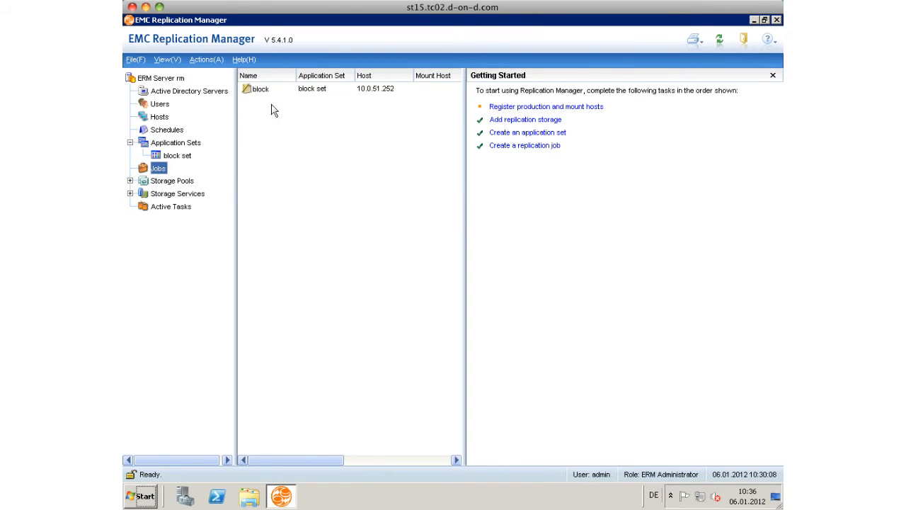
pyautogui.rightClick(260, 88)
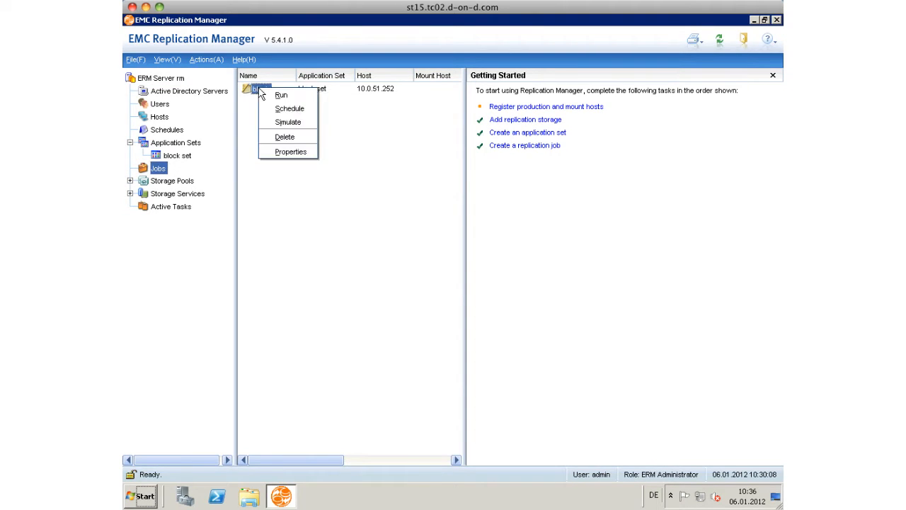
pyautogui.click(280, 94)
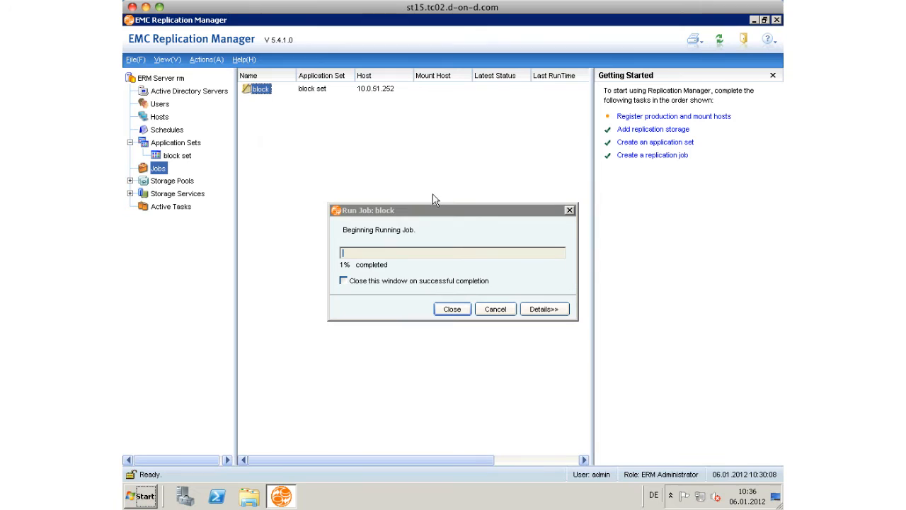
# Step: Let the block job complete successfully and dismiss its progress window
pyautogui.click(343, 280)
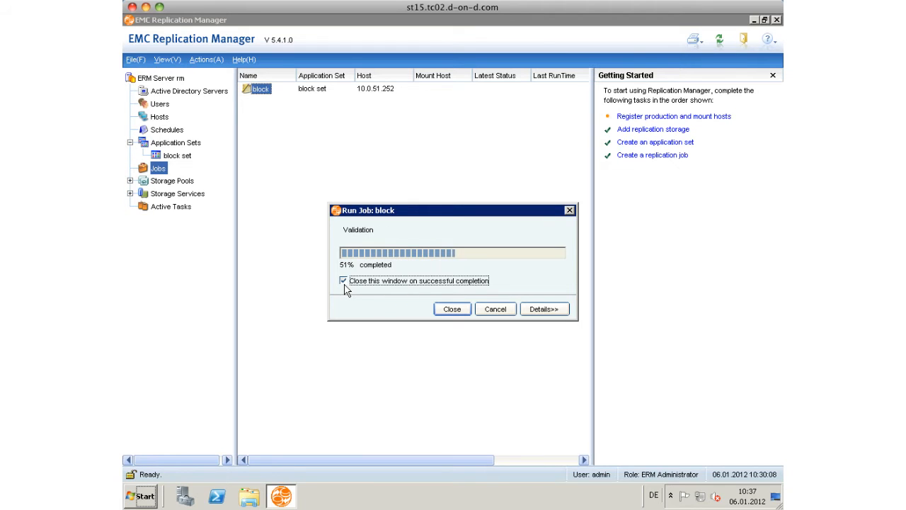
pyautogui.click(343, 280)
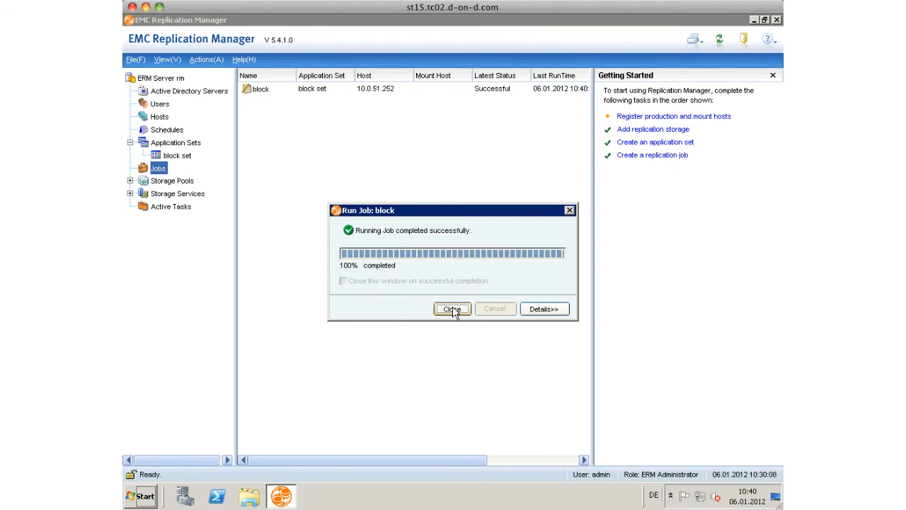
pyautogui.click(452, 309)
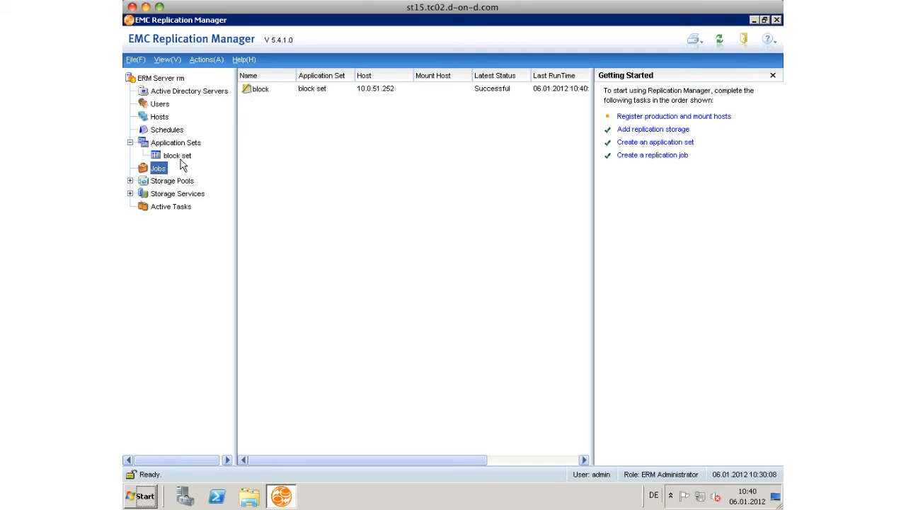
# Step: Show the block set's new SnapView Snap replica and bring up its actions
pyautogui.click(177, 154)
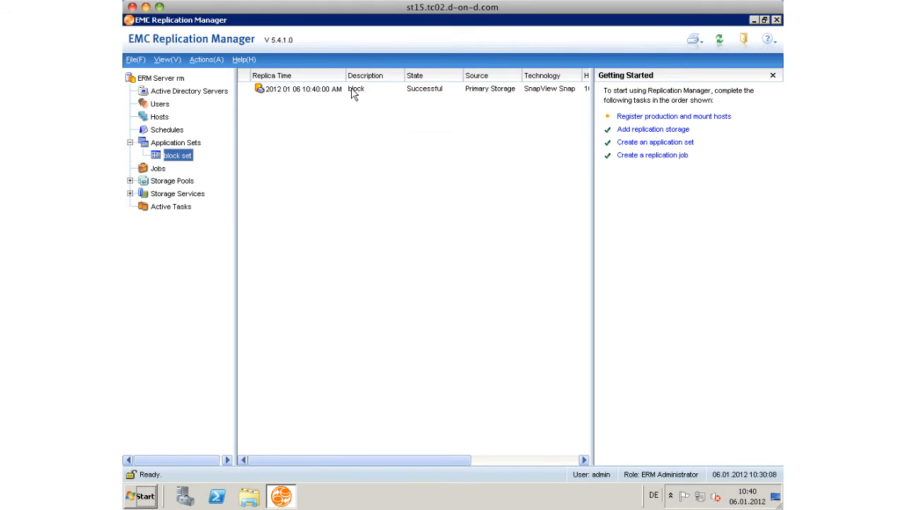
pyautogui.rightClick(300, 88)
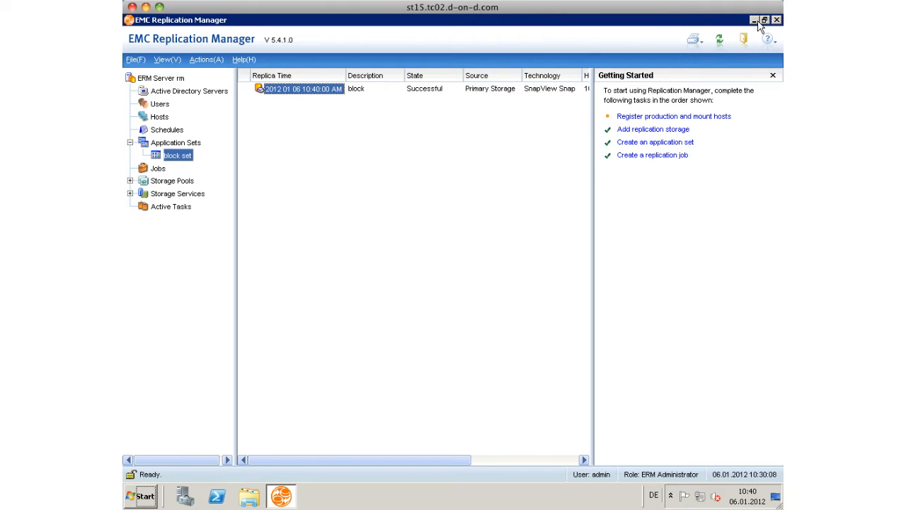
pyautogui.moveTo(657, 21)
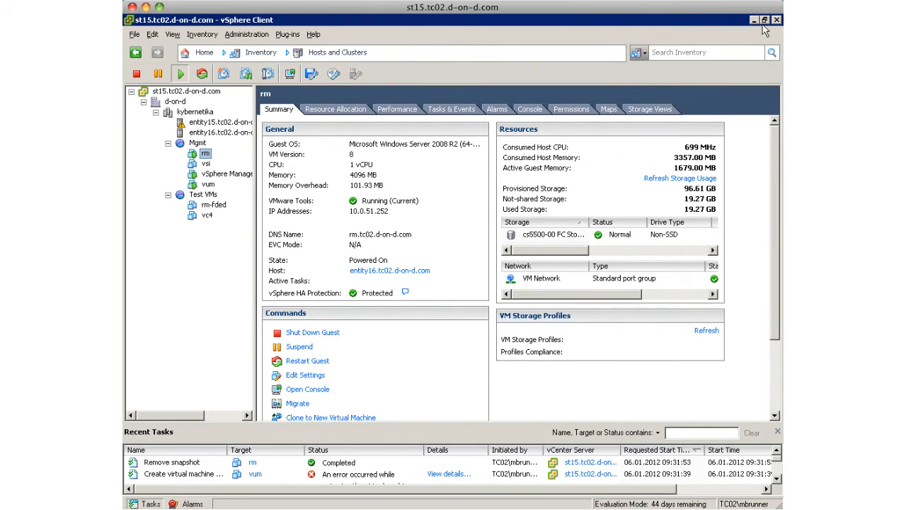
# Step: In Unisphere's Reserved LUN Pool, refresh and select LUN 1 to confirm snap session rm-0001-302, then return to Replication Manager
pyautogui.click(767, 20)
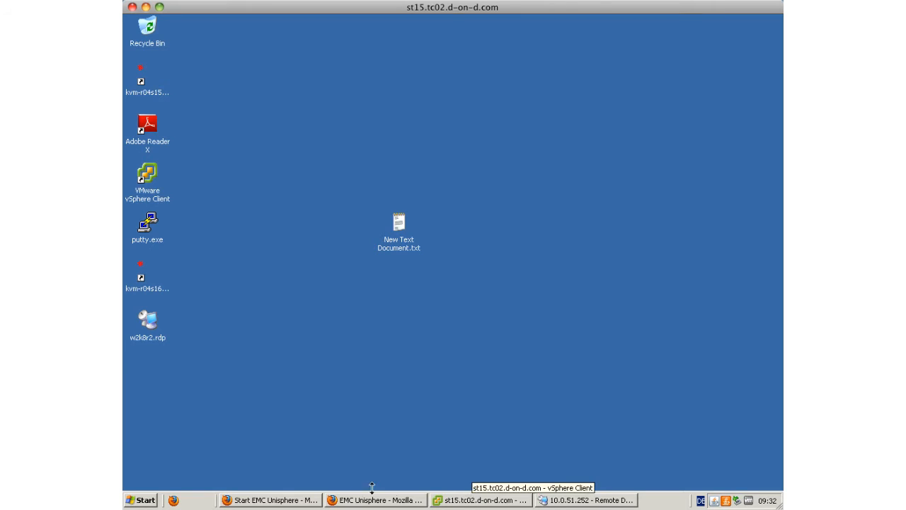
pyautogui.click(376, 500)
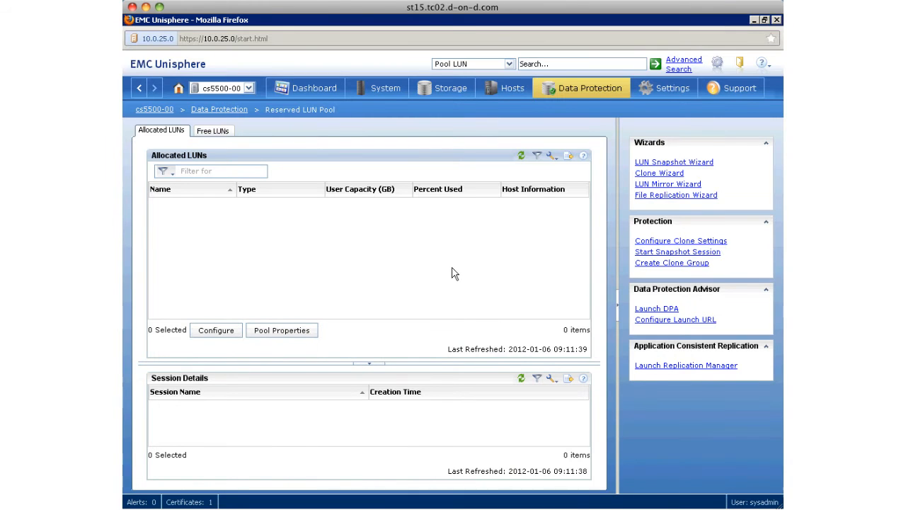
pyautogui.moveTo(537, 186)
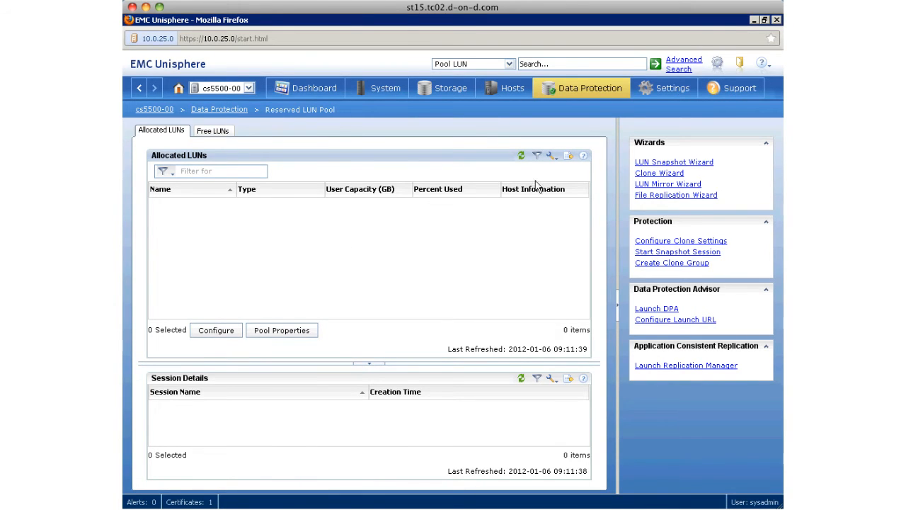
pyautogui.click(521, 154)
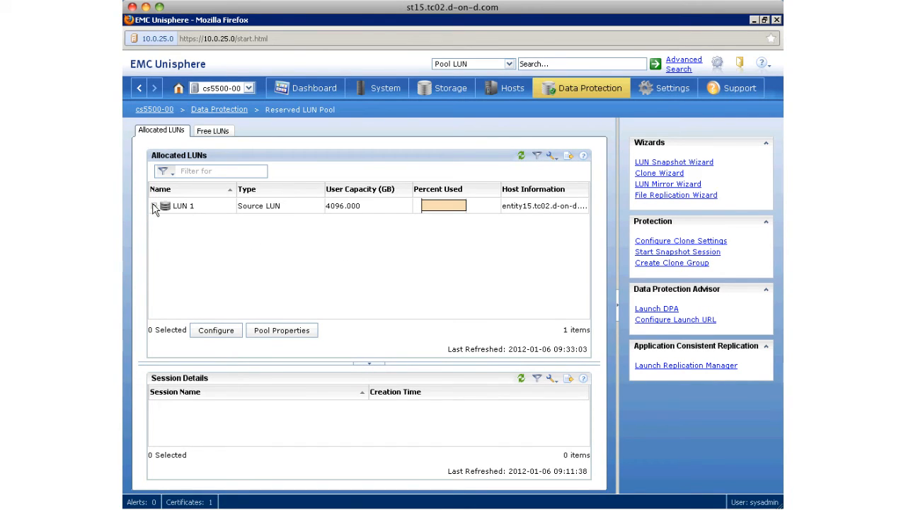
pyautogui.click(182, 205)
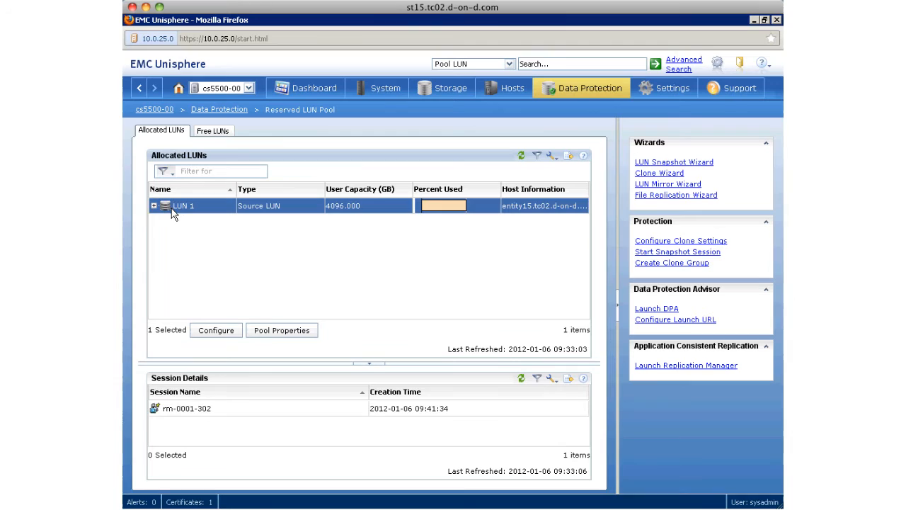
pyautogui.click(153, 207)
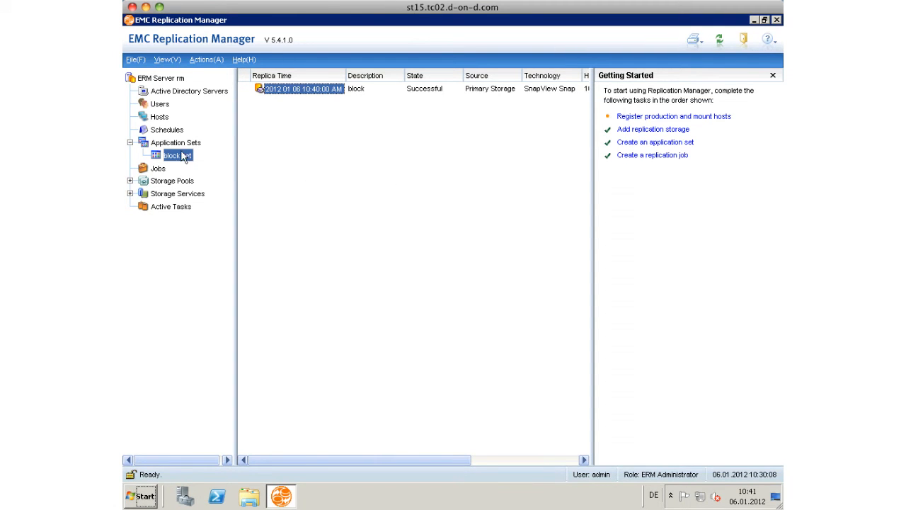
pyautogui.moveTo(156, 170)
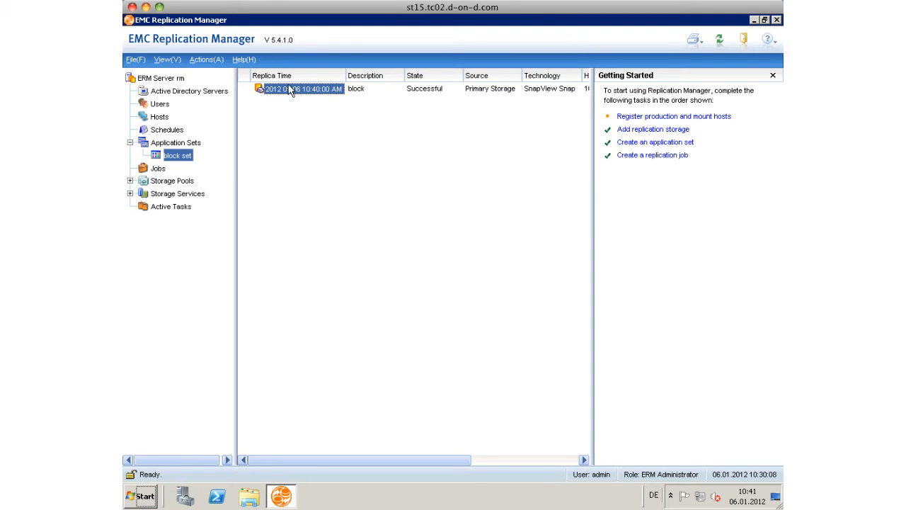
# Step: Start the Mount Wizard for the block set replica, choosing to mount datastores and virtual disks
pyautogui.rightClick(300, 88)
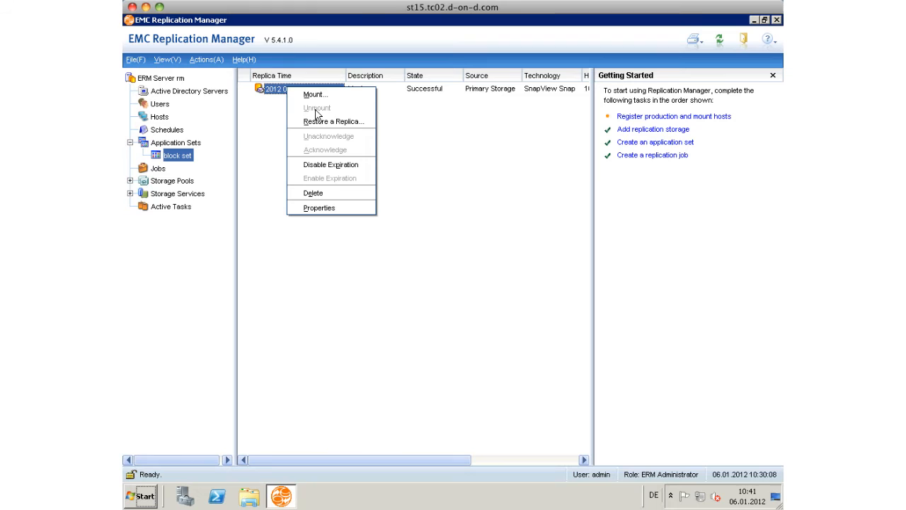
pyautogui.click(314, 94)
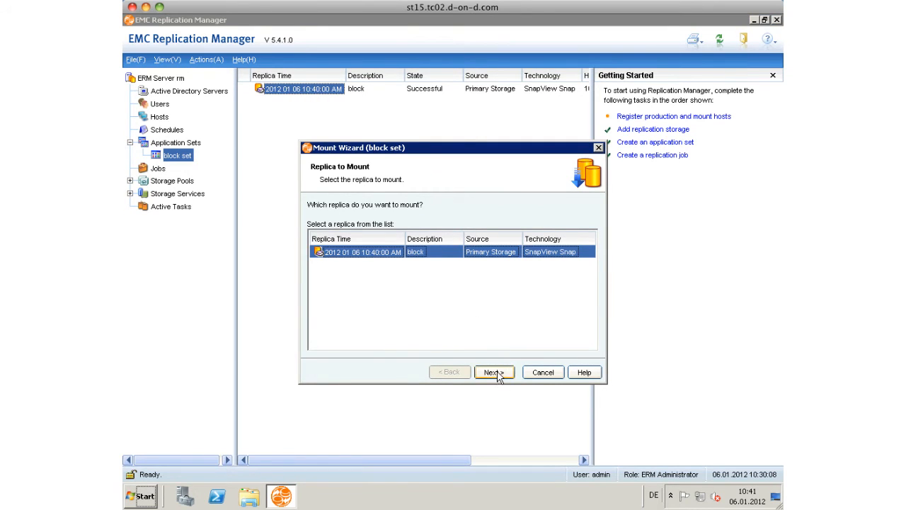
pyautogui.click(493, 370)
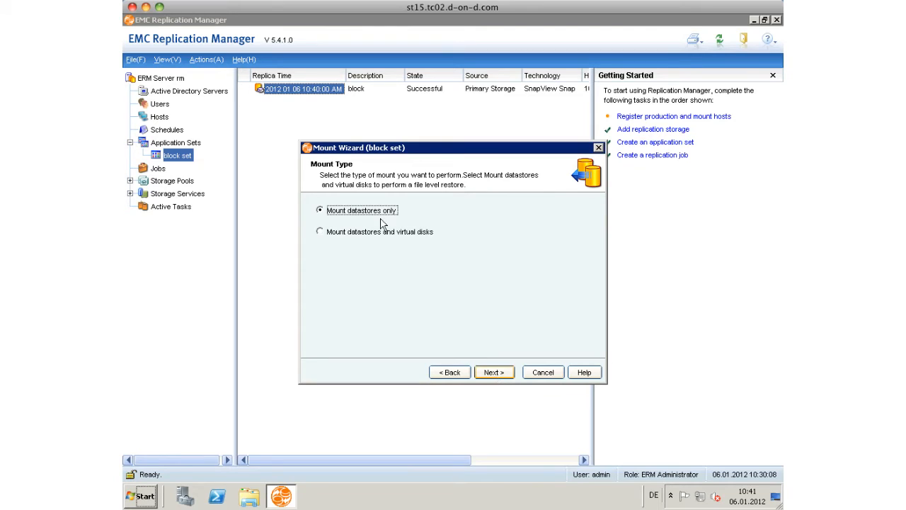
pyautogui.click(492, 371)
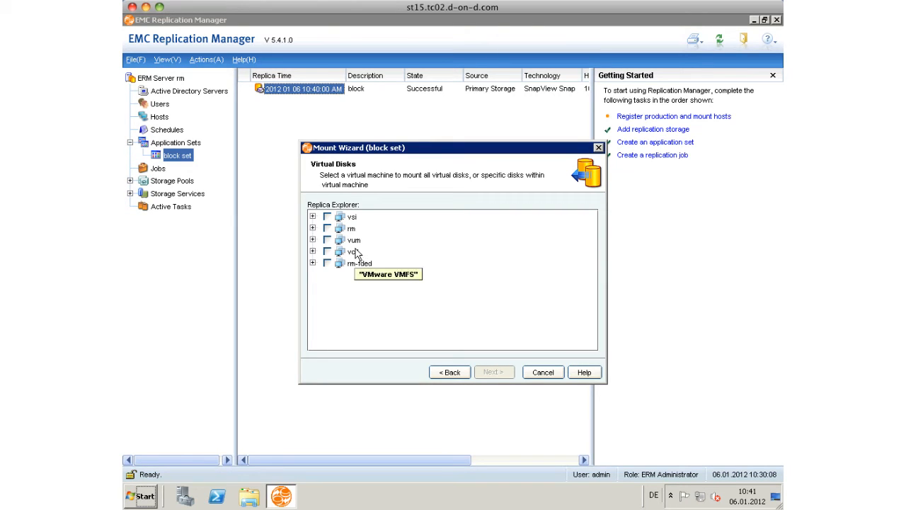
pyautogui.moveTo(323, 312)
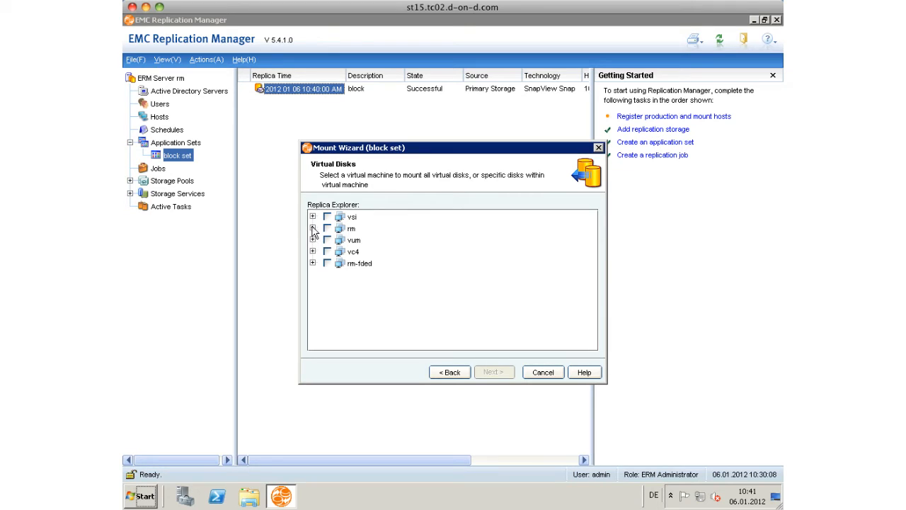
# Step: Mount vum's Hard disk 1 to host 10.0.51.252 at location C:\
pyautogui.click(312, 240)
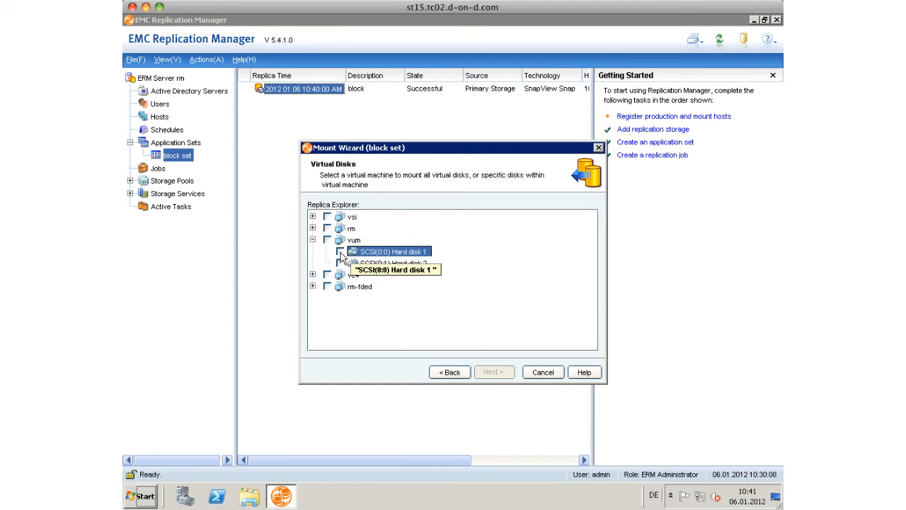
pyautogui.click(340, 252)
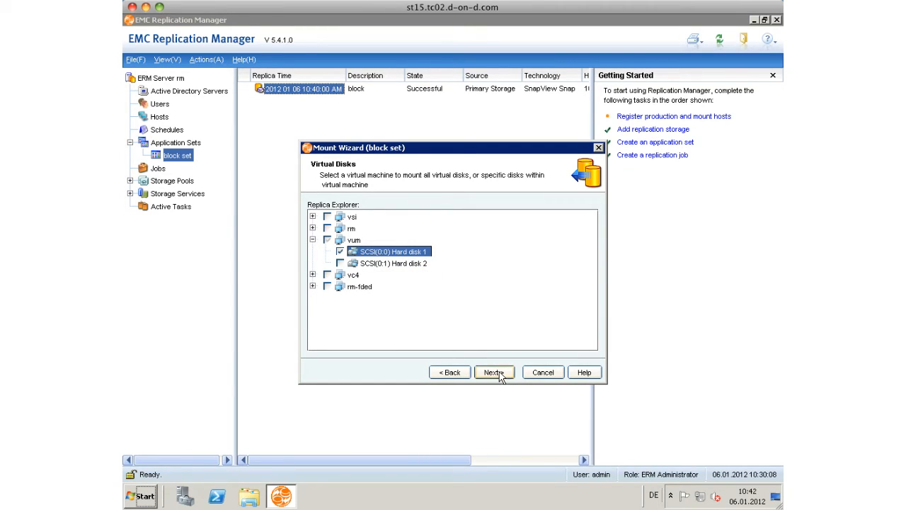
pyautogui.click(493, 371)
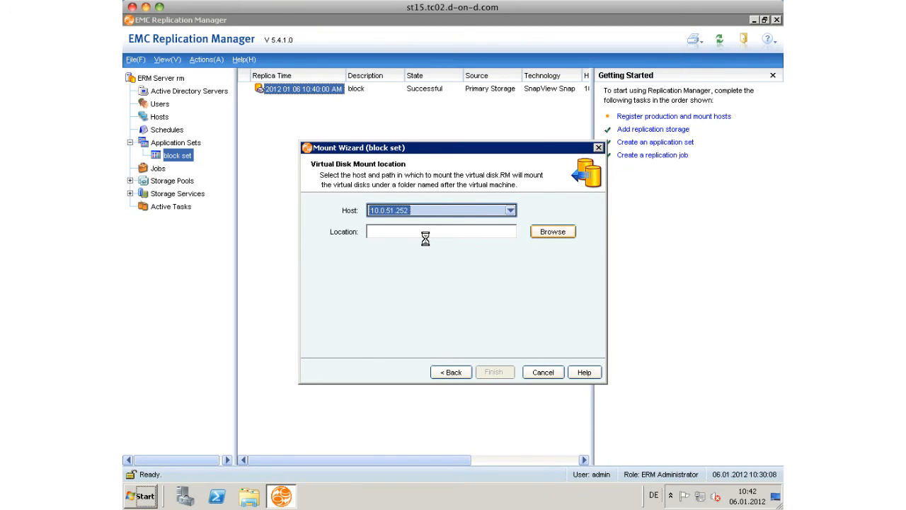
pyautogui.click(552, 231)
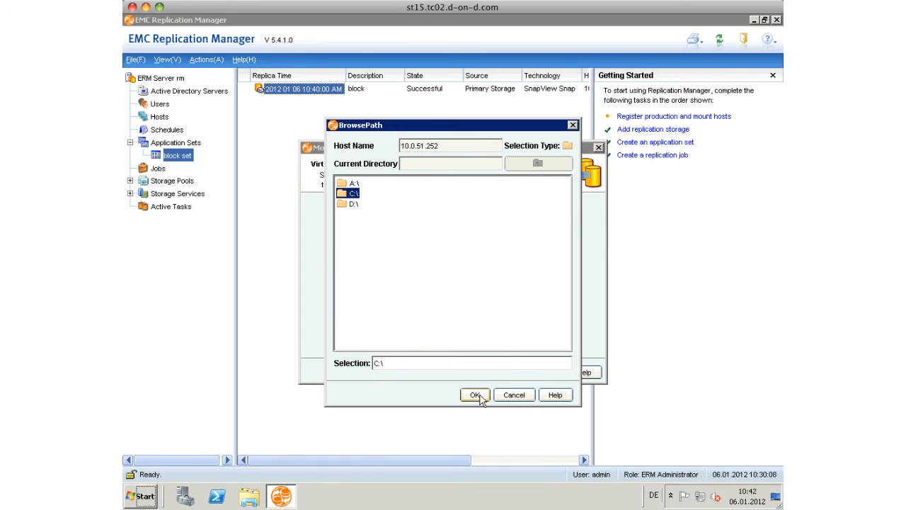
pyautogui.click(475, 394)
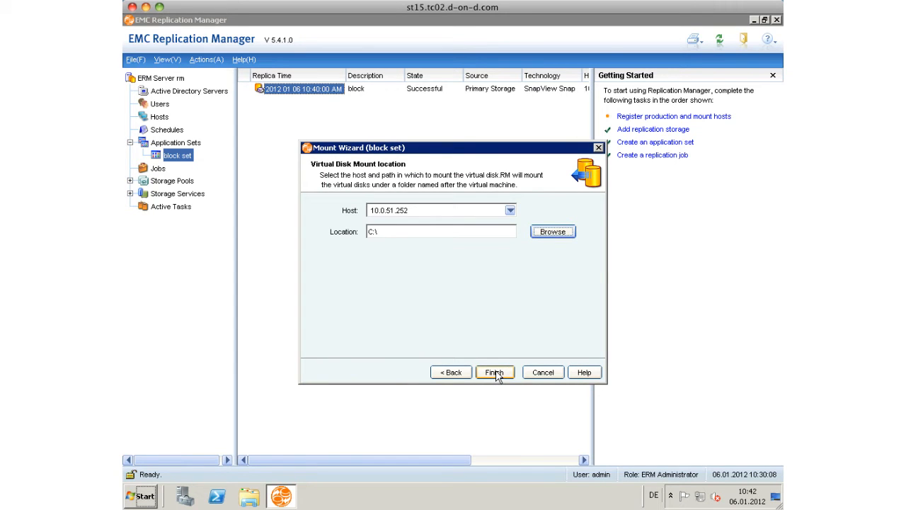
# Step: Mount the replica with these settings and dismiss the completed progress window
pyautogui.click(494, 371)
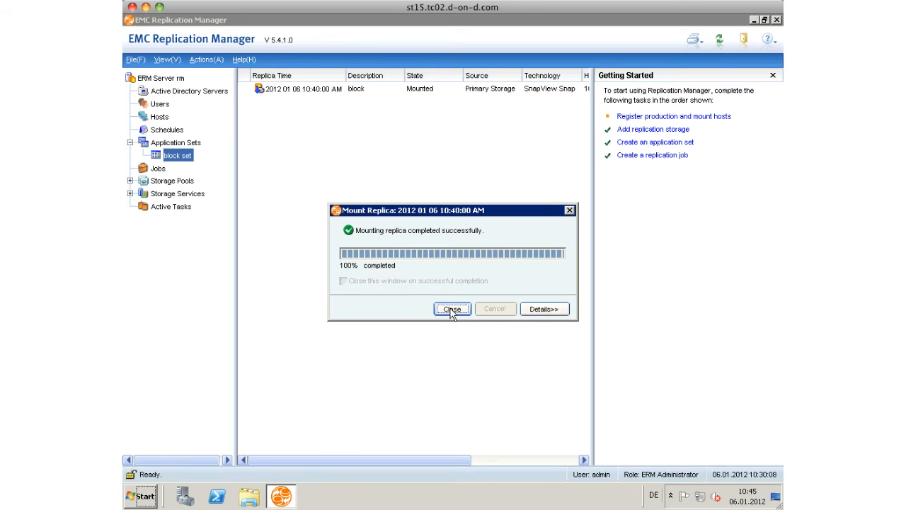
pyautogui.click(452, 308)
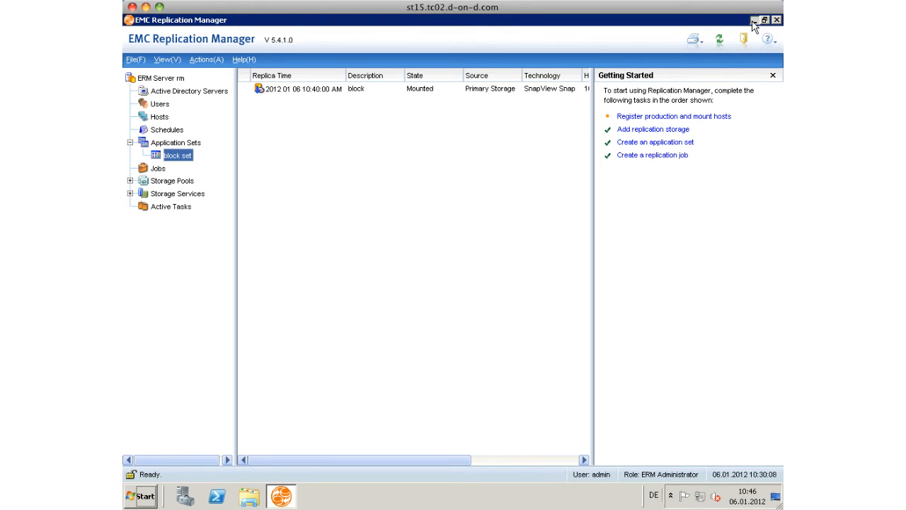
# Step: Switch to vSphere Client and its Datastores and Datastore Clusters inventory view
pyautogui.click(754, 19)
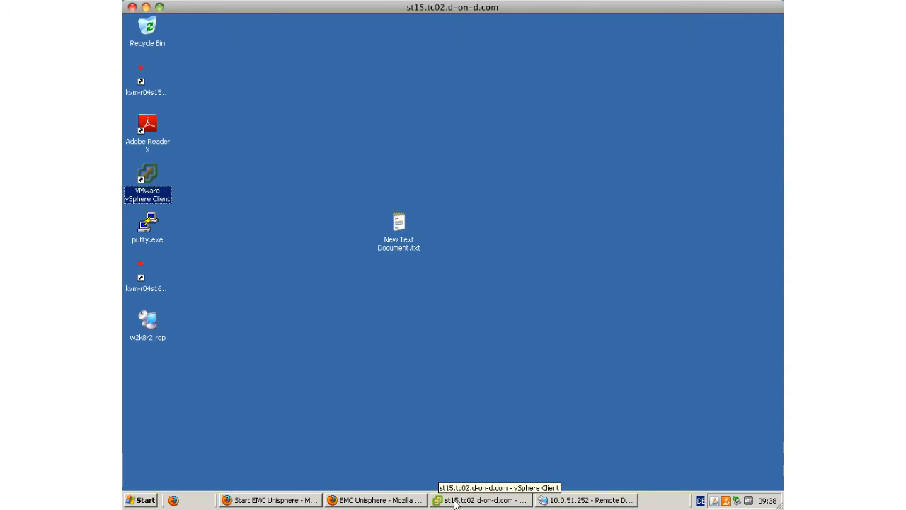
pyautogui.click(484, 500)
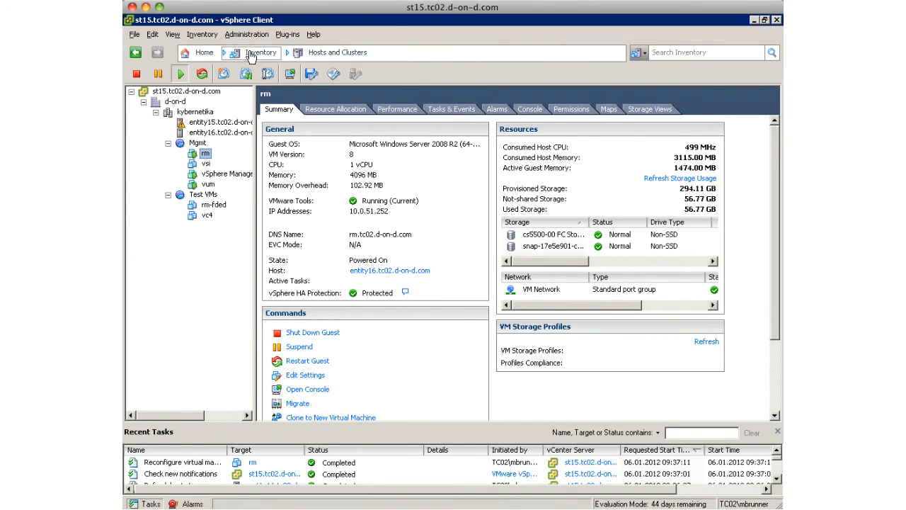
pyautogui.click(260, 51)
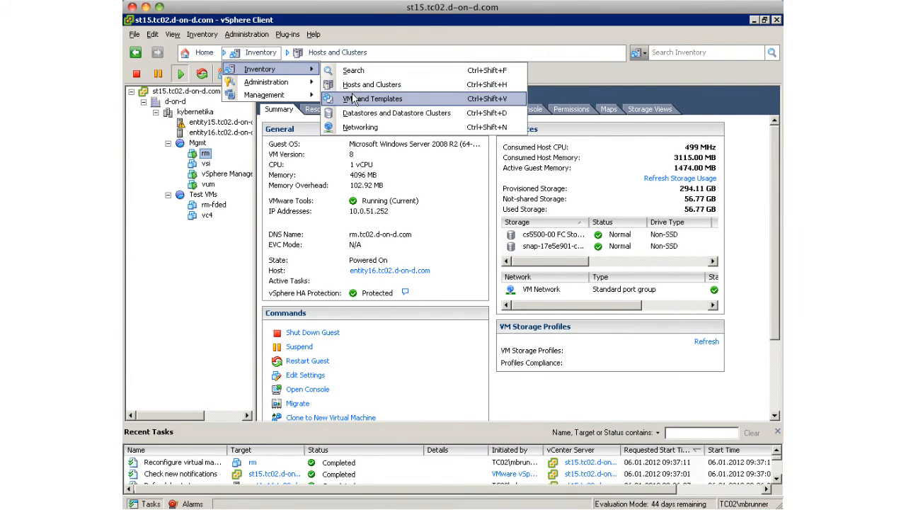
pyautogui.click(397, 113)
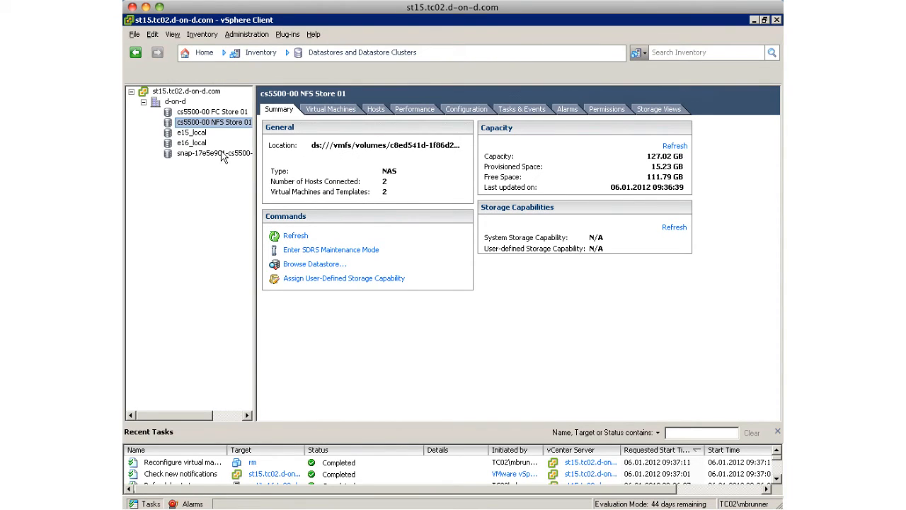
# Step: Browse the snap-17e5e901 FC Store 01 datastore's files, which include a vc4 folder
pyautogui.click(214, 153)
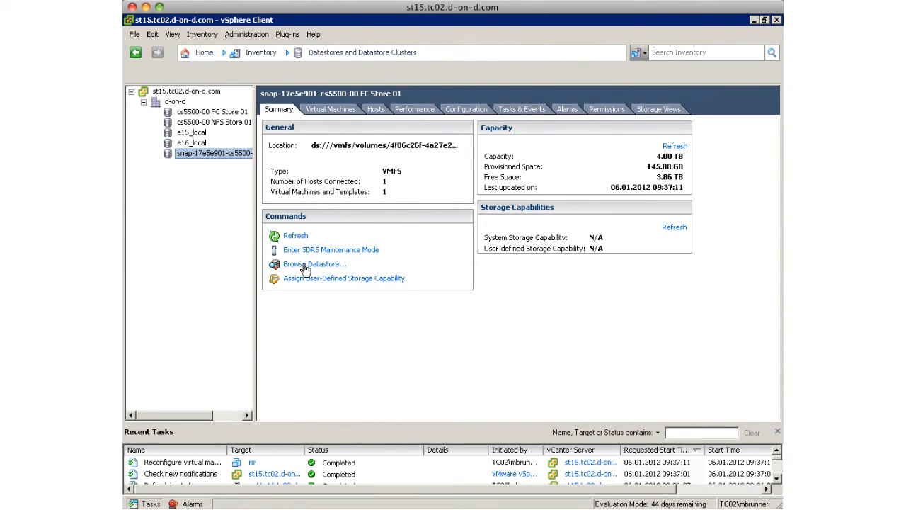
pyautogui.click(314, 263)
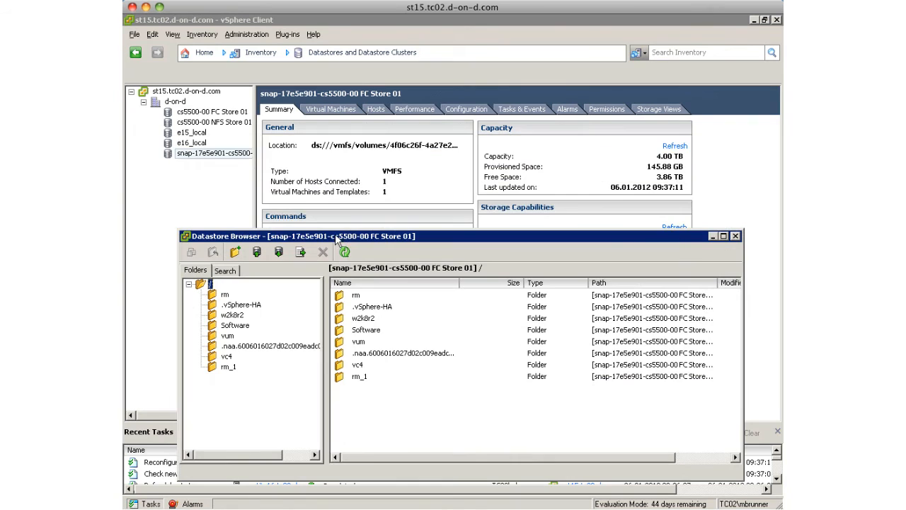
pyautogui.click(735, 235)
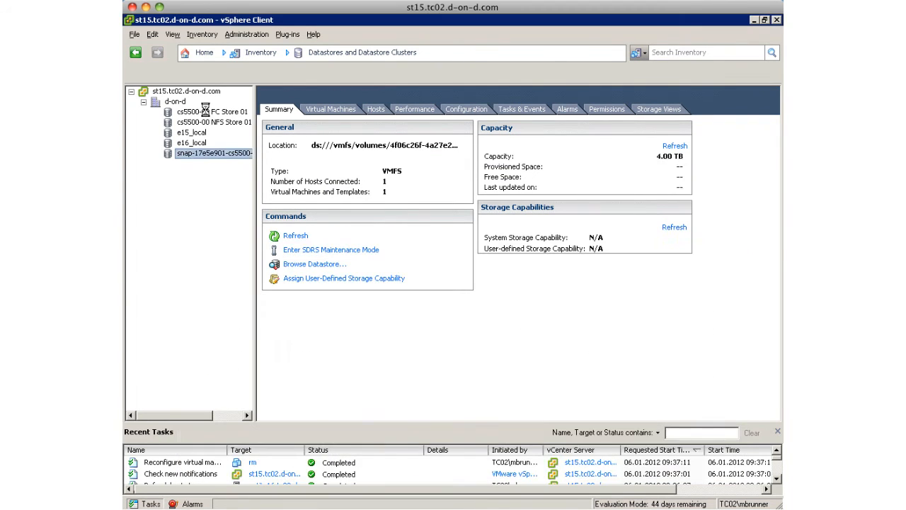
# Step: Browse cs5500-00 FC Store 01 to compare its folders with the snap datastore, then close both browsers
pyautogui.rightClick(189, 111)
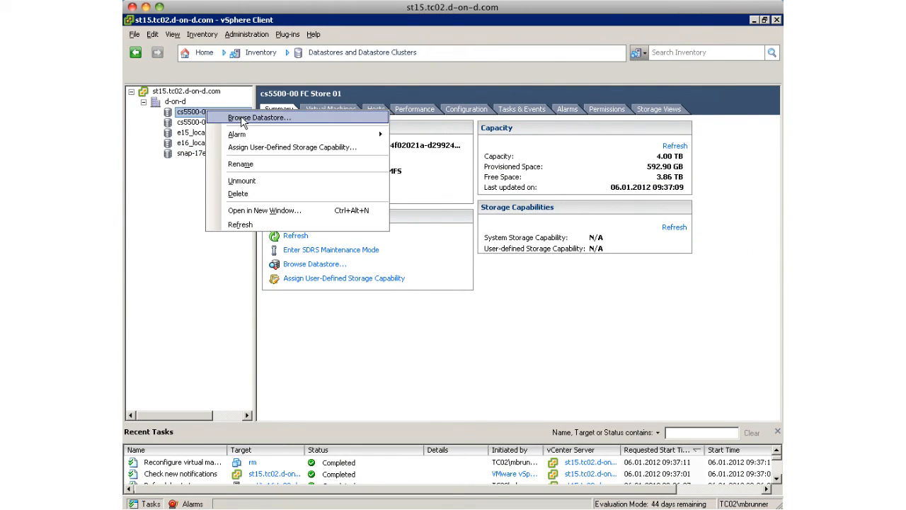
pyautogui.click(258, 117)
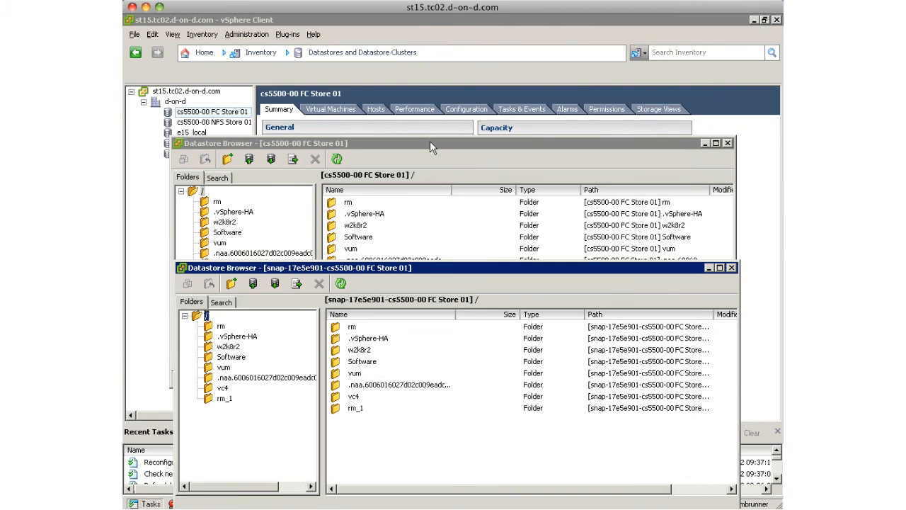
pyautogui.click(439, 142)
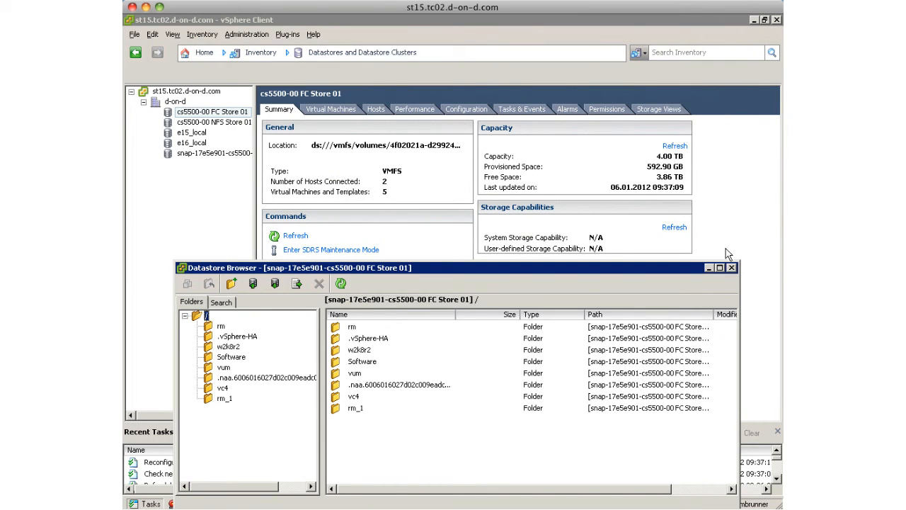
pyautogui.click(732, 268)
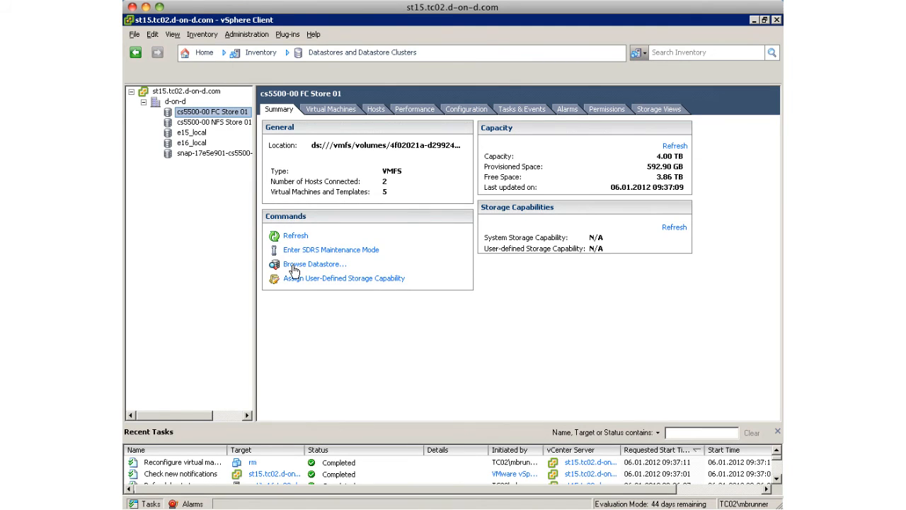
# Step: Delete vc4.vmdk from the vc4 folder on cs5500-00 FC Store 01
pyautogui.click(314, 264)
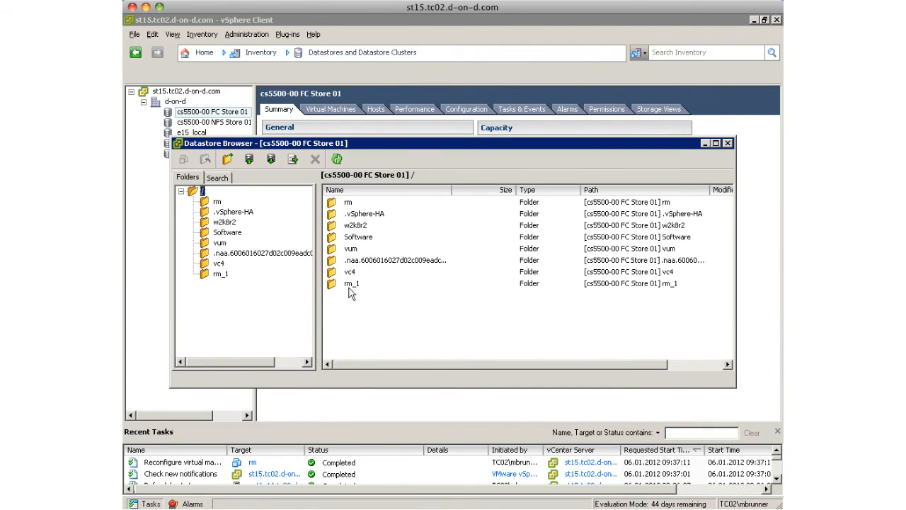
pyautogui.click(349, 272)
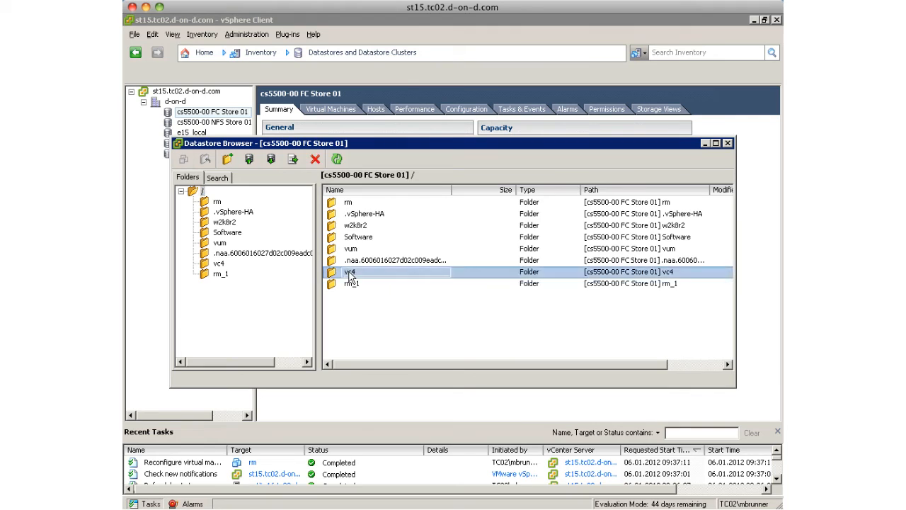
pyautogui.doubleClick(350, 272)
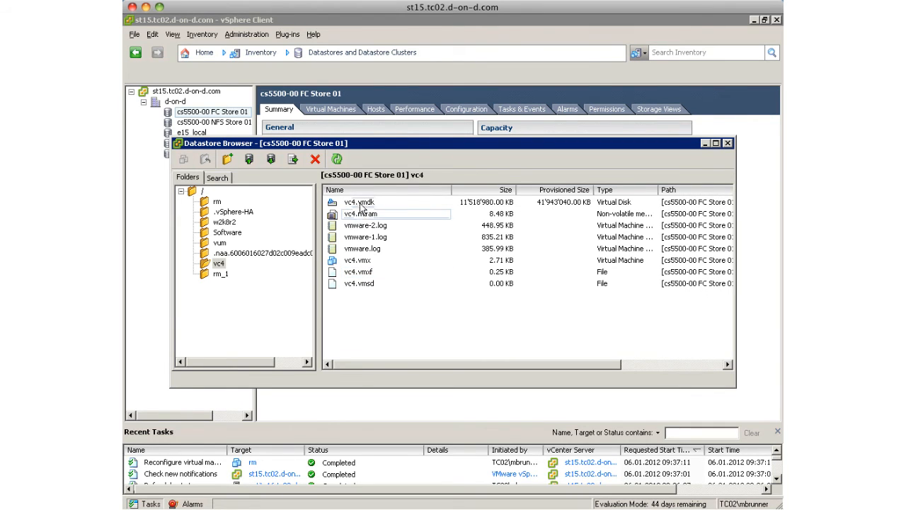
pyautogui.click(357, 201)
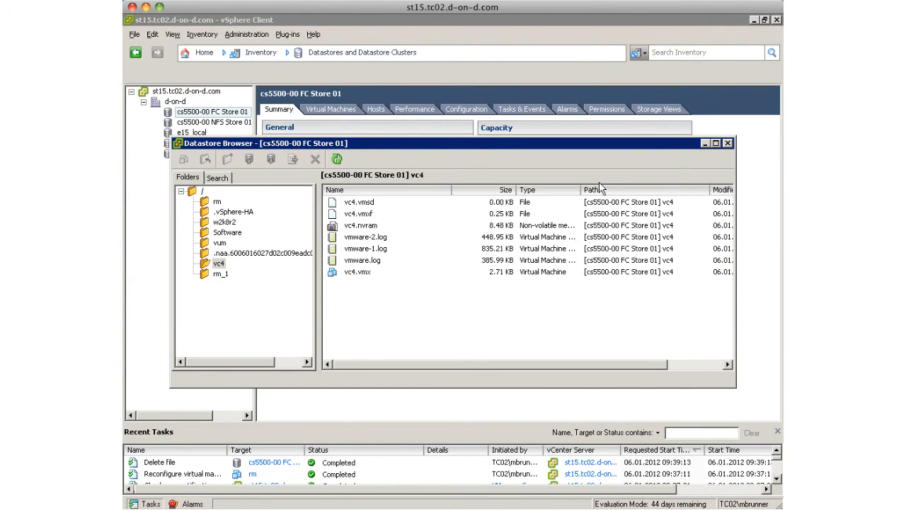
# Step: Leave the vSphere session for the server desktop and bring up Windows Explorer
pyautogui.click(728, 142)
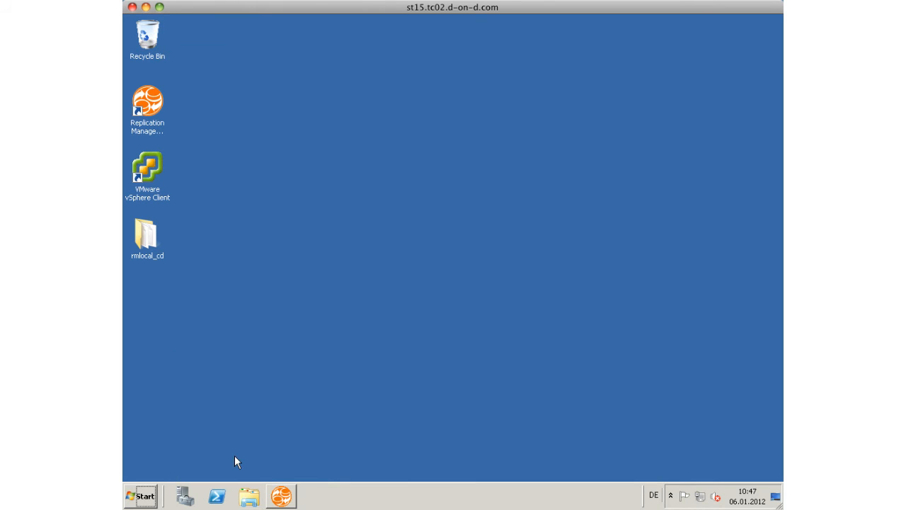
pyautogui.click(249, 496)
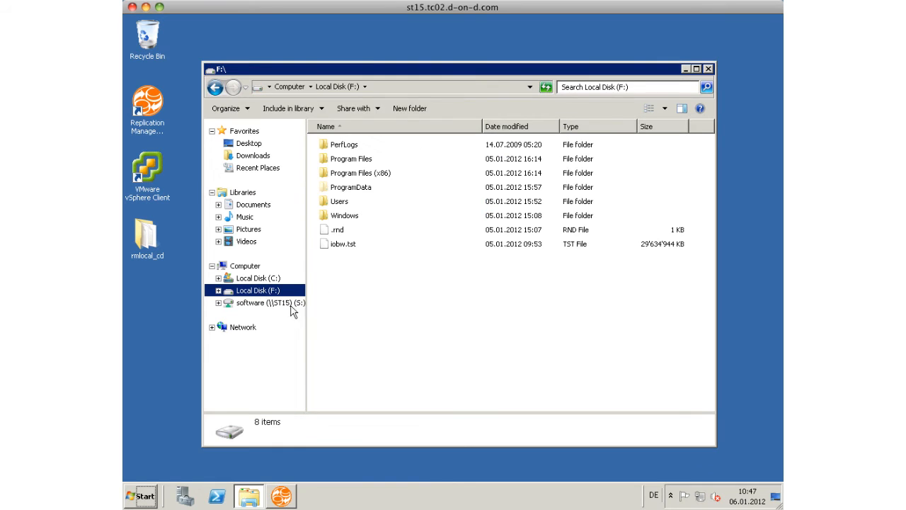
pyautogui.moveTo(408, 211)
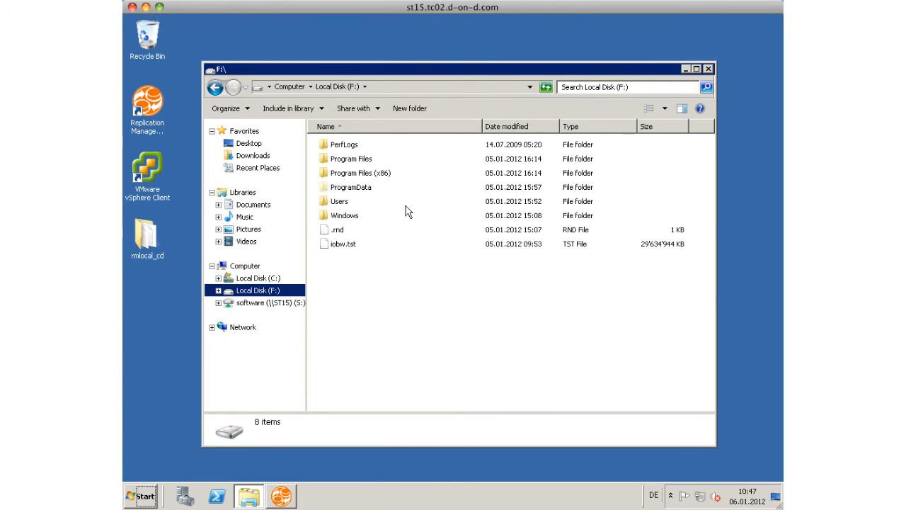
# Step: Look through the Windows folder on Local Disk (P:) and close the Explorer window
pyautogui.doubleClick(345, 215)
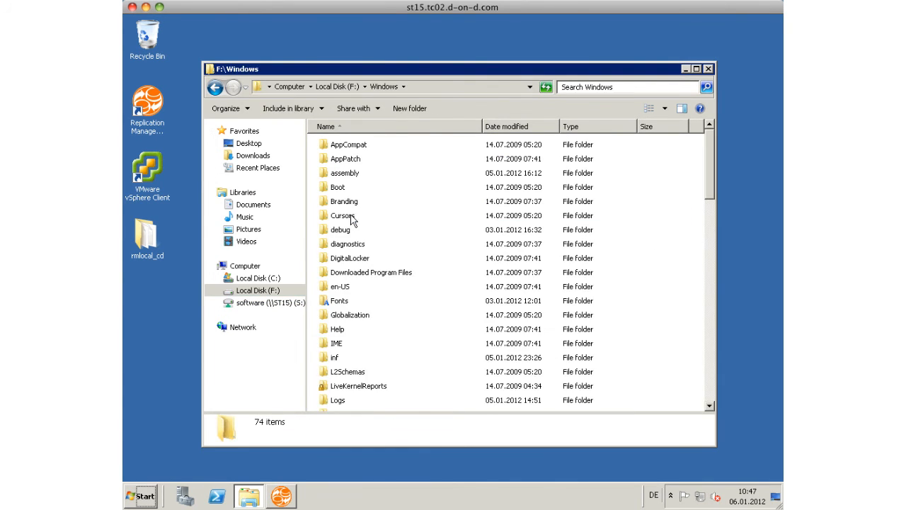
pyautogui.moveTo(366, 304)
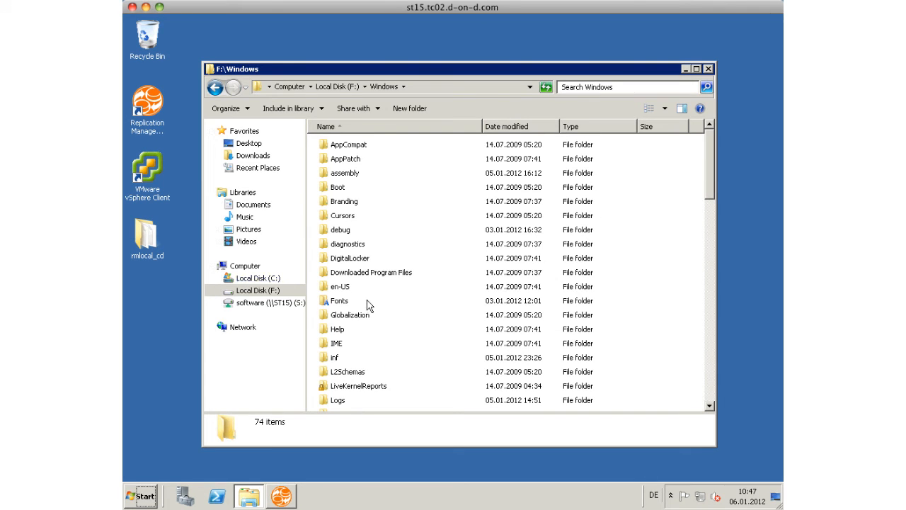
pyautogui.scroll(-3)
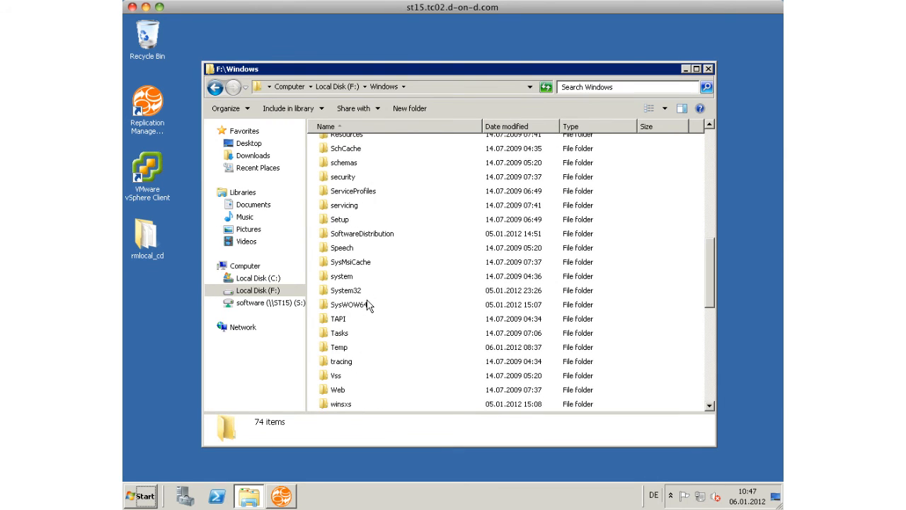
pyautogui.scroll(-3)
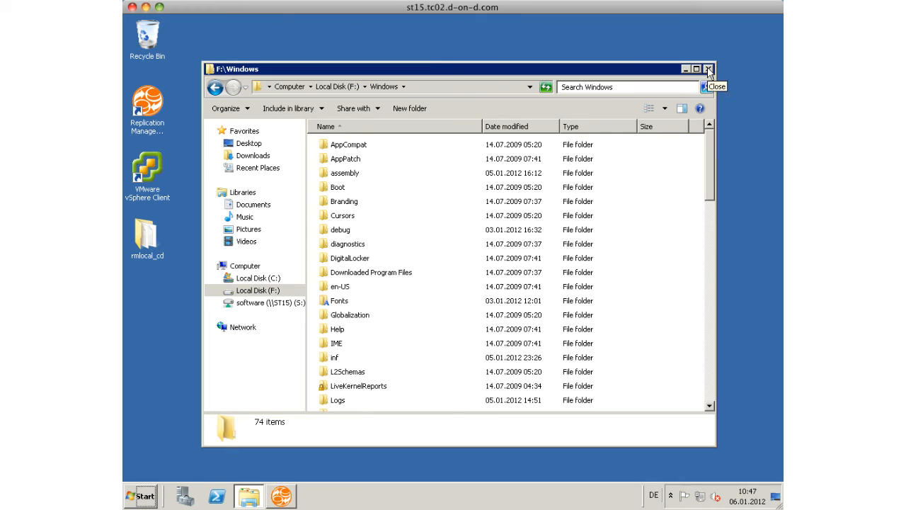
pyautogui.click(707, 68)
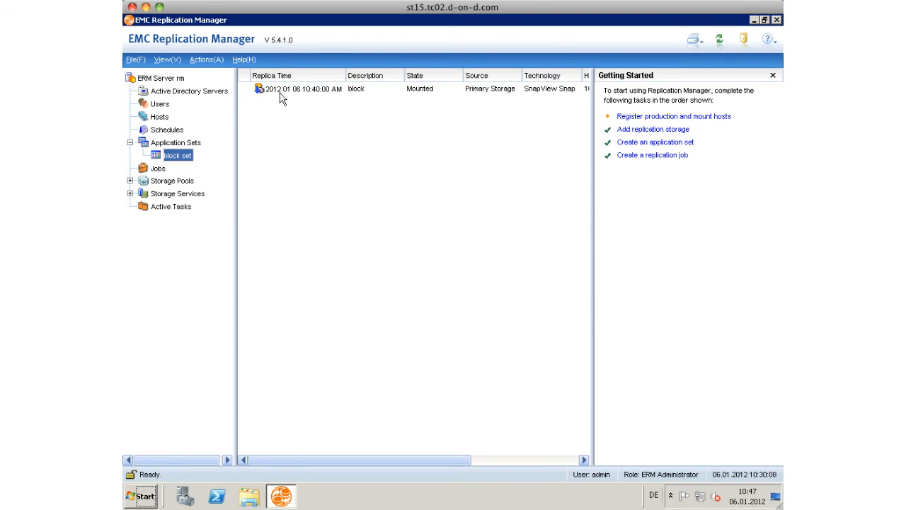
pyautogui.moveTo(181, 134)
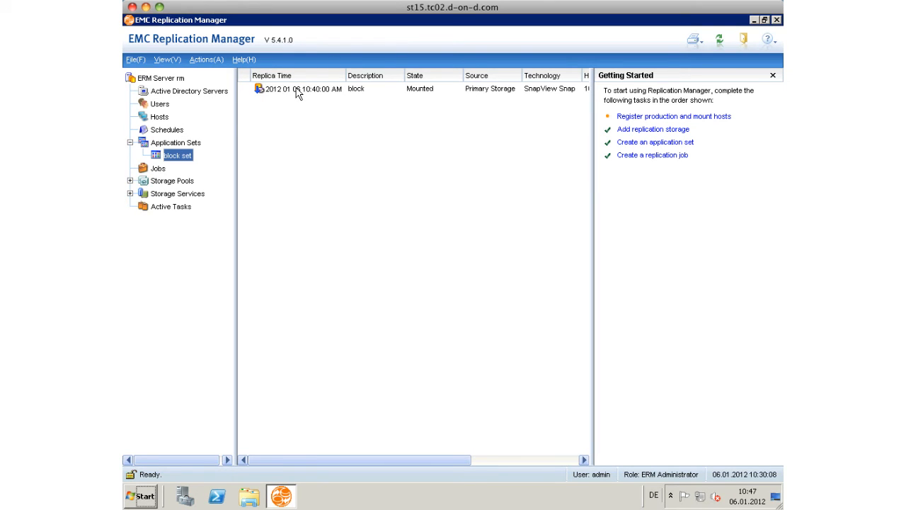
# Step: Unmount the block set's SnapView Snap replica, confirming the prompt and closing the progress window
pyautogui.rightClick(297, 87)
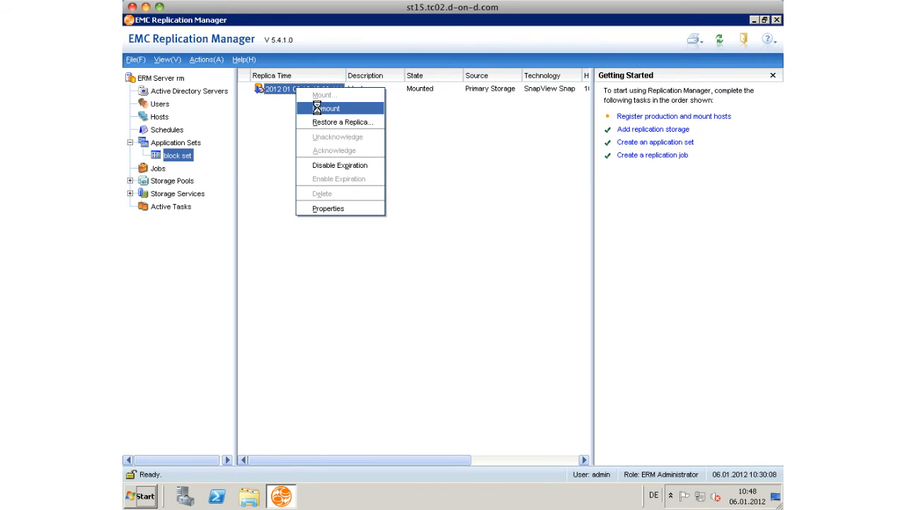
pyautogui.click(328, 107)
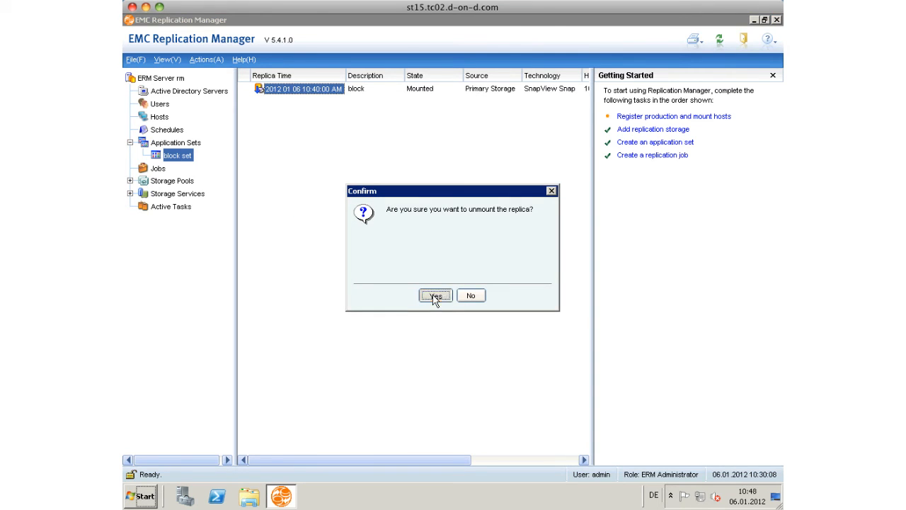
pyautogui.click(434, 296)
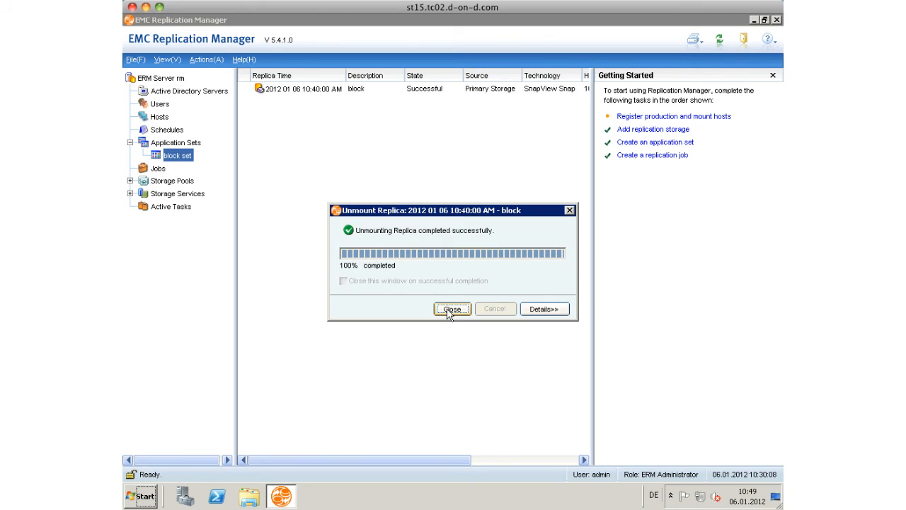
pyautogui.click(452, 309)
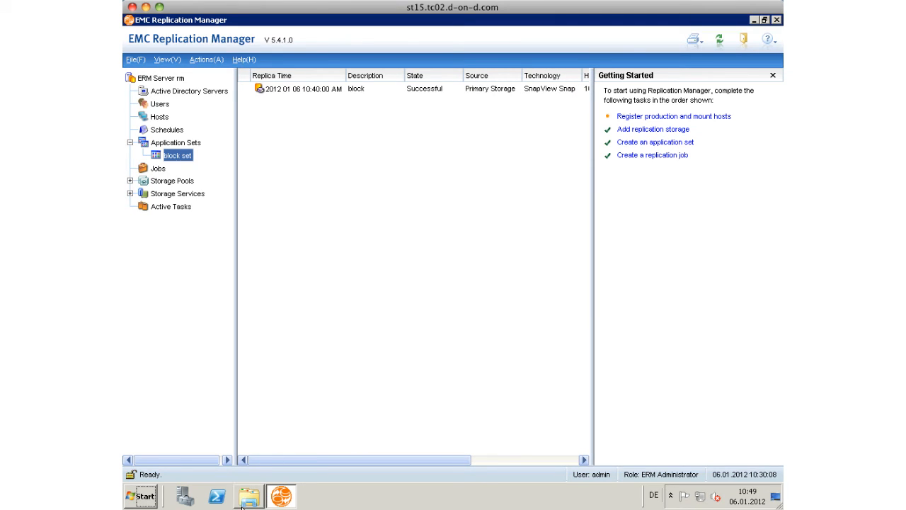
pyautogui.click(248, 495)
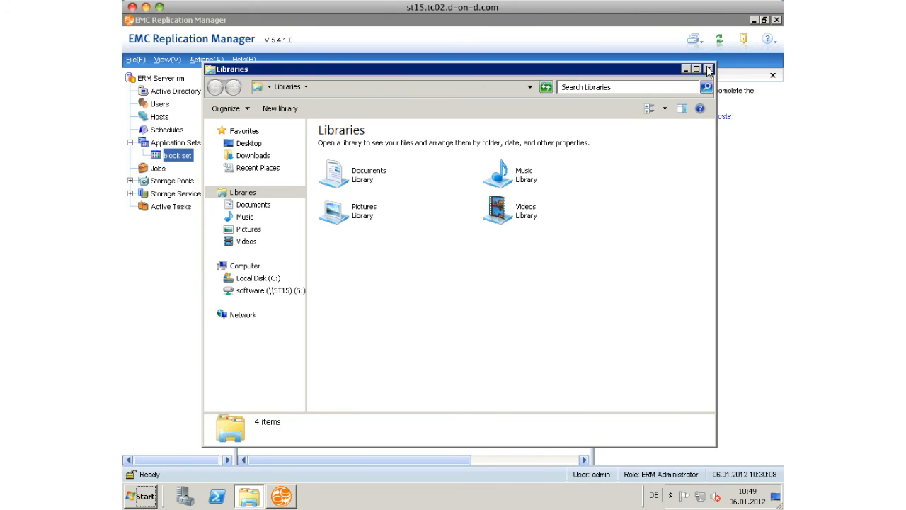
# Step: Browse the FC Store 01 datastore to view the vc4 folder's remaining files
pyautogui.click(706, 68)
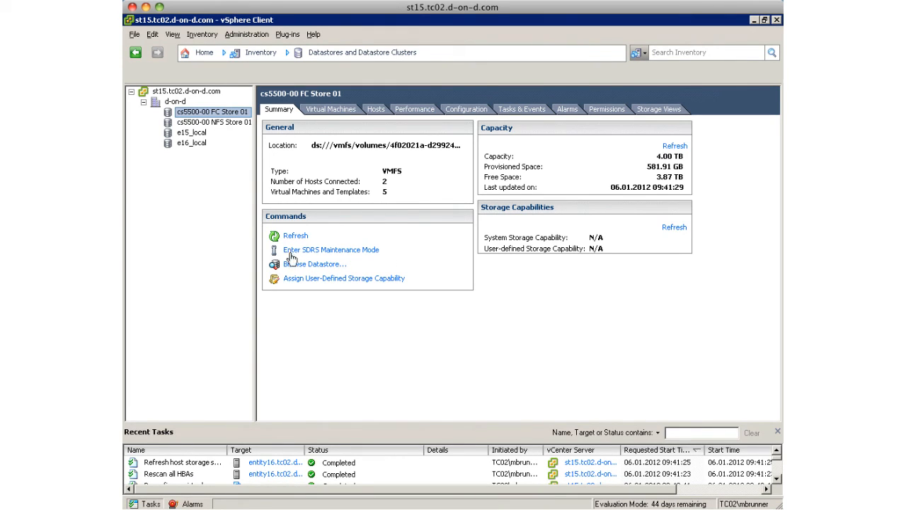
pyautogui.click(315, 264)
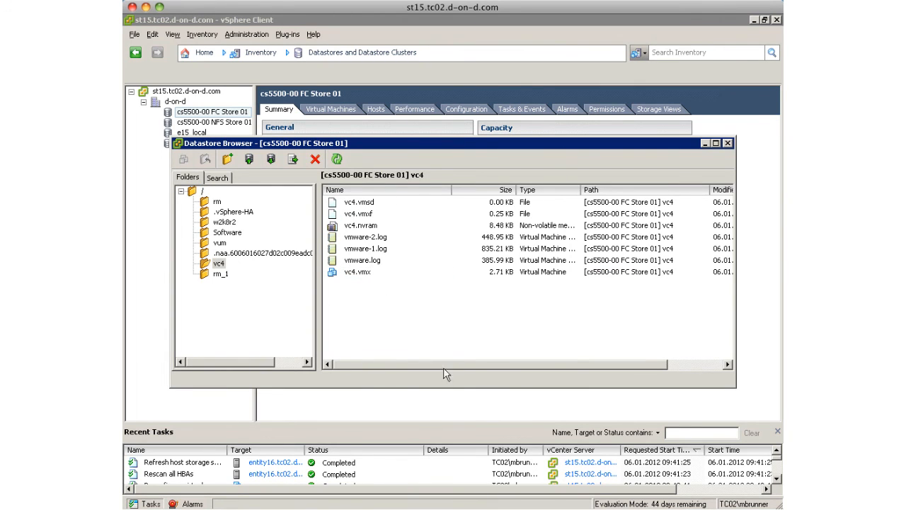
pyautogui.moveTo(474, 392)
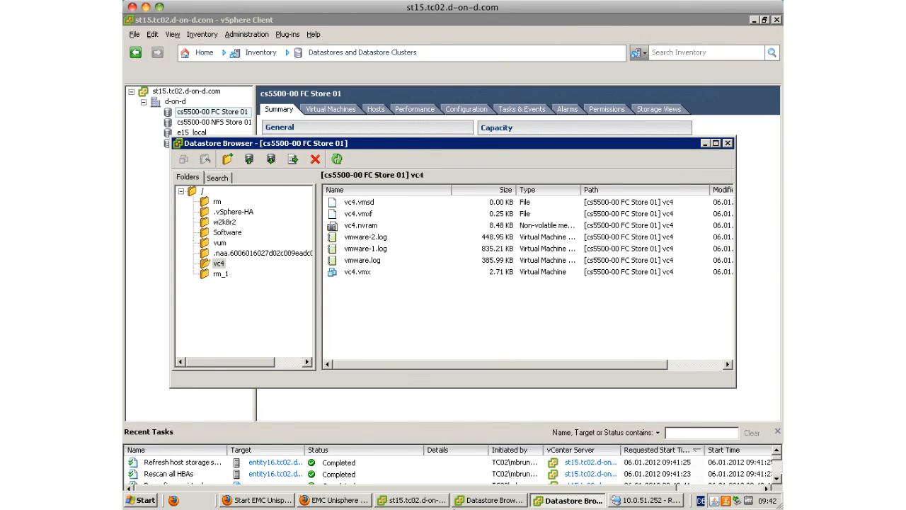
pyautogui.moveTo(644, 501)
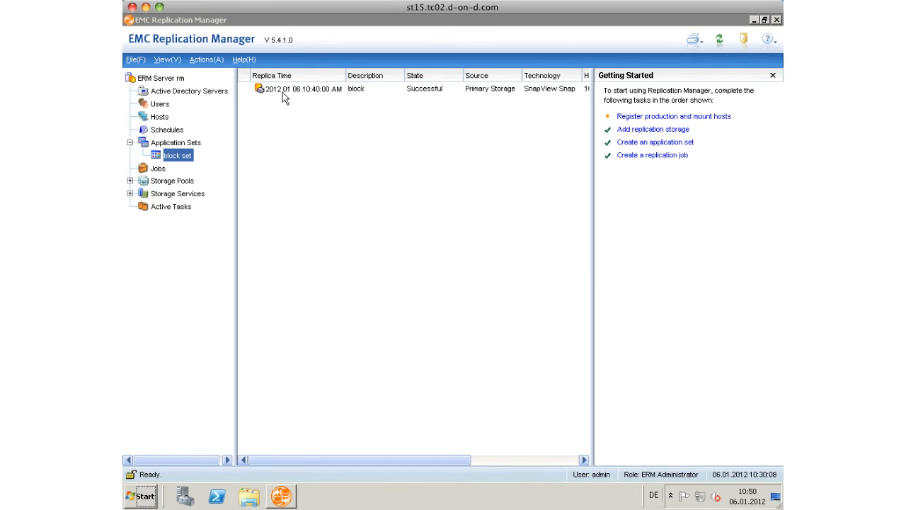
# Step: Start a restore from the block set replica, choosing to restore a single virtual machine
pyautogui.rightClick(300, 87)
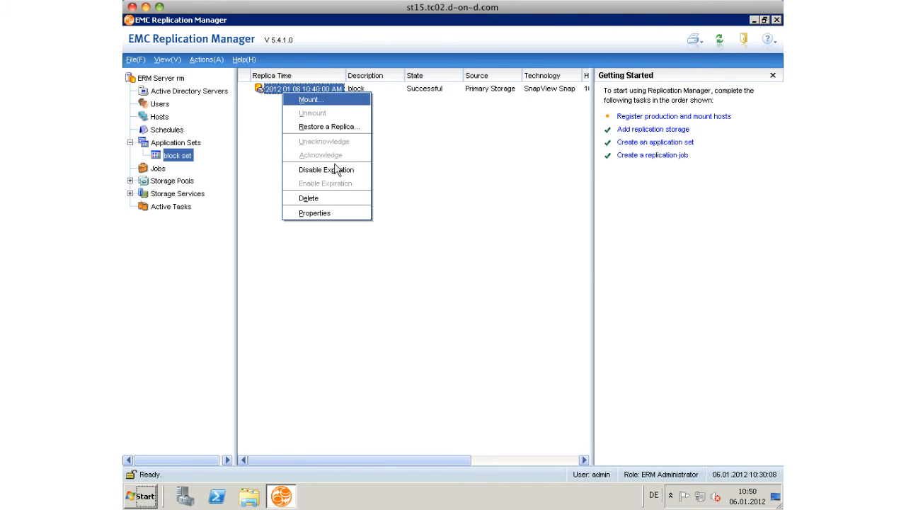
pyautogui.moveTo(329, 126)
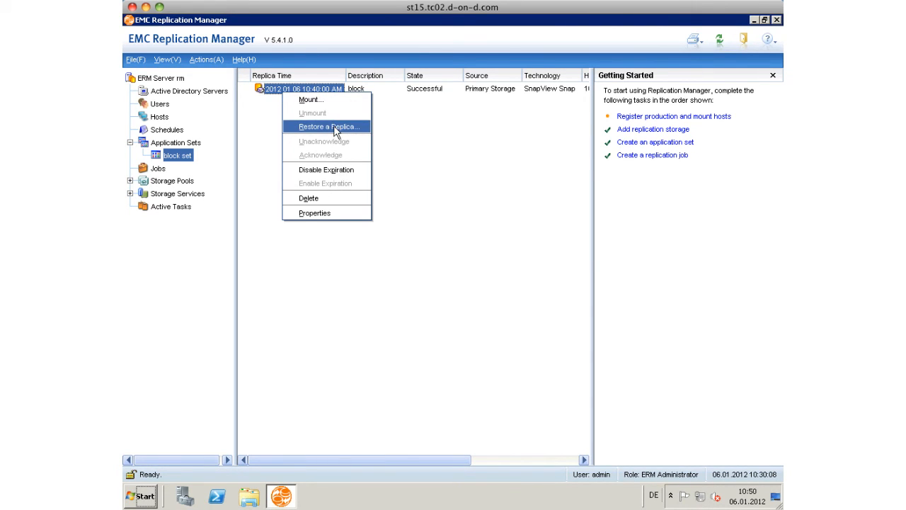
pyautogui.click(329, 128)
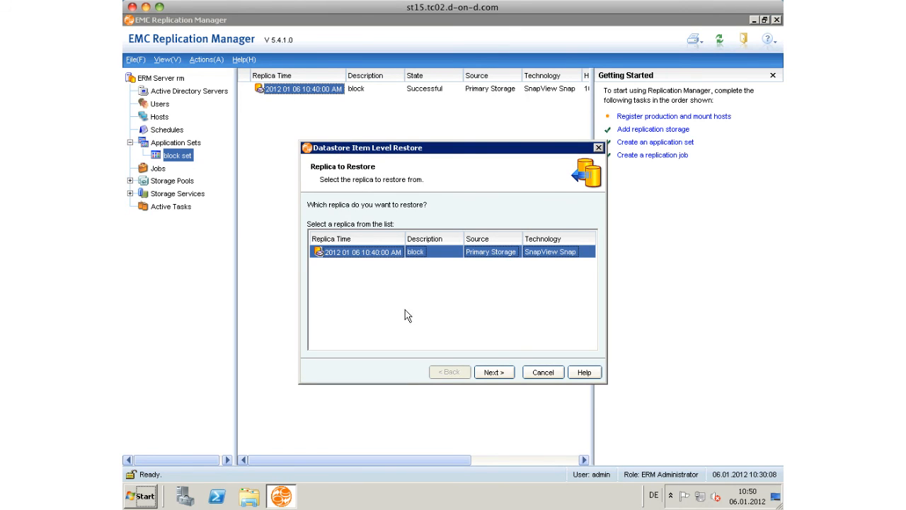
pyautogui.click(493, 371)
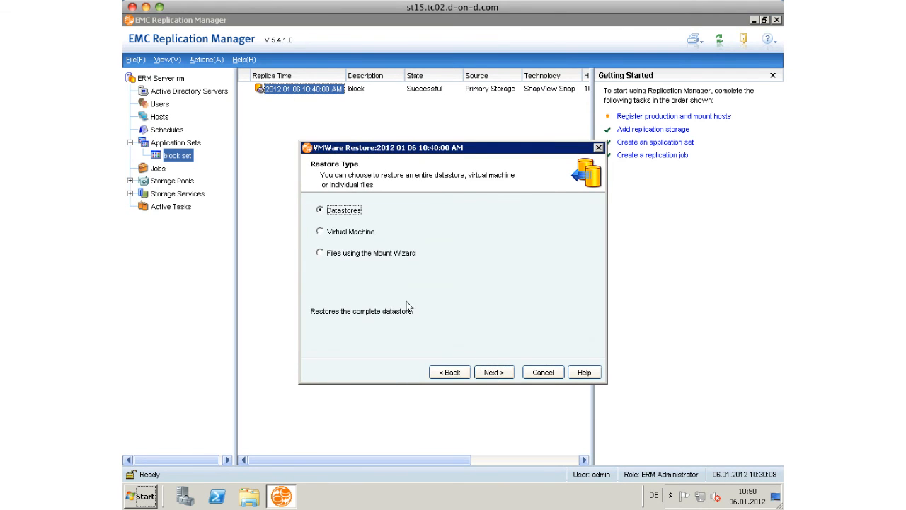
pyautogui.click(320, 233)
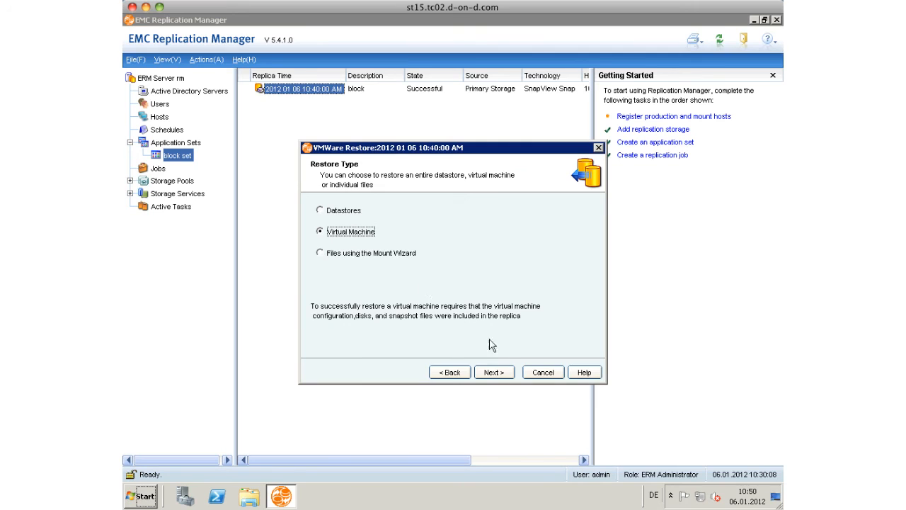
pyautogui.click(492, 371)
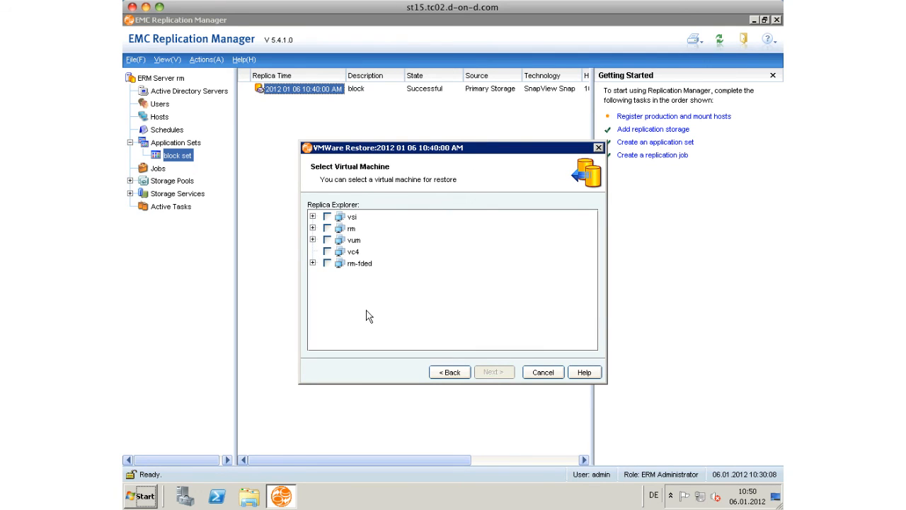
# Step: Select vc4 as the machine to restore, accept the ESX server and proxy, and finish the wizard
pyautogui.click(327, 252)
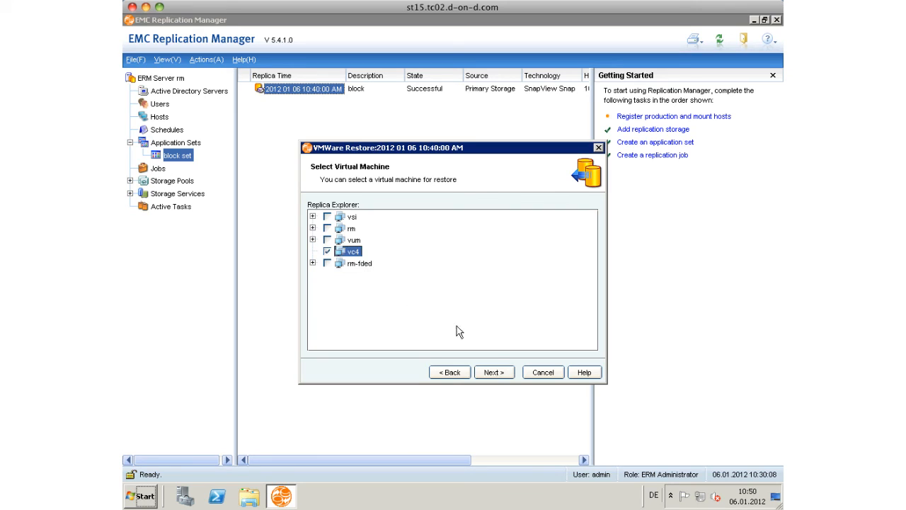
pyautogui.click(493, 371)
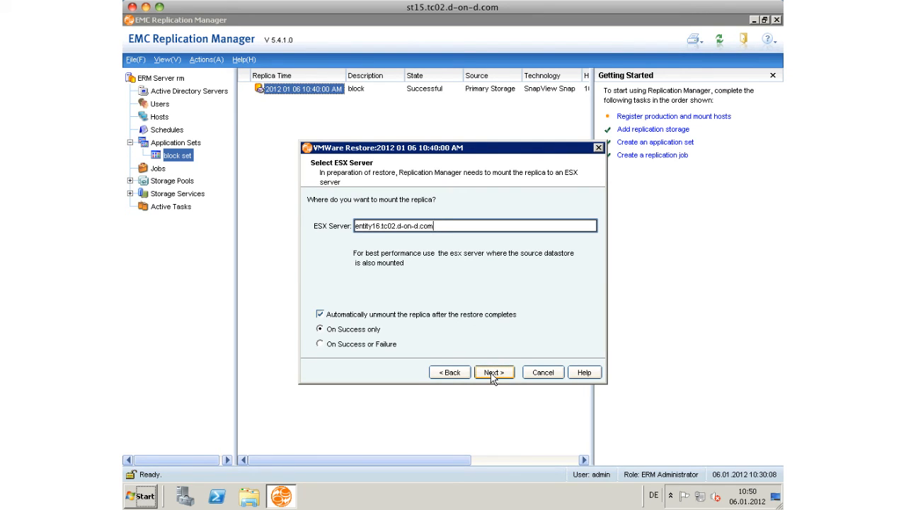
pyautogui.click(493, 371)
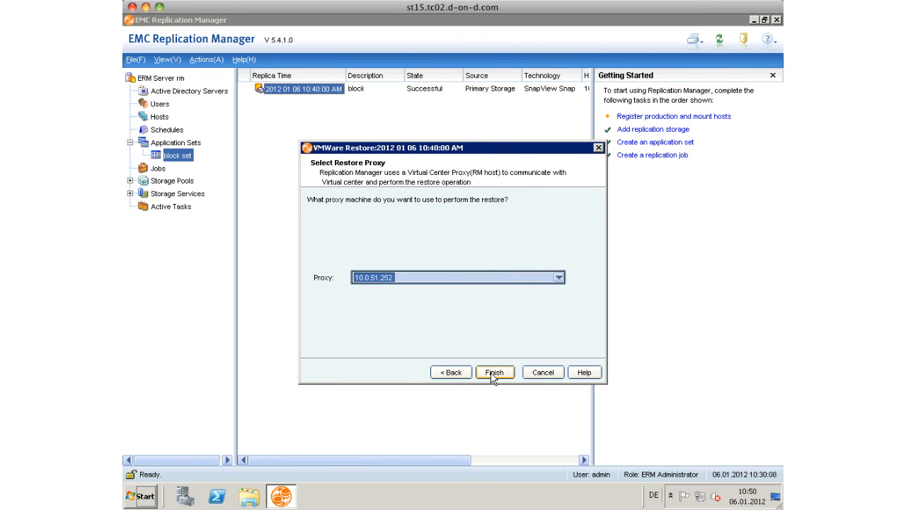
pyautogui.click(494, 371)
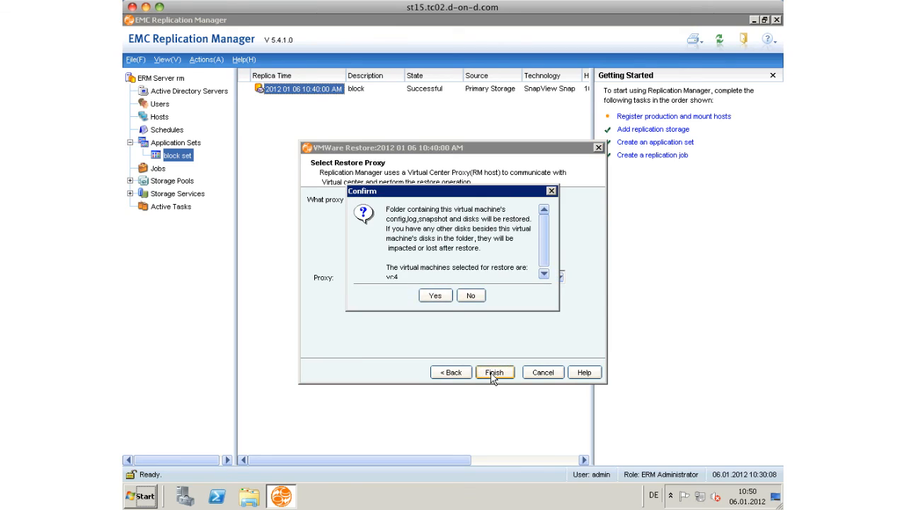
pyautogui.moveTo(481, 326)
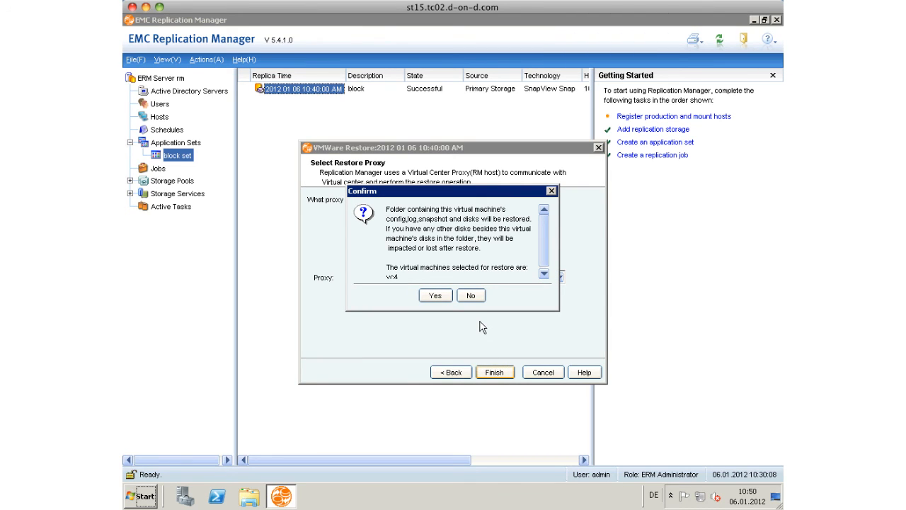
pyautogui.moveTo(460, 300)
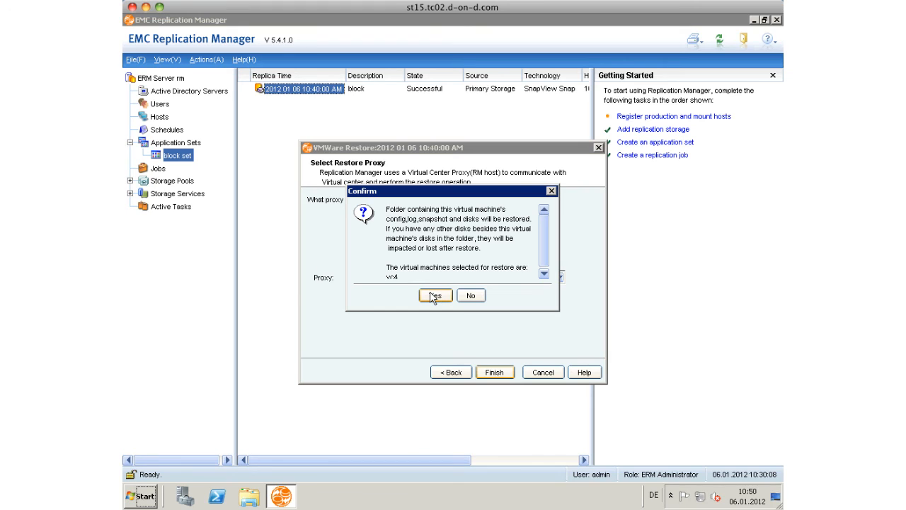
# Step: Confirm overwriting the vc4 folder, watch the detailed restore log, and close the completed restore
pyautogui.click(433, 296)
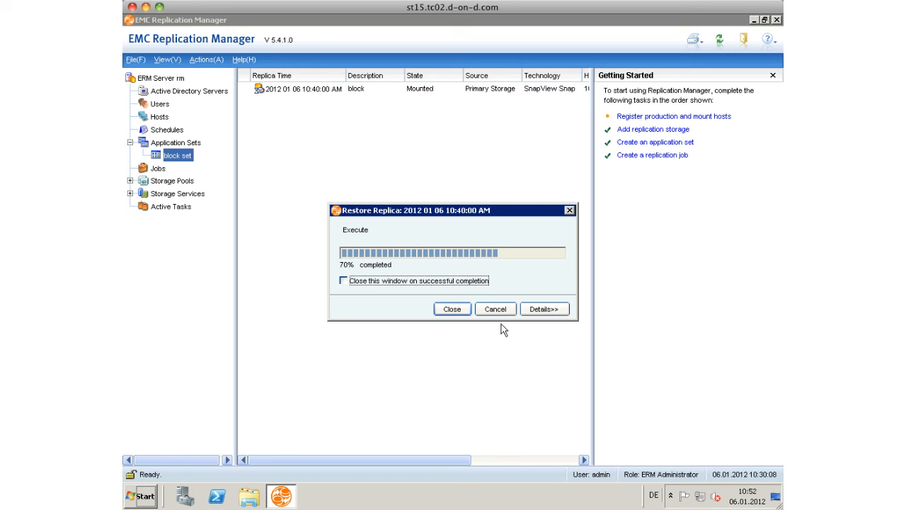
pyautogui.click(544, 308)
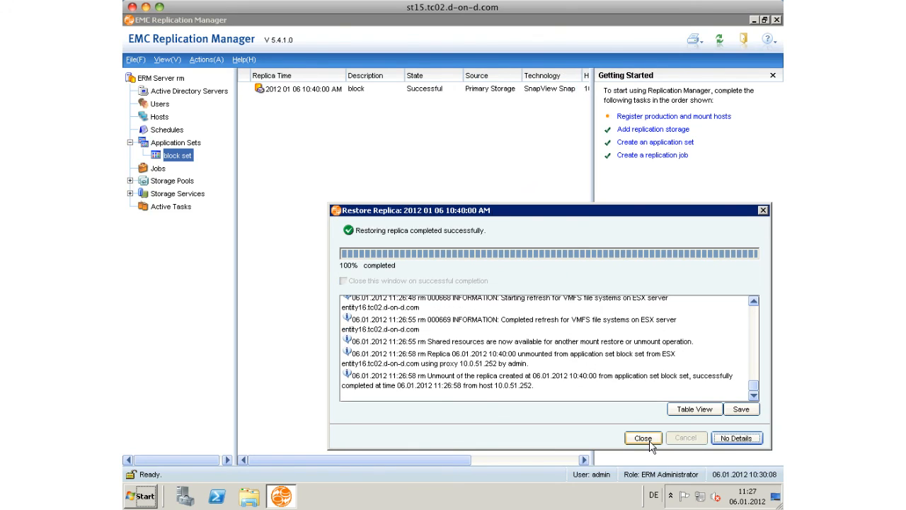
pyautogui.click(642, 438)
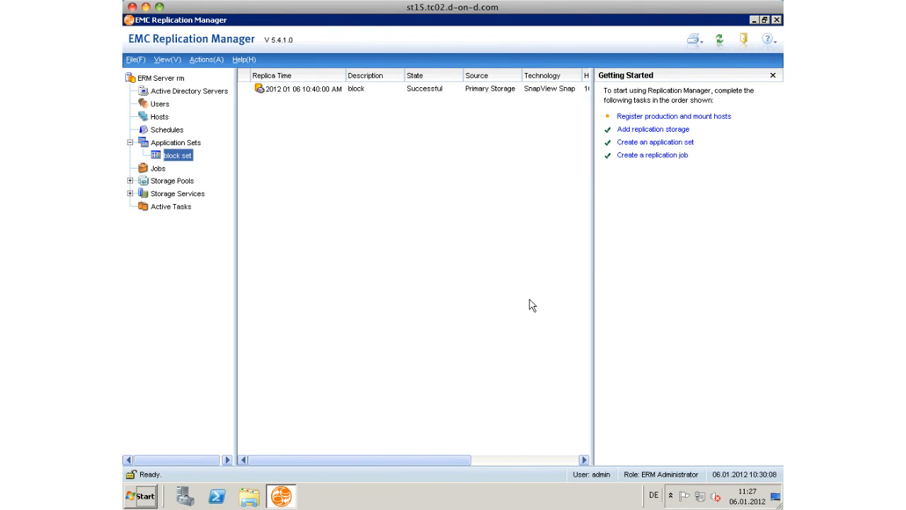
pyautogui.moveTo(592, 97)
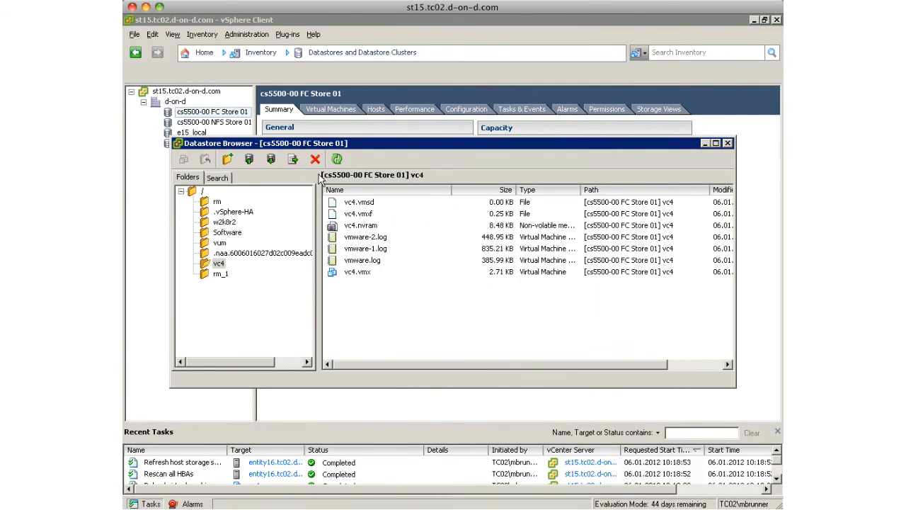
# Step: Refresh the vc4 folder listing and check that vc4.vmdk is back at about 40 GB
pyautogui.click(337, 159)
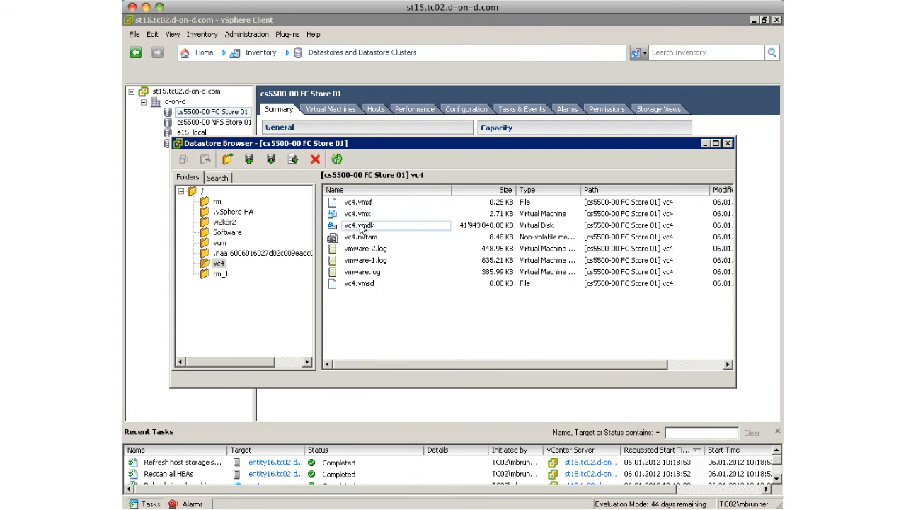
pyautogui.click(358, 225)
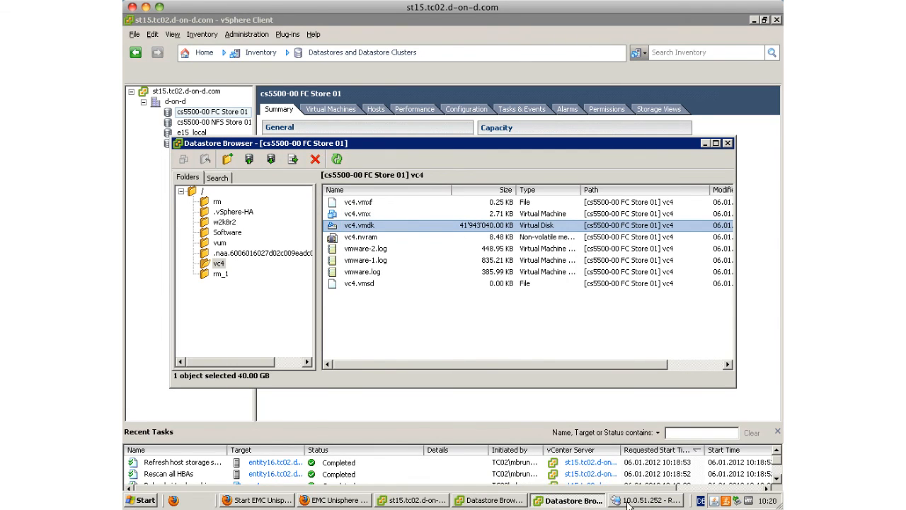